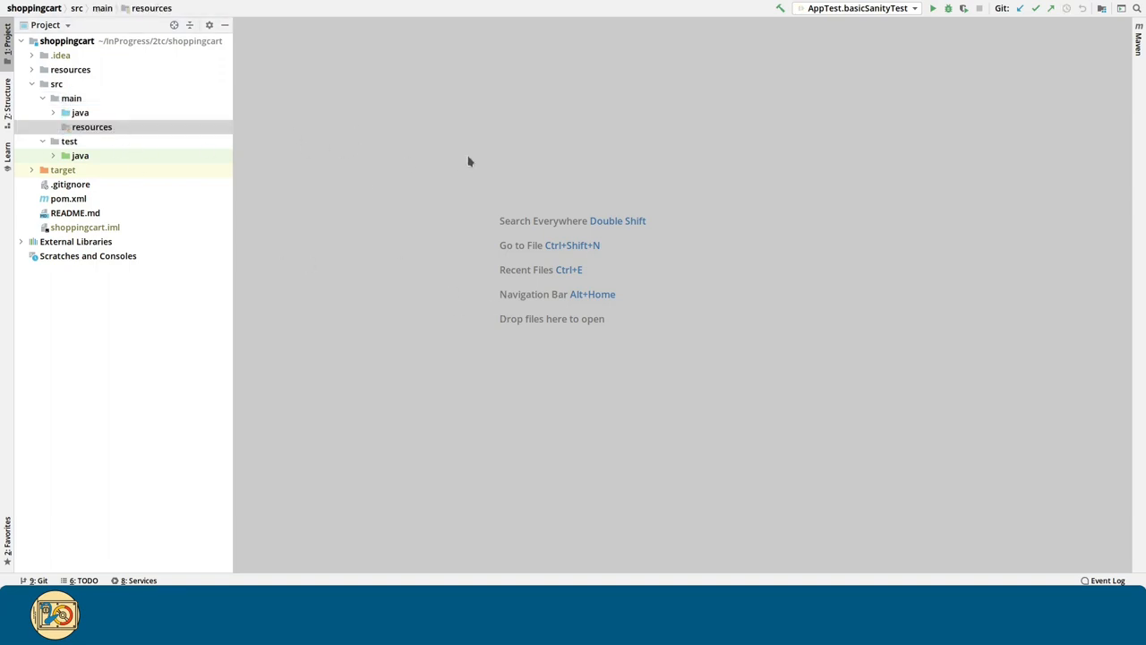
# - Open log4j2.xml and write the XML 1.0 UTF-8 declaration followed by an empty <Configuration> element
pyautogui.doubleClick(104, 140)
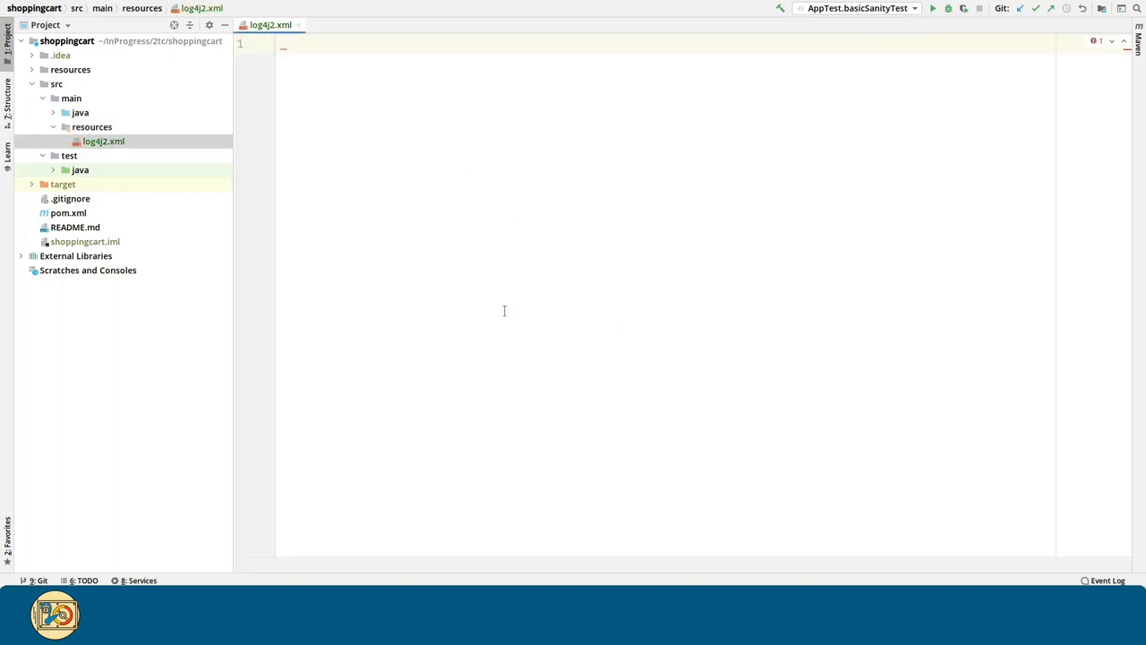
pyautogui.write('<?xml version="1.0" encoding="UTF-8"?>')
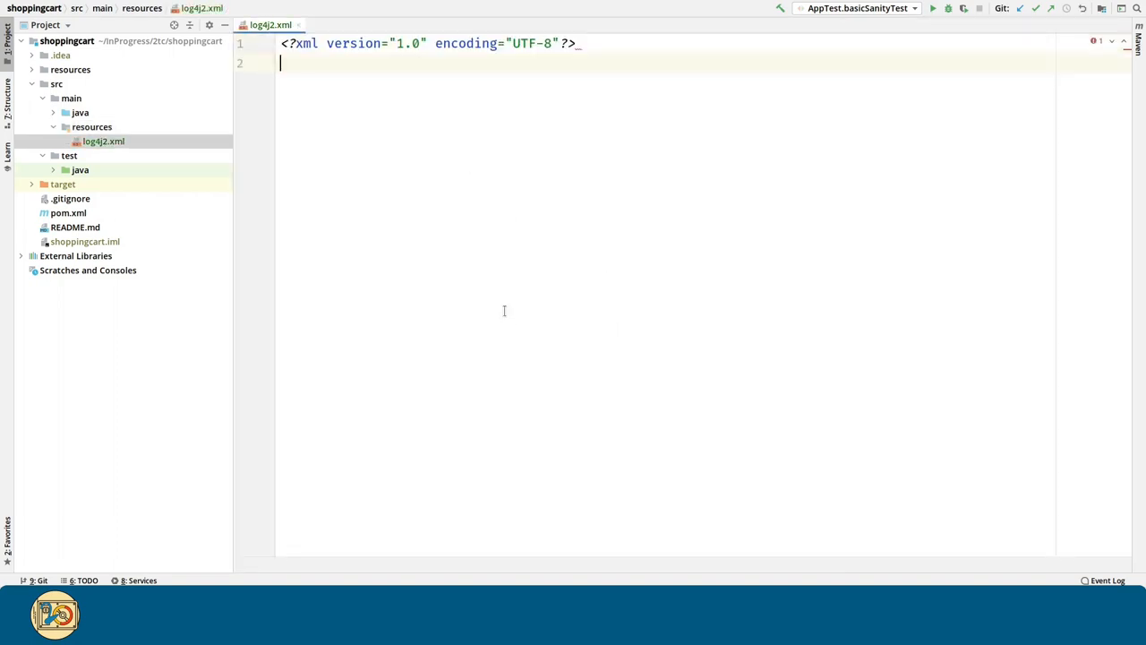
pyautogui.press('enter')
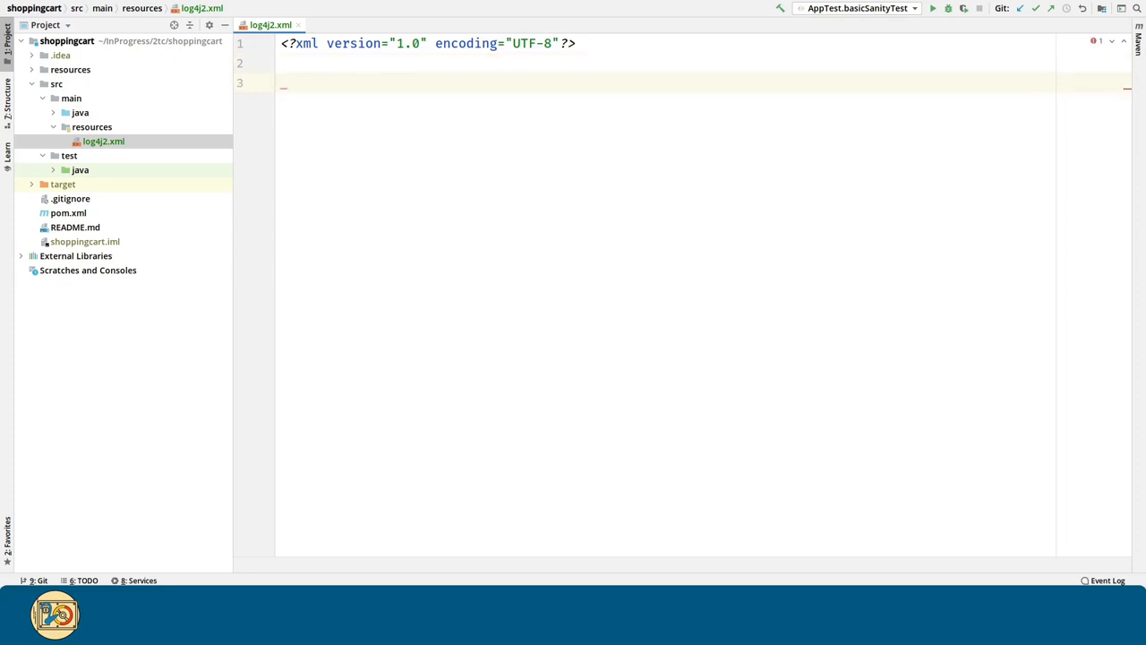
pyautogui.write('<')
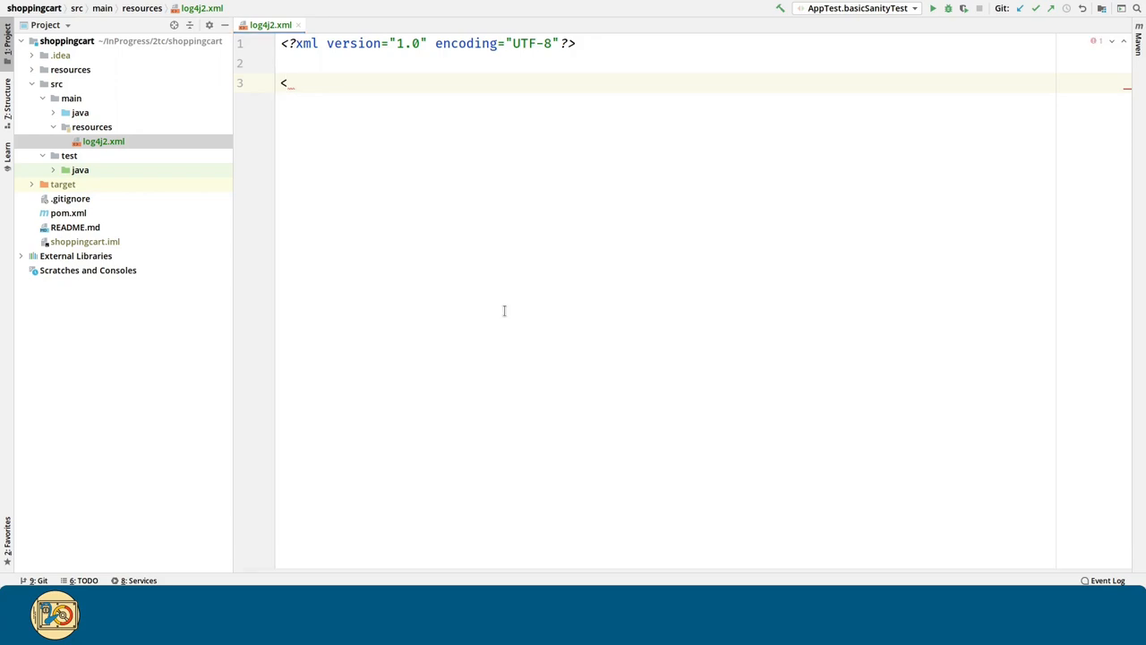
pyautogui.write('Configura')
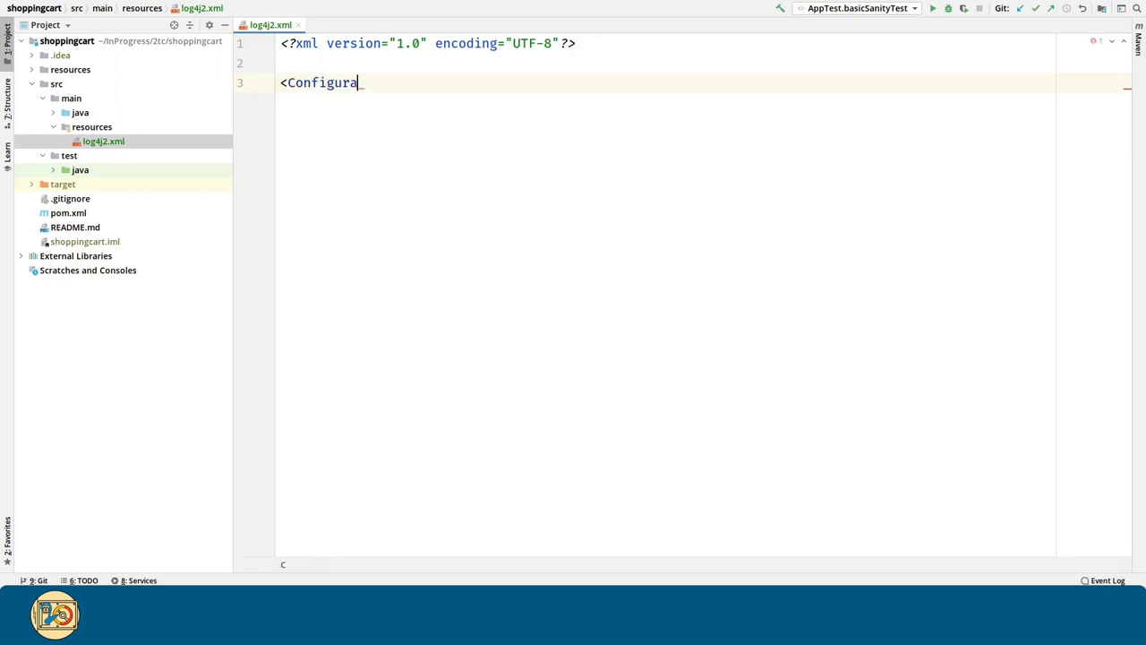
pyautogui.write('tion>')
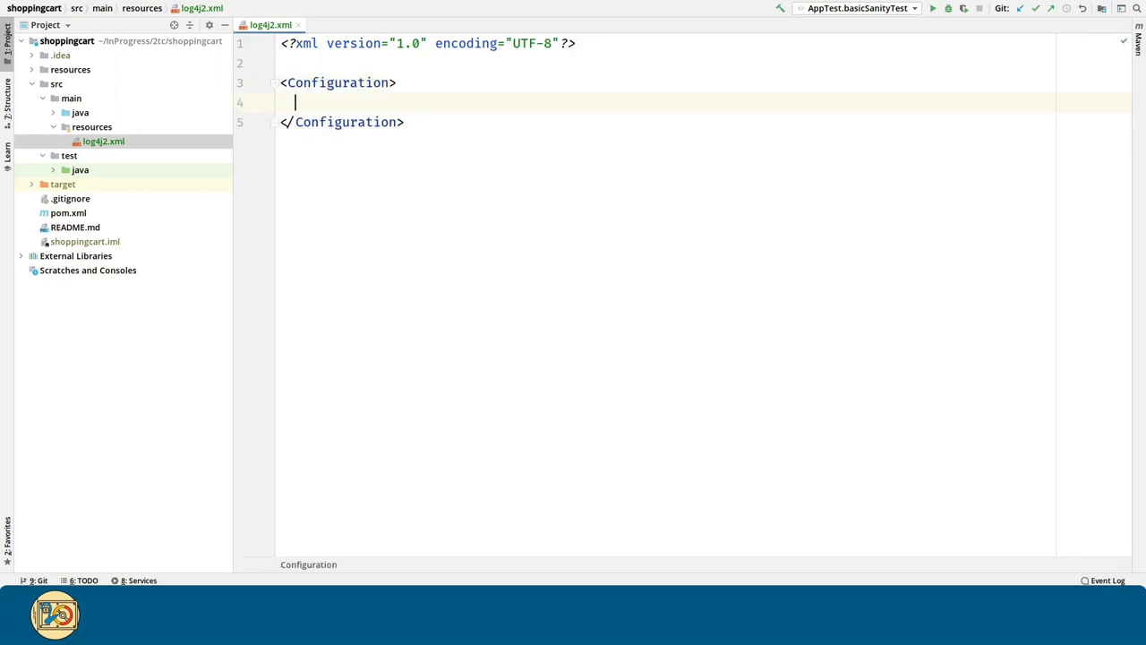
pyautogui.write('<')
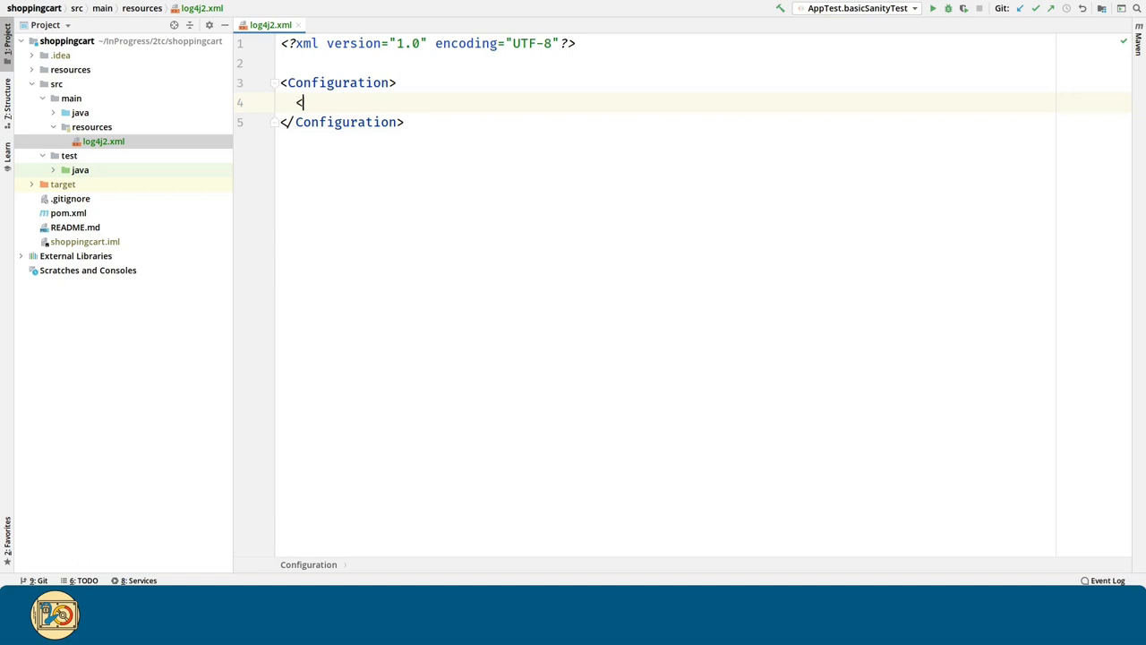
# - Add a <Properties> block containing a <Property name="DefaultPattern"> element
pyautogui.write('<Properties>')
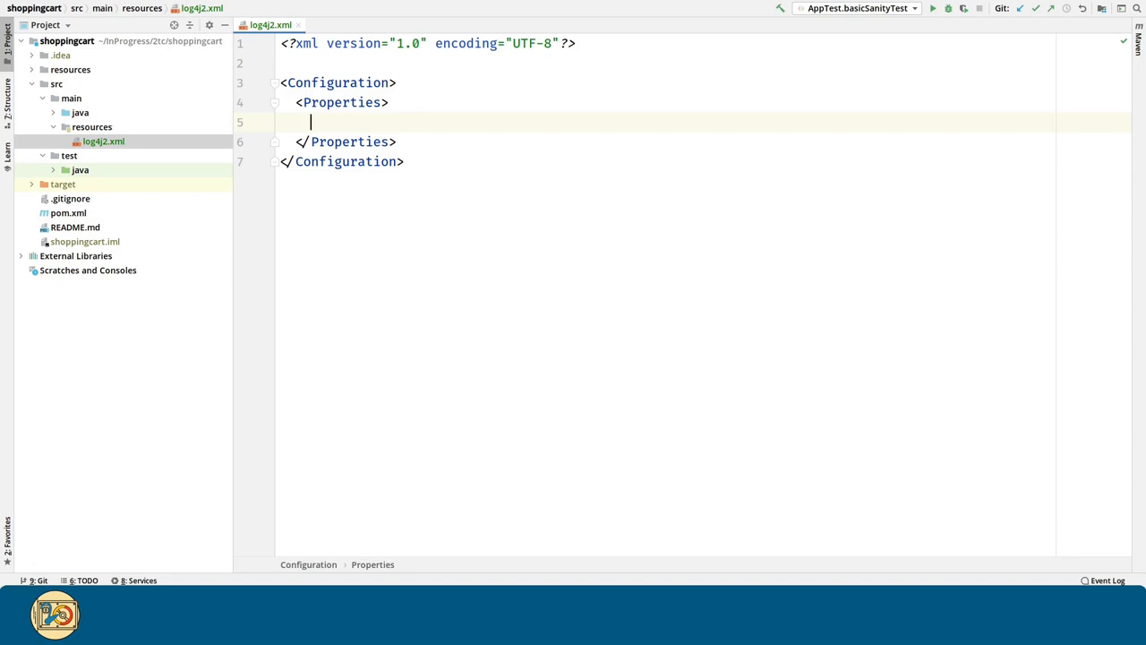
pyautogui.write('<Property name')
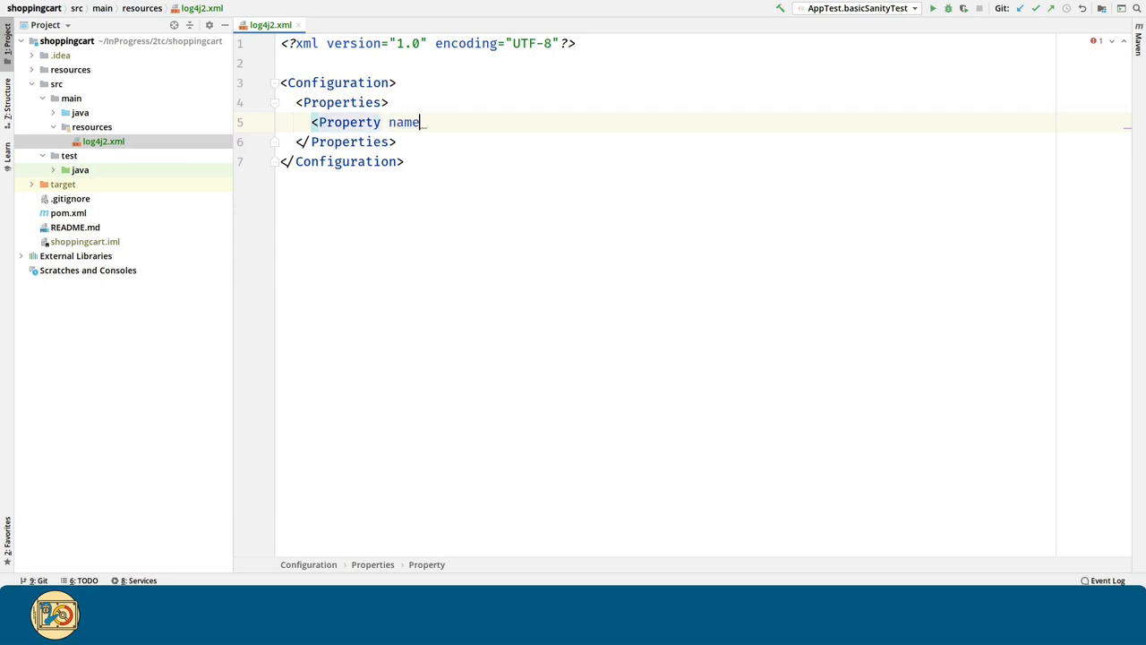
pyautogui.write('="Defau')
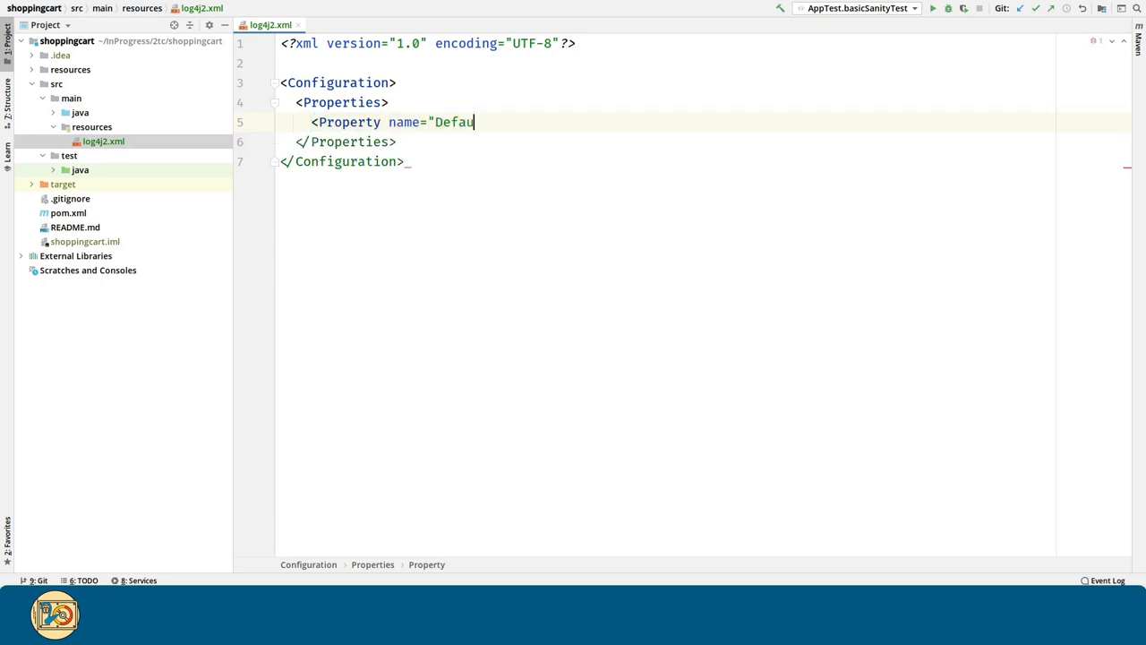
pyautogui.write('ltPattern">')
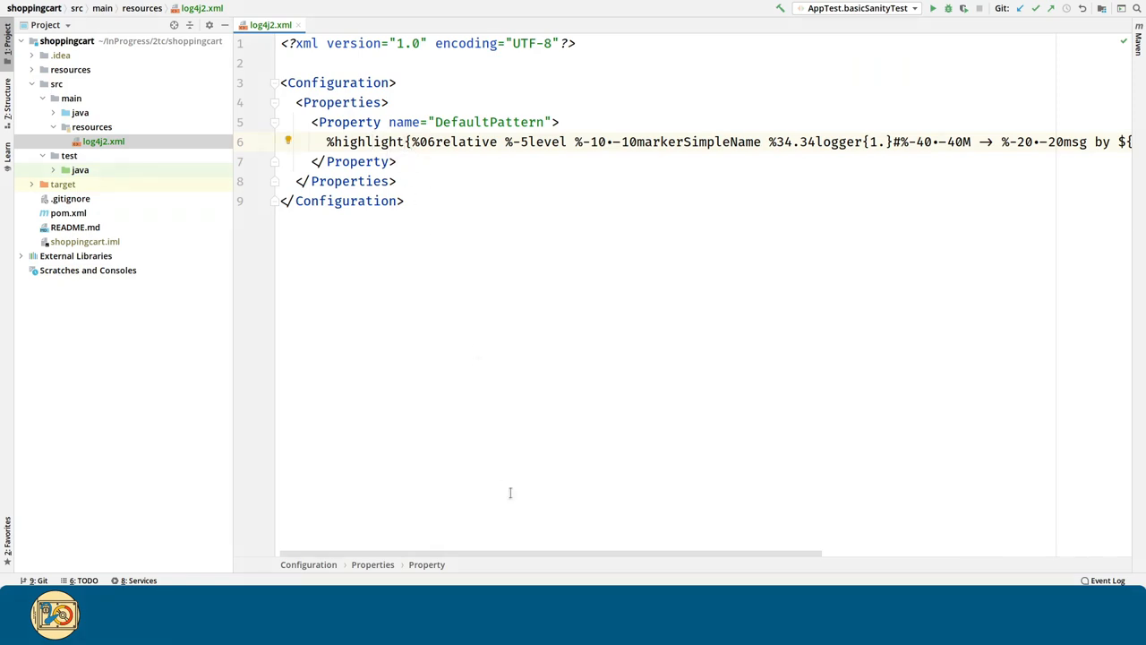
pyautogui.hscroll(3)
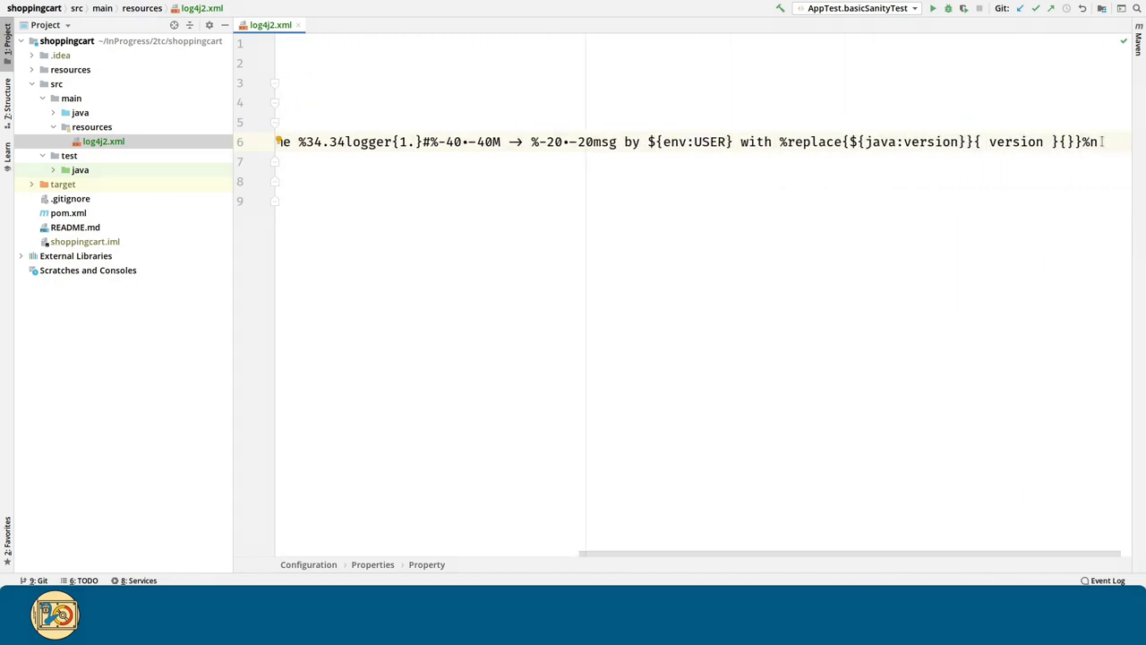
pyautogui.hscroll(-3)
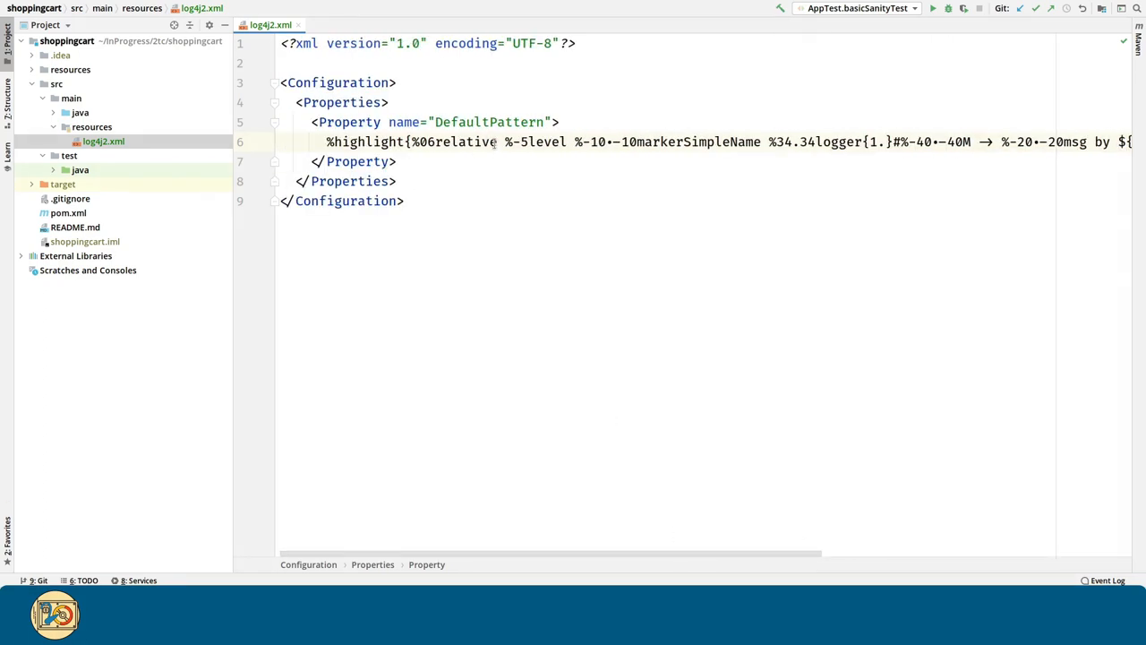
pyautogui.doubleClick(466, 141)
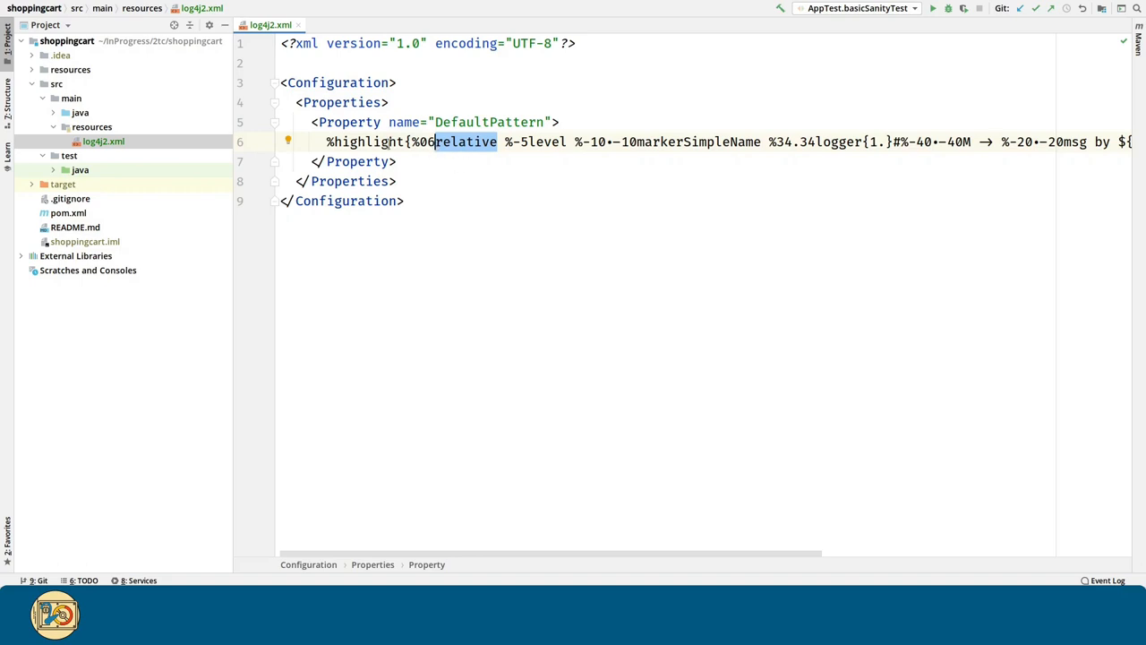
pyautogui.click(386, 142)
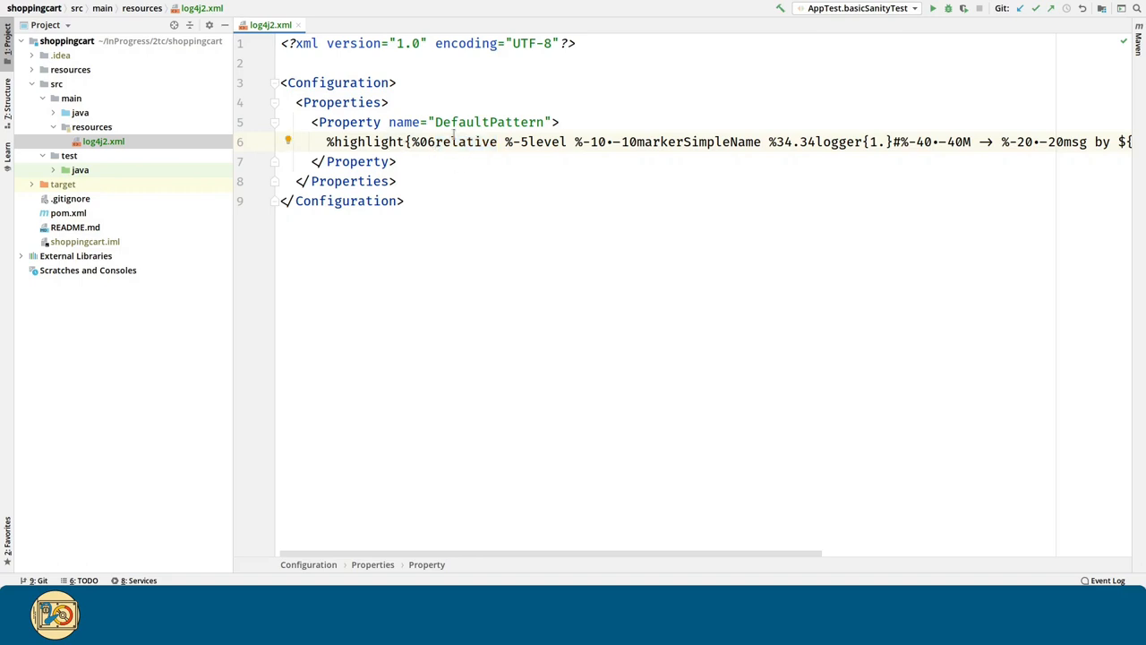
pyautogui.doubleClick(422, 141)
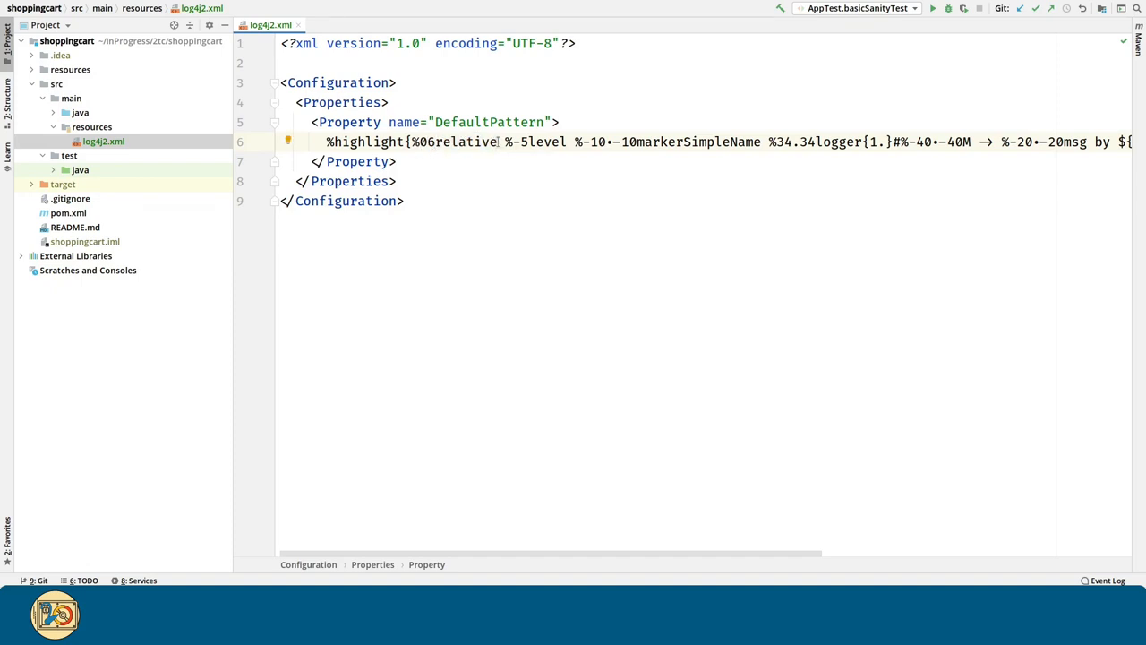
pyautogui.doubleClick(546, 142)
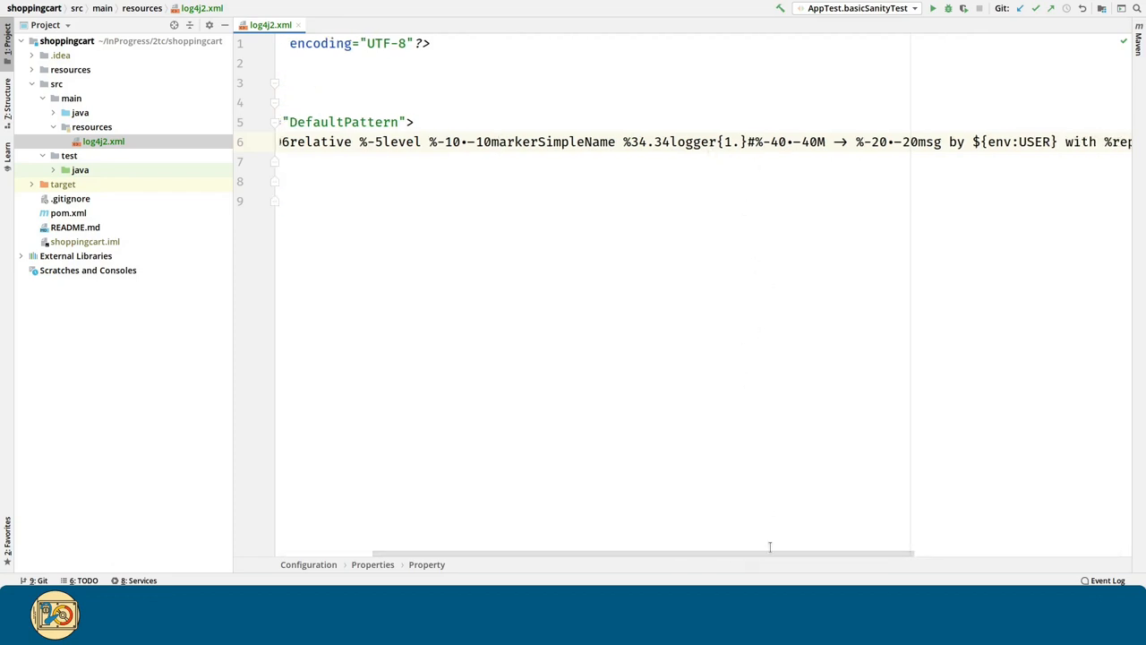
pyautogui.hscroll(3)
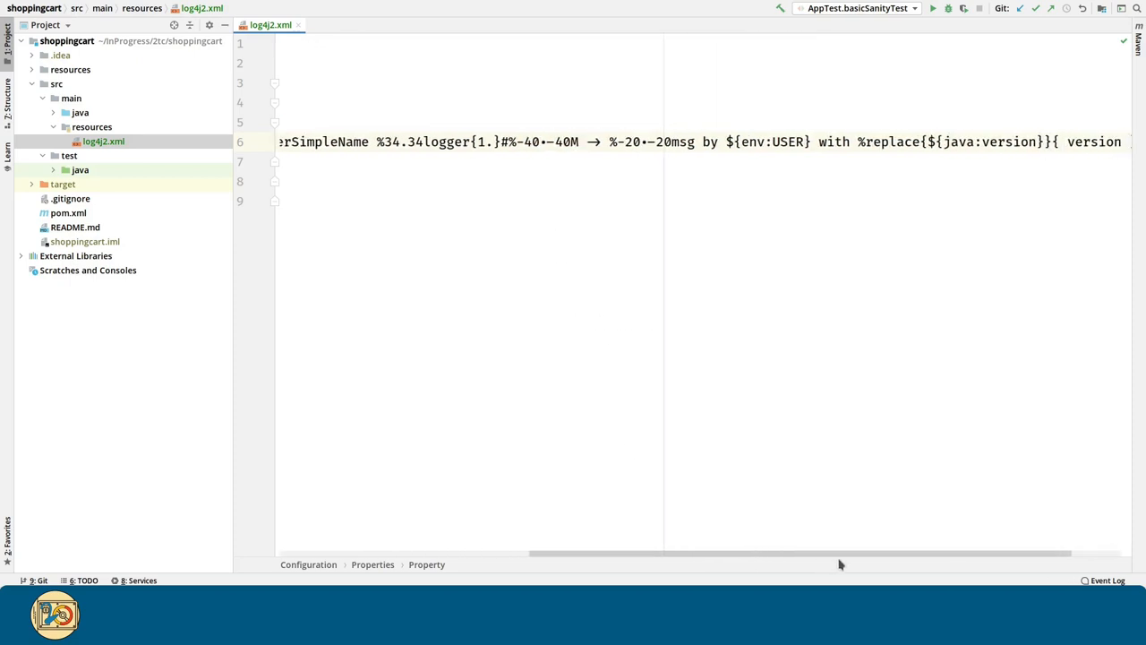
pyautogui.doubleClick(645, 141)
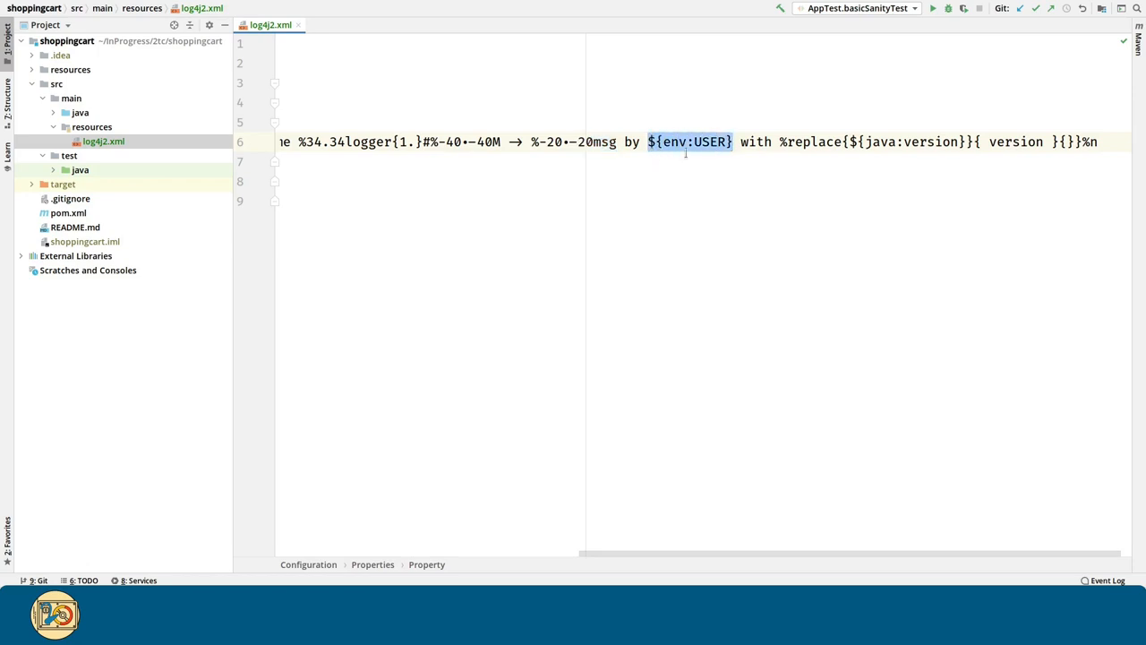
pyautogui.click(770, 292)
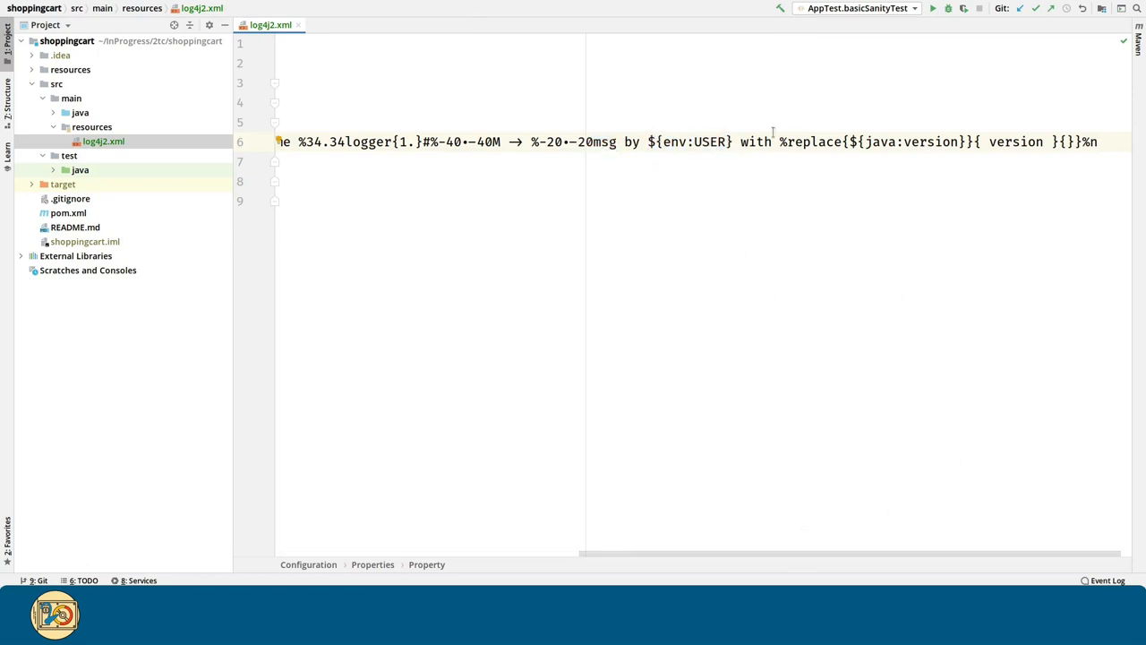
pyautogui.doubleClick(909, 142)
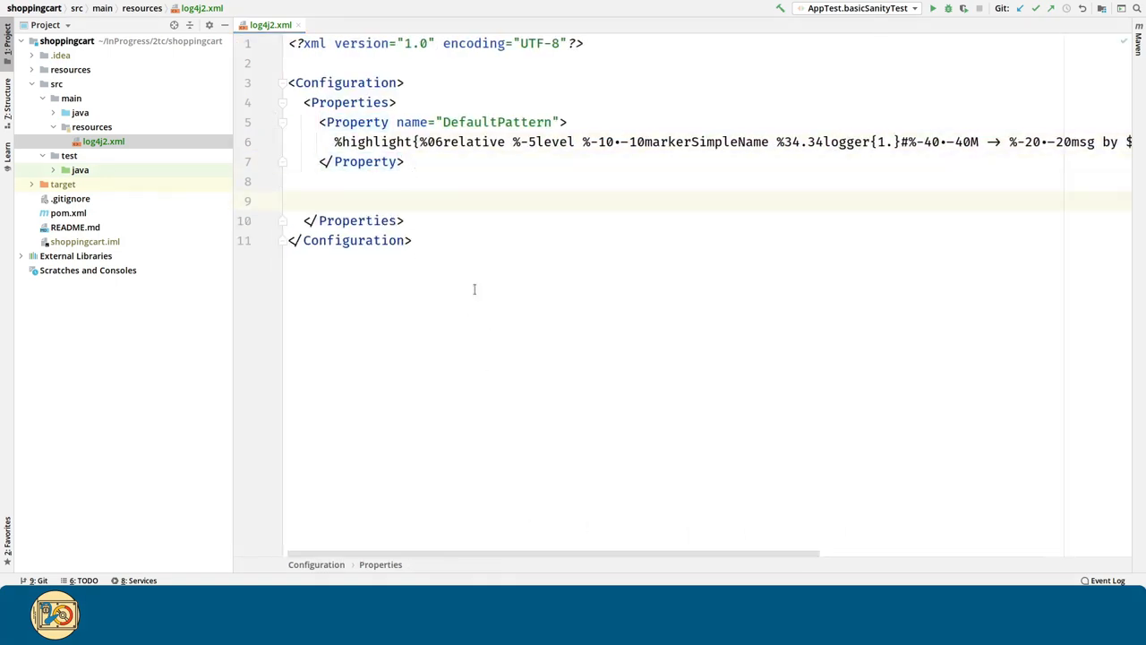
# - Add <Property name="DefaultLogDirectoryPath"> with value target/logs/ and begin the next element
pyautogui.write('<Property name')
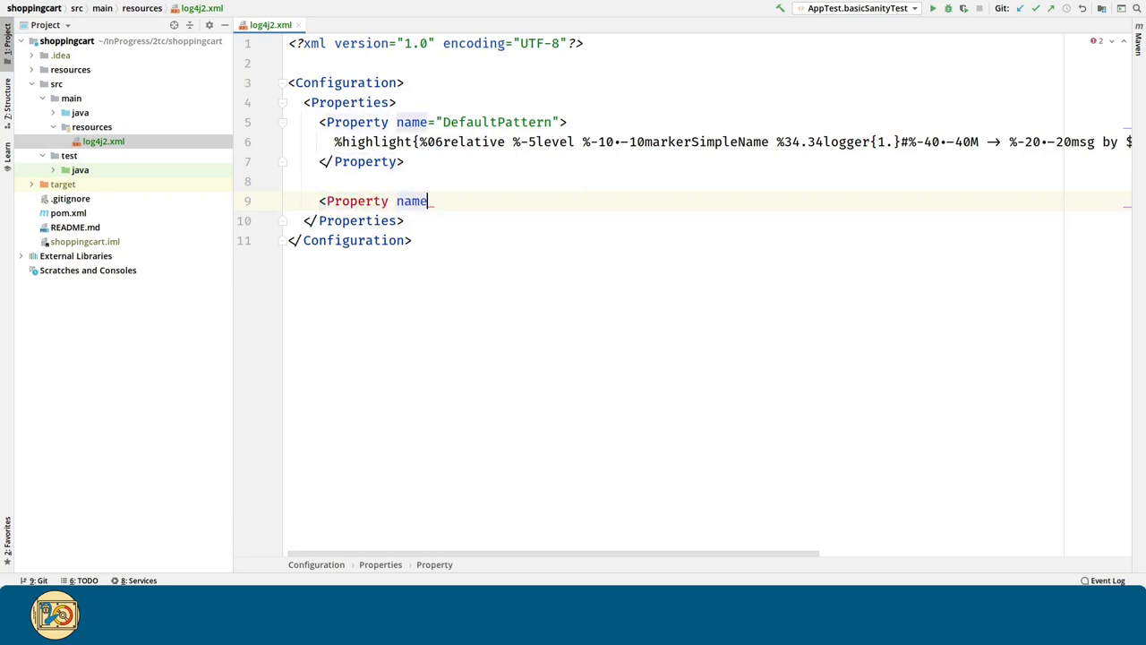
pyautogui.write('="DefaultLogDirectoryPath">')
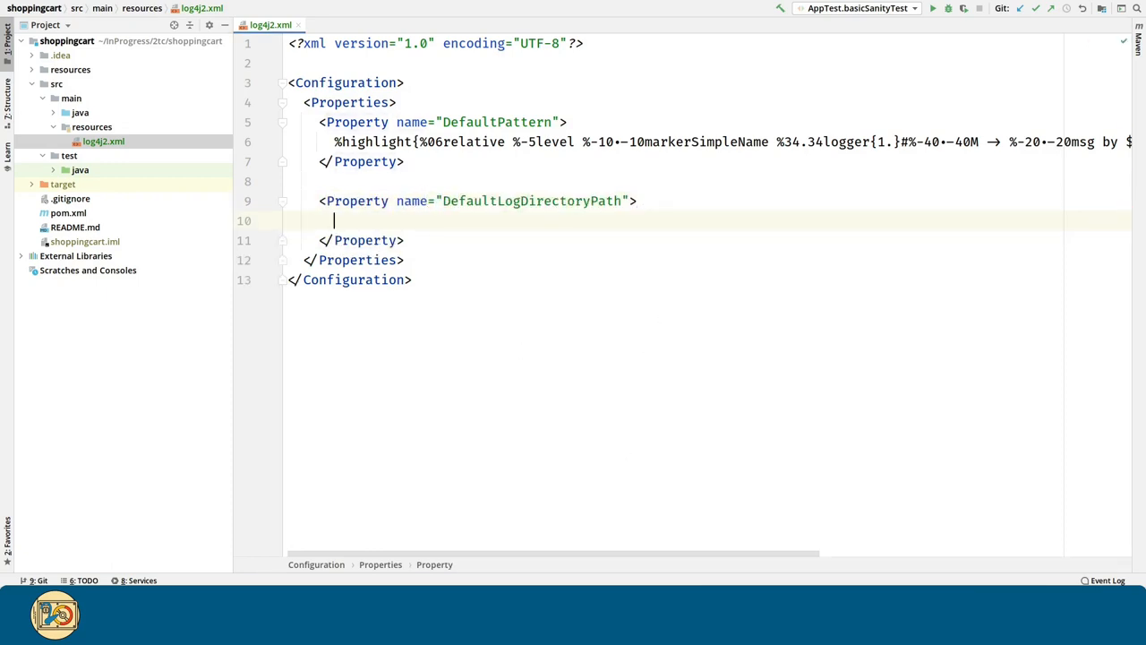
pyautogui.write('target/logs/')
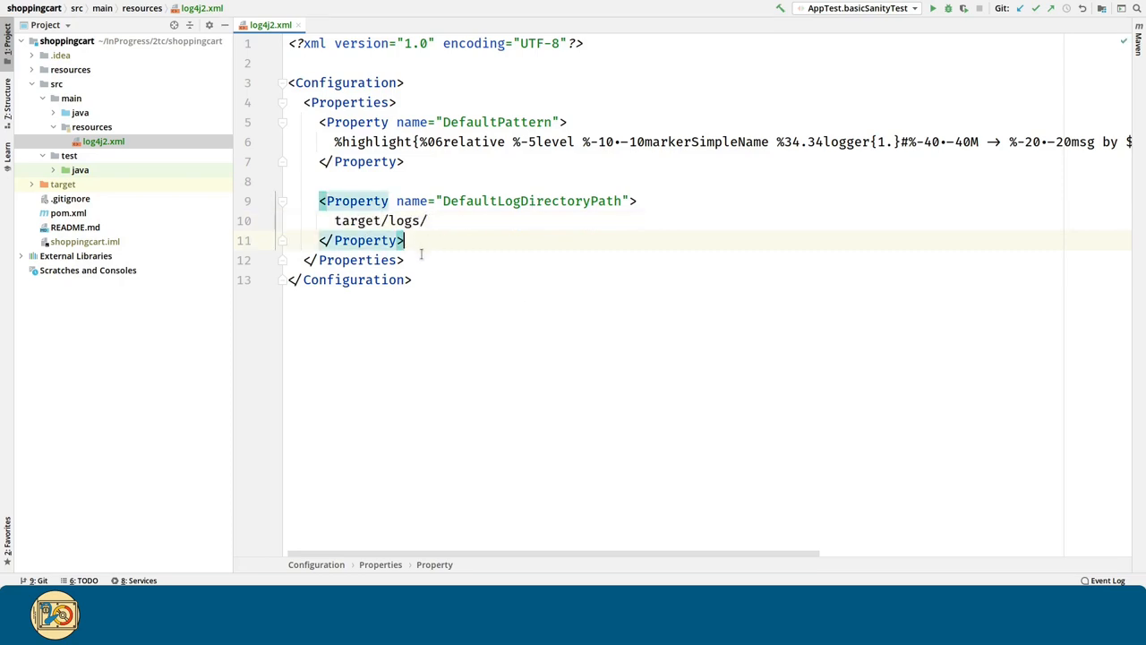
pyautogui.write('<A')
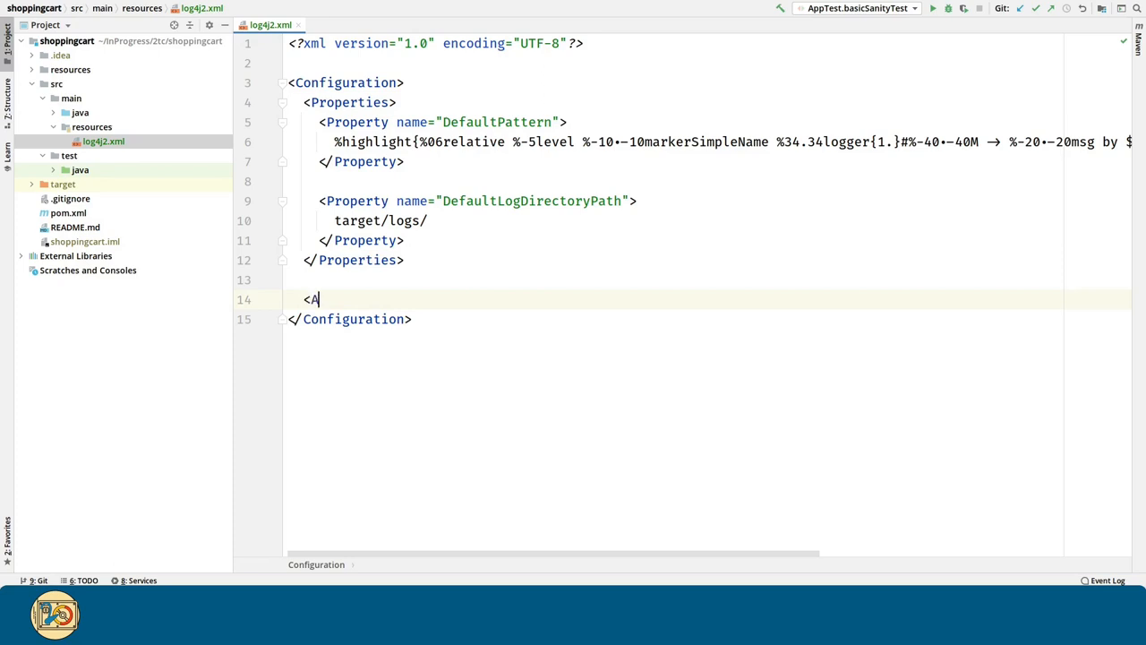
# - Add an <Appenders> section with a Console appender named console targeting SYSTEM_OUT
pyautogui.write('ppenders></Appenders>')
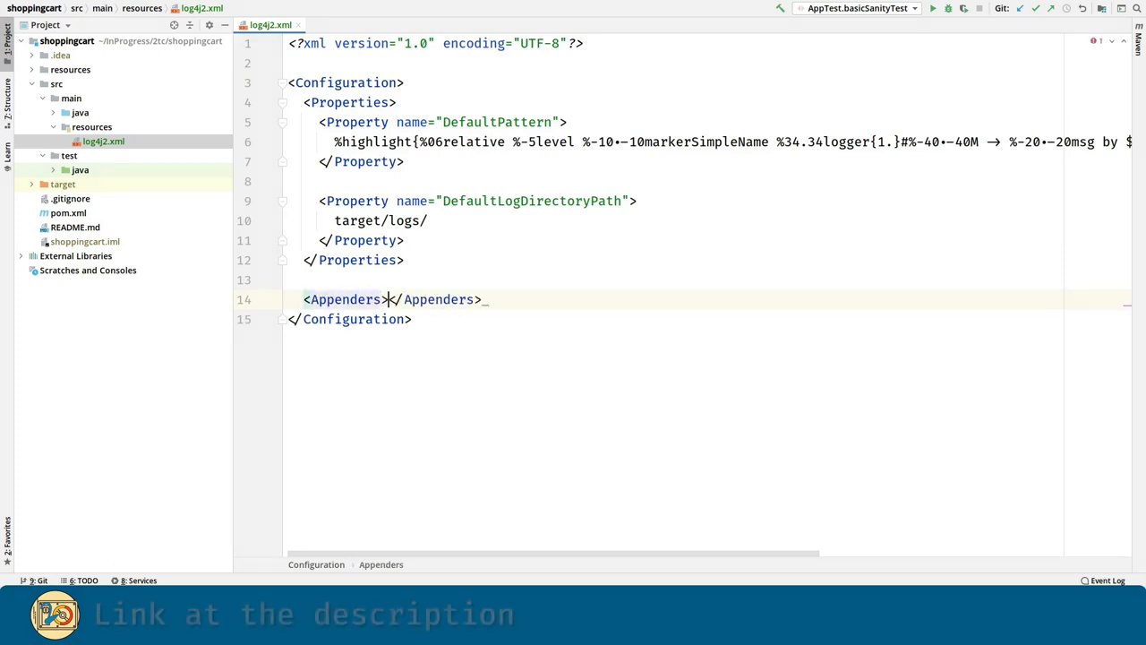
pyautogui.press('enter')
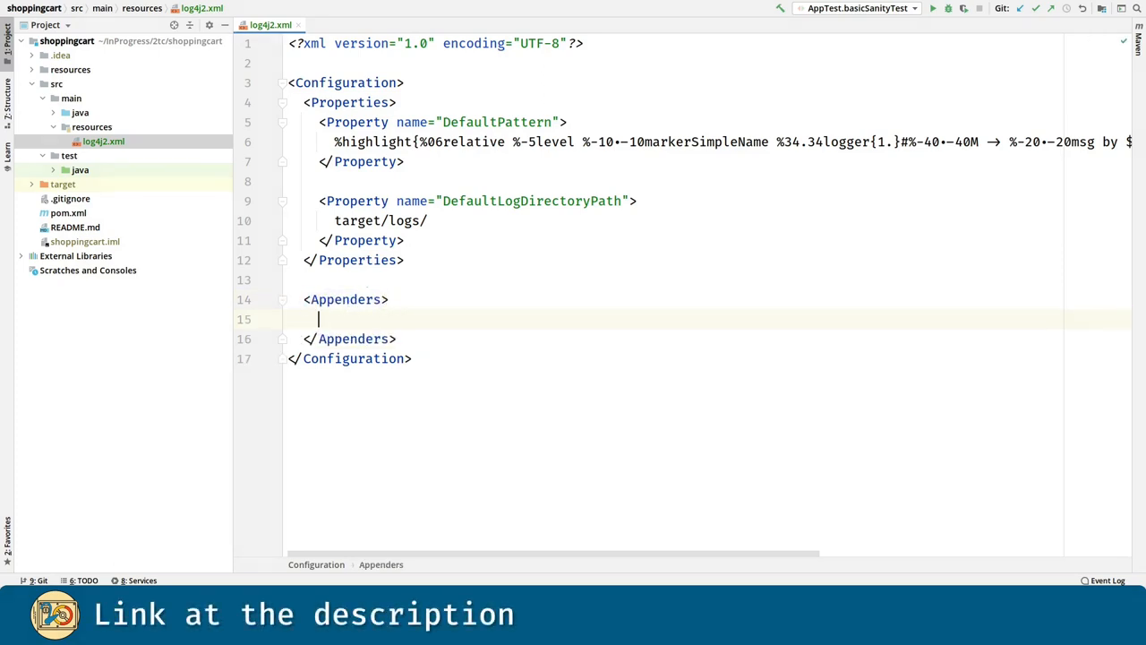
pyautogui.write('<Console name="')
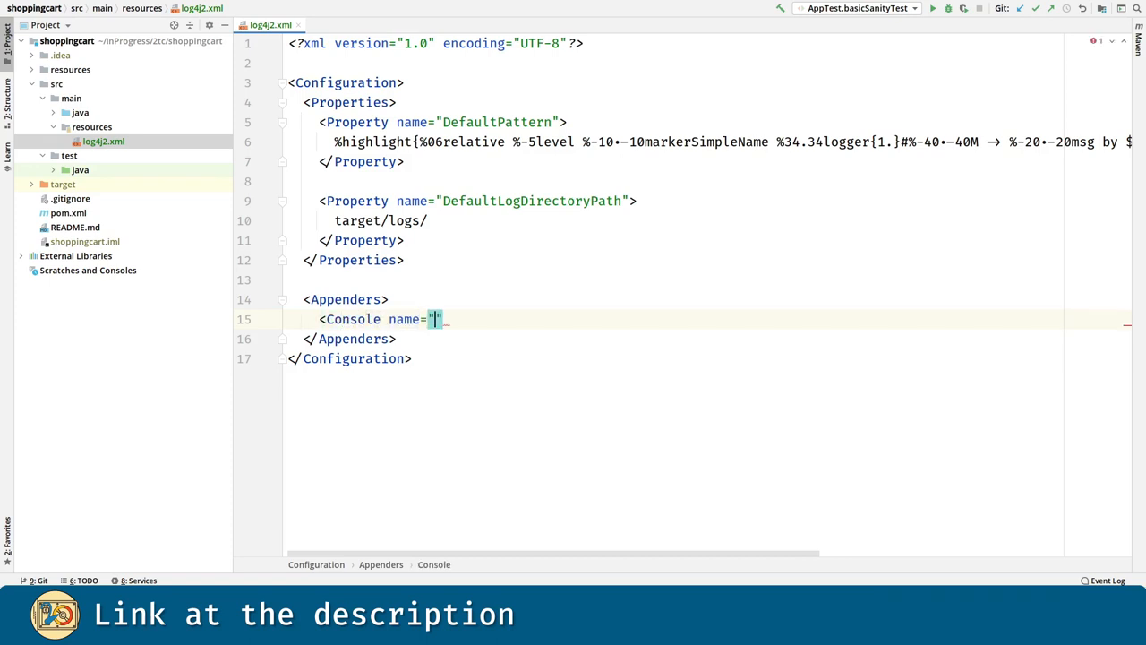
pyautogui.write('console')
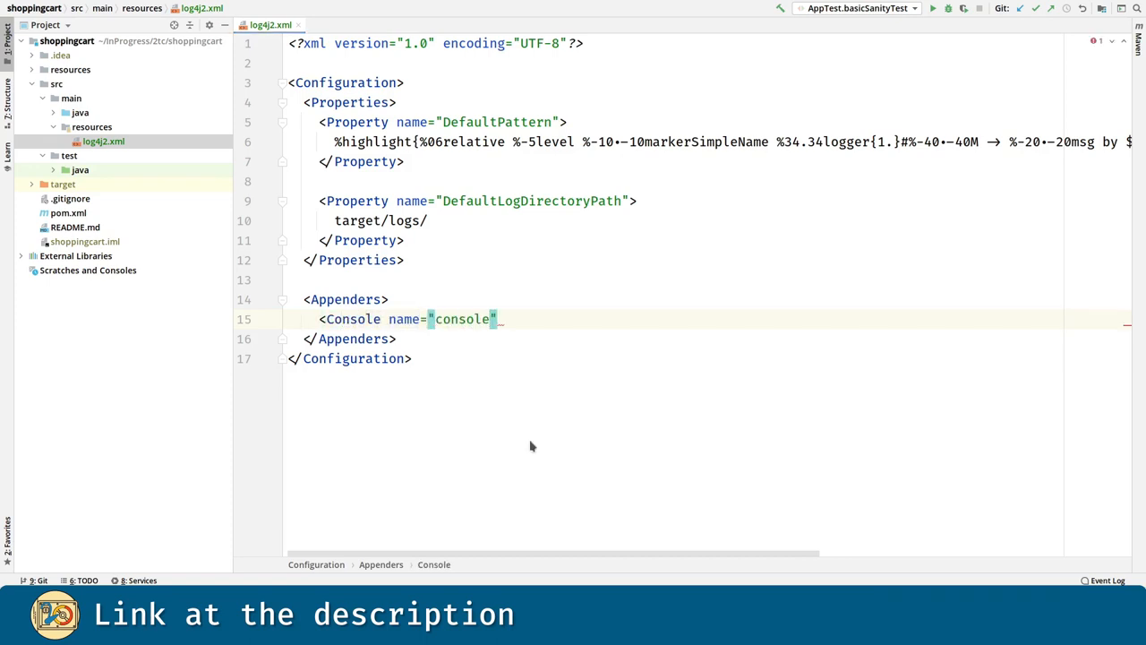
pyautogui.write('target=""')
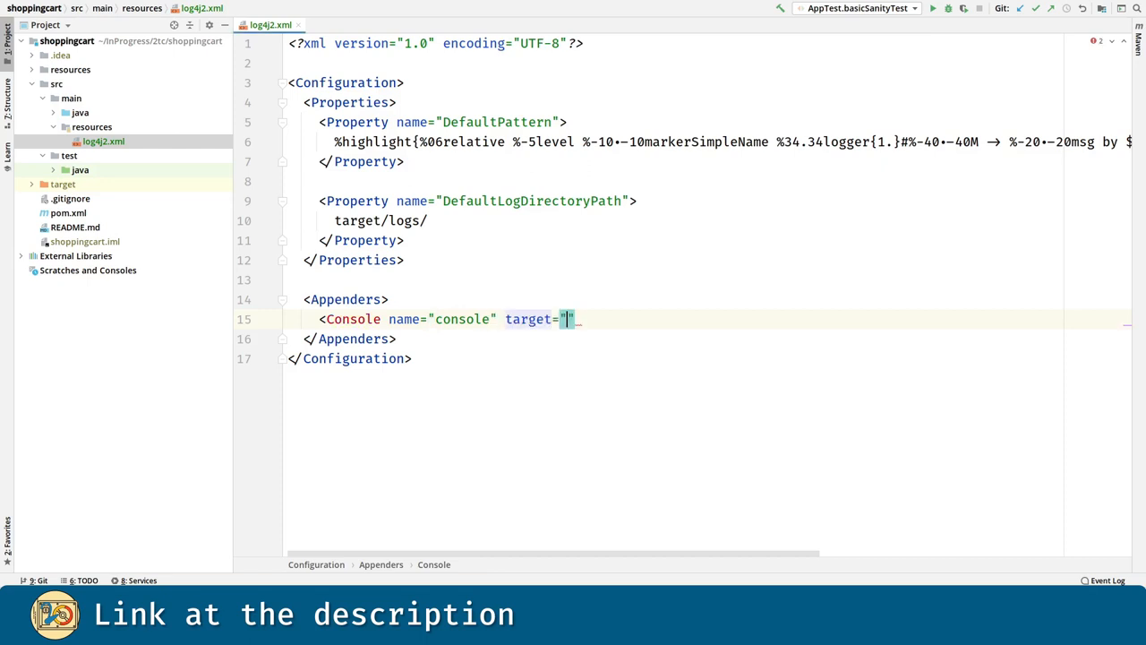
pyautogui.write('SYSTEM_OUT')
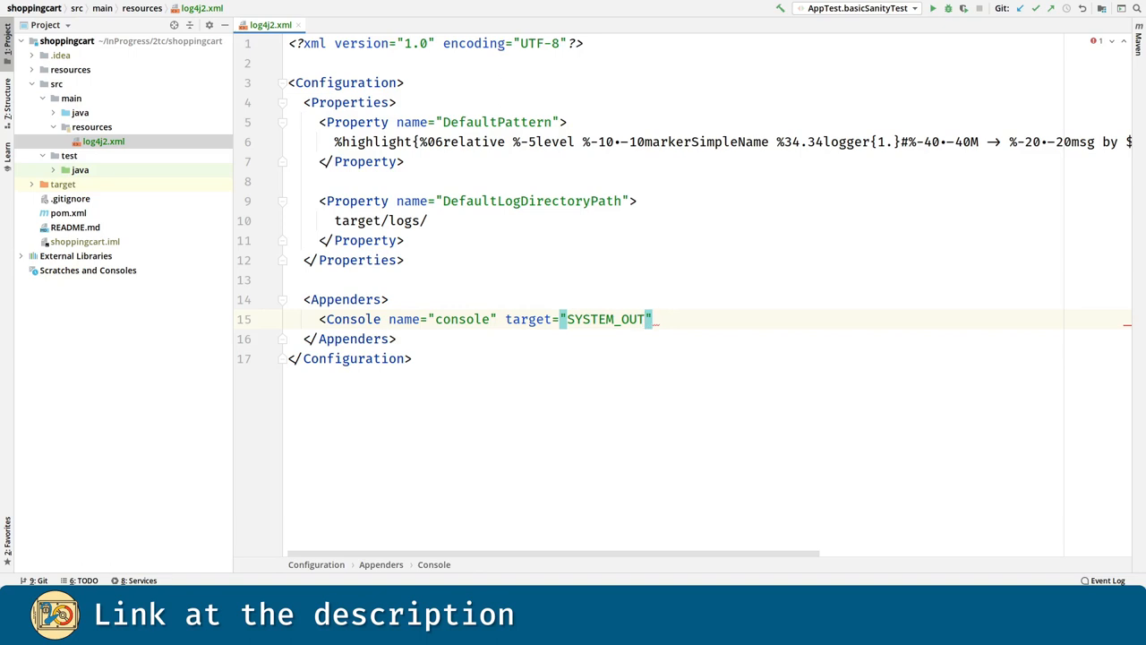
pyautogui.doubleClick(631, 318)
pyautogui.write('>')
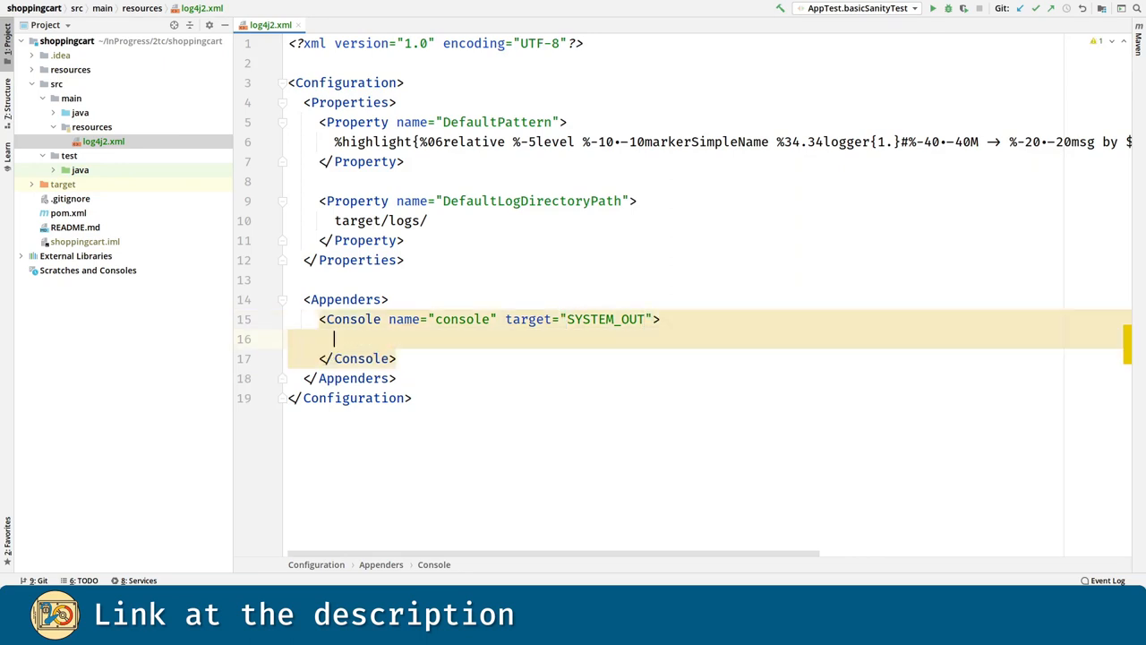
# - Give the console appender a <PatternLayout pattern="${DefaultPattern}"/> child
pyautogui.write('<')
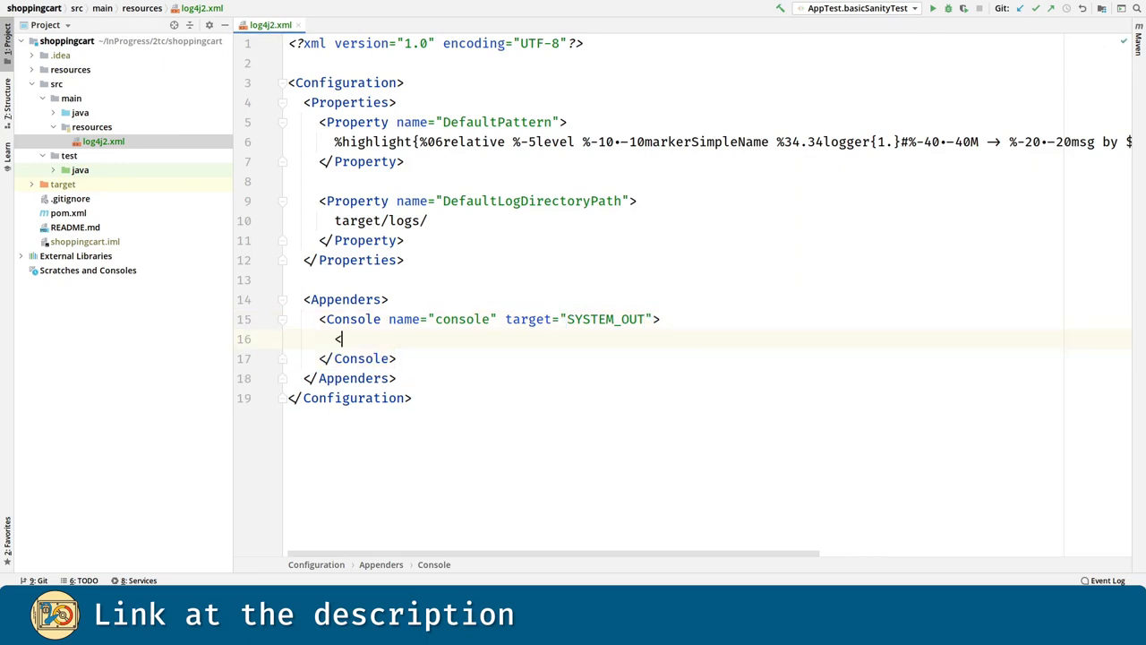
pyautogui.write('<PatternLay')
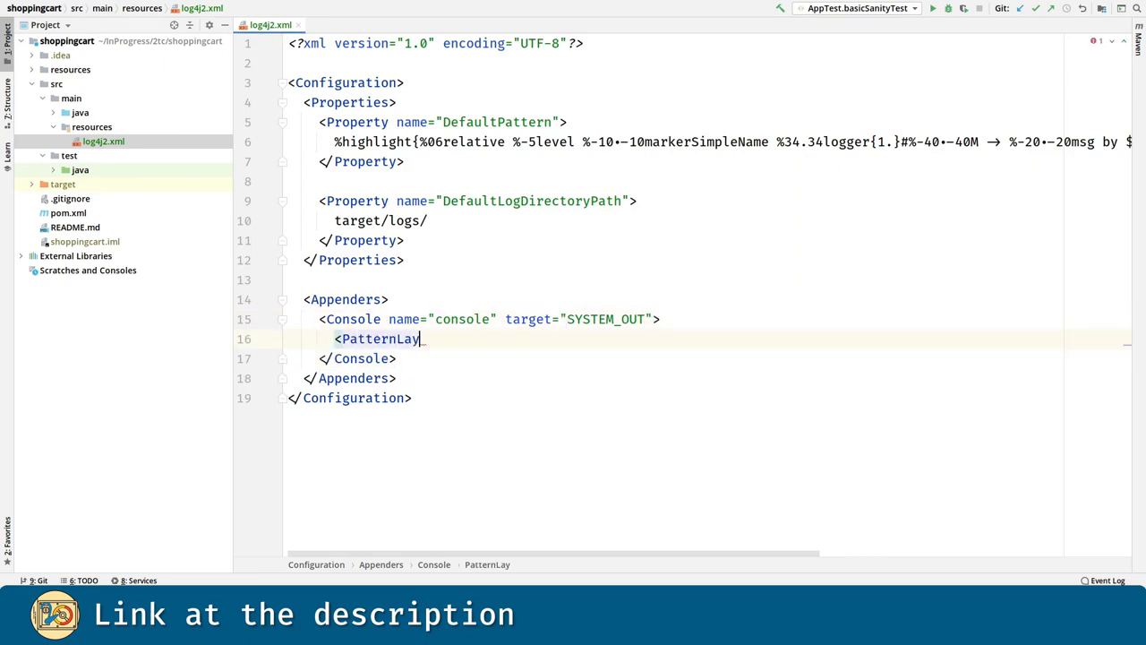
pyautogui.write('out pattern="')
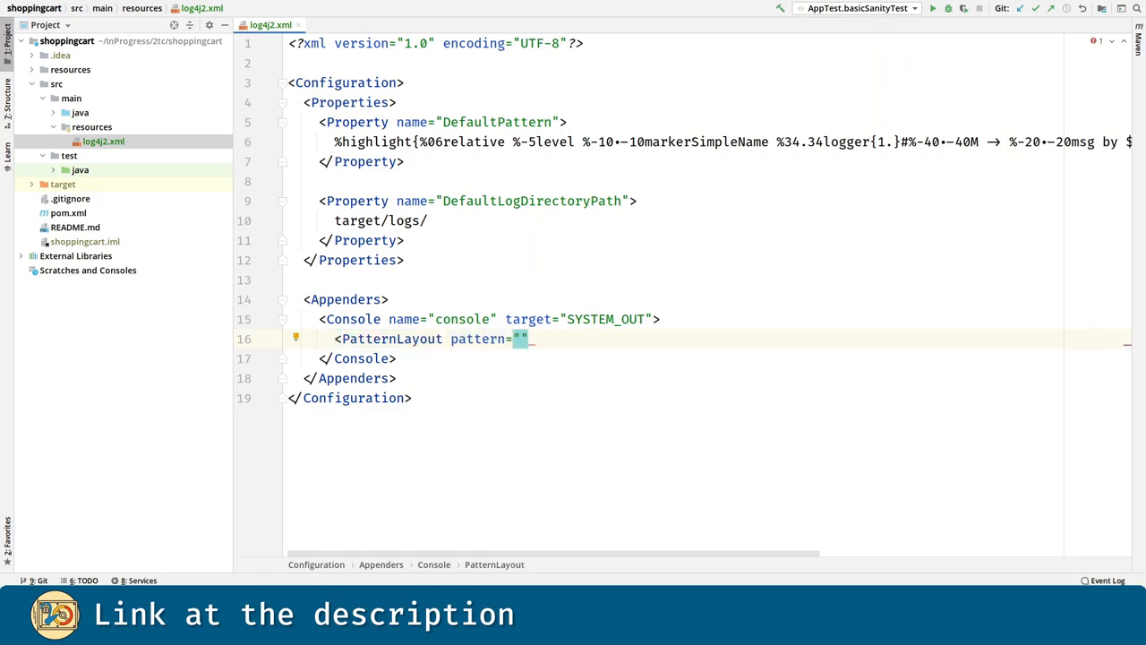
pyautogui.write('${DefaultPa')
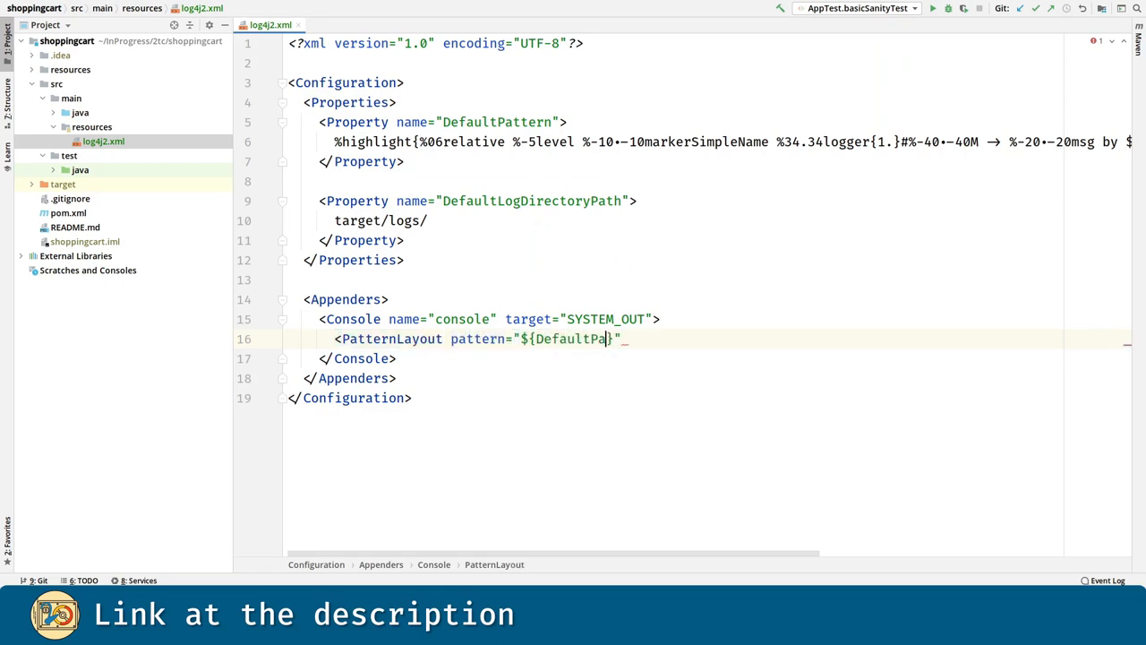
pyautogui.write('ttern}"/>')
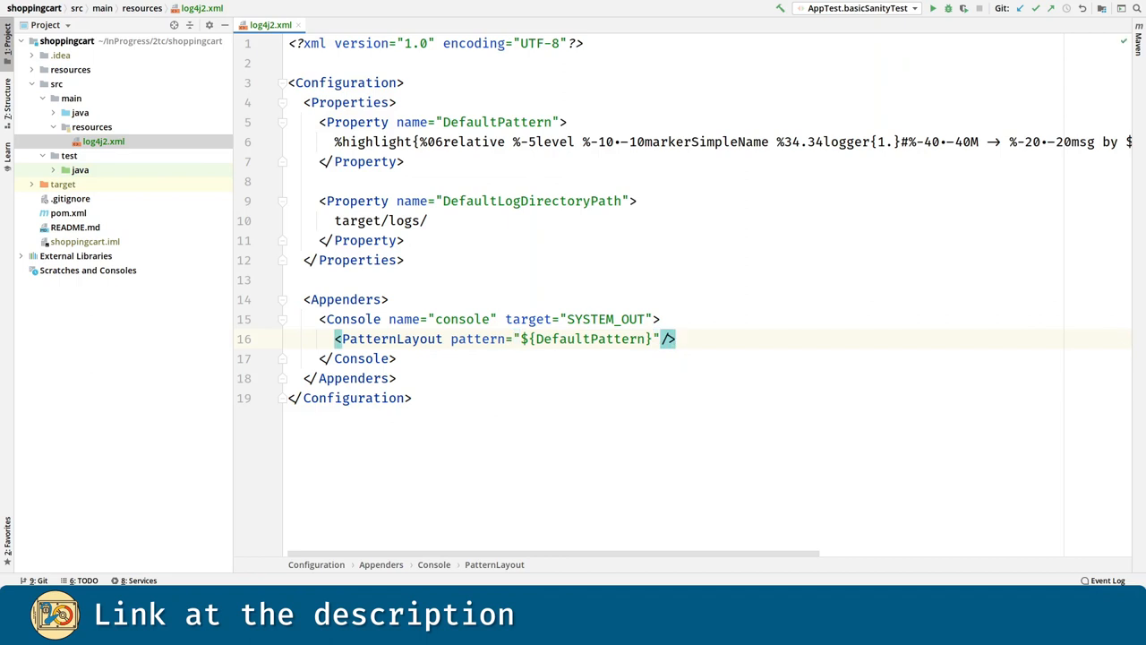
# - Add a File appender named file writing ${DefaultLogDirectoryPath}/shoppingcart.log with the DefaultPattern layout
pyautogui.write('<F')
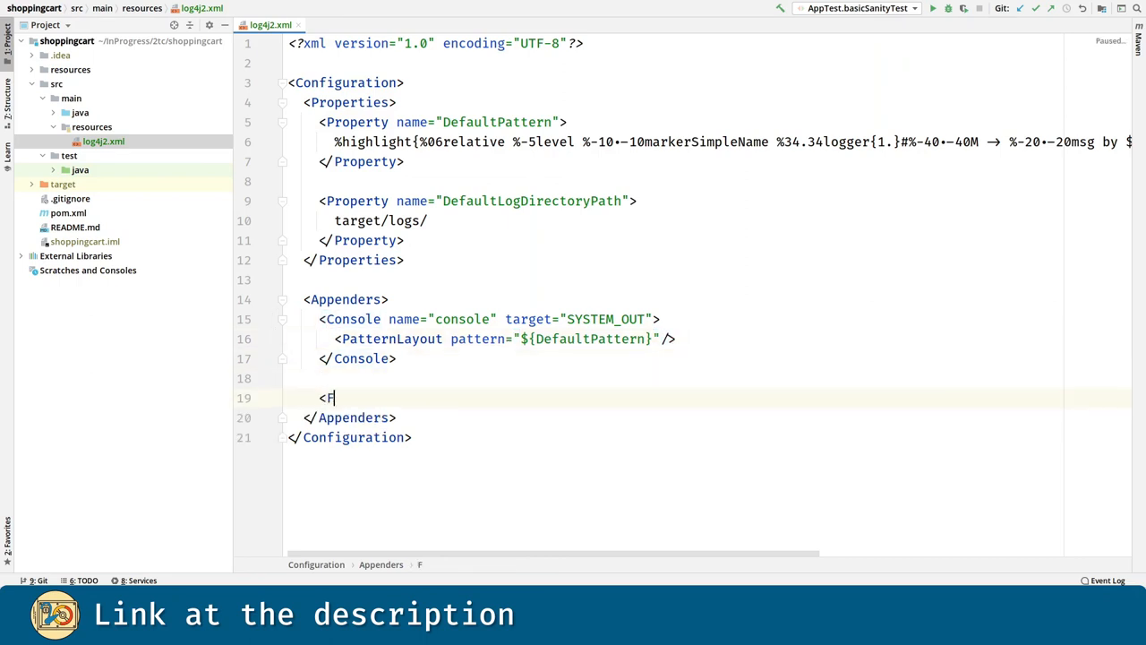
pyautogui.write('File name=""')
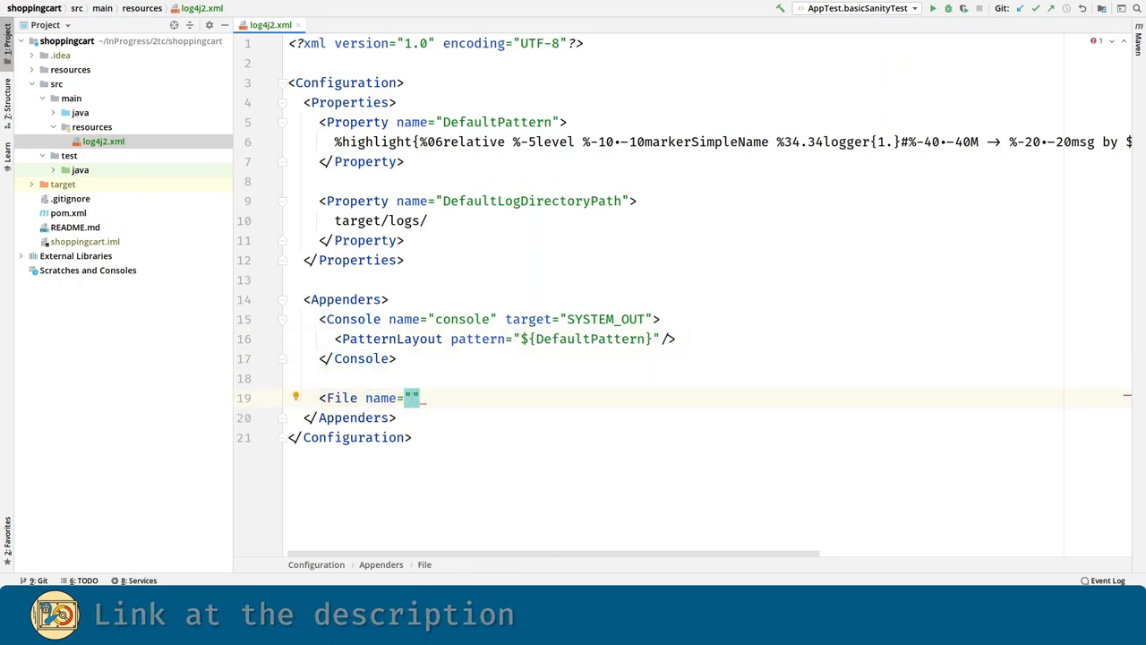
pyautogui.write('file')
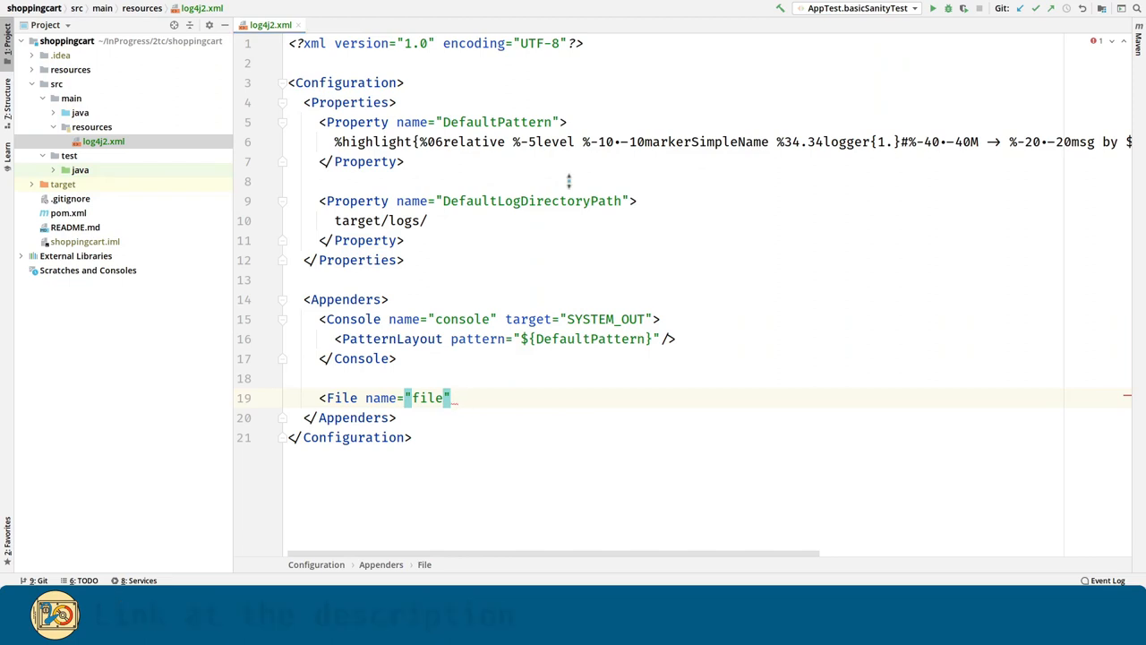
pyautogui.write('file')
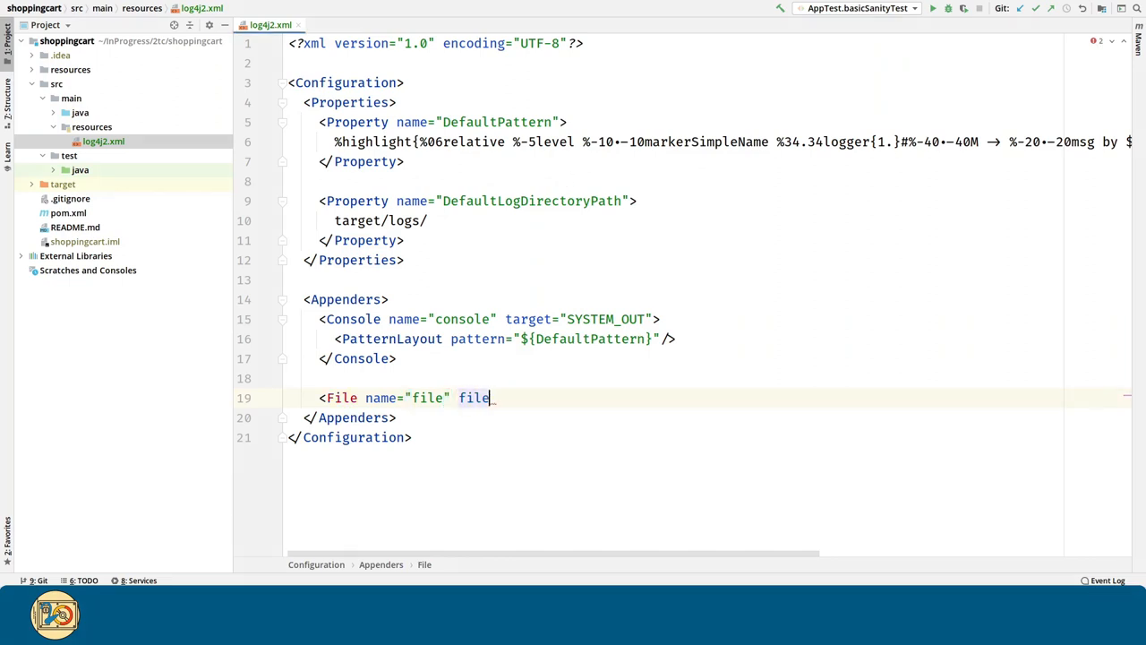
pyautogui.write('Name="')
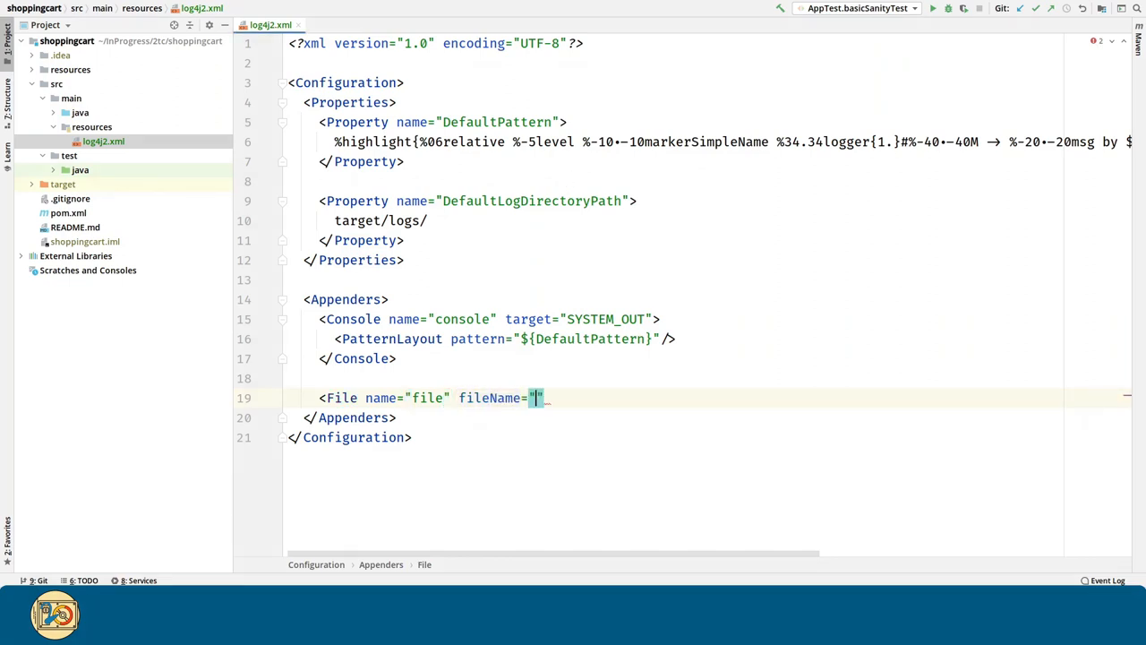
pyautogui.write('${')
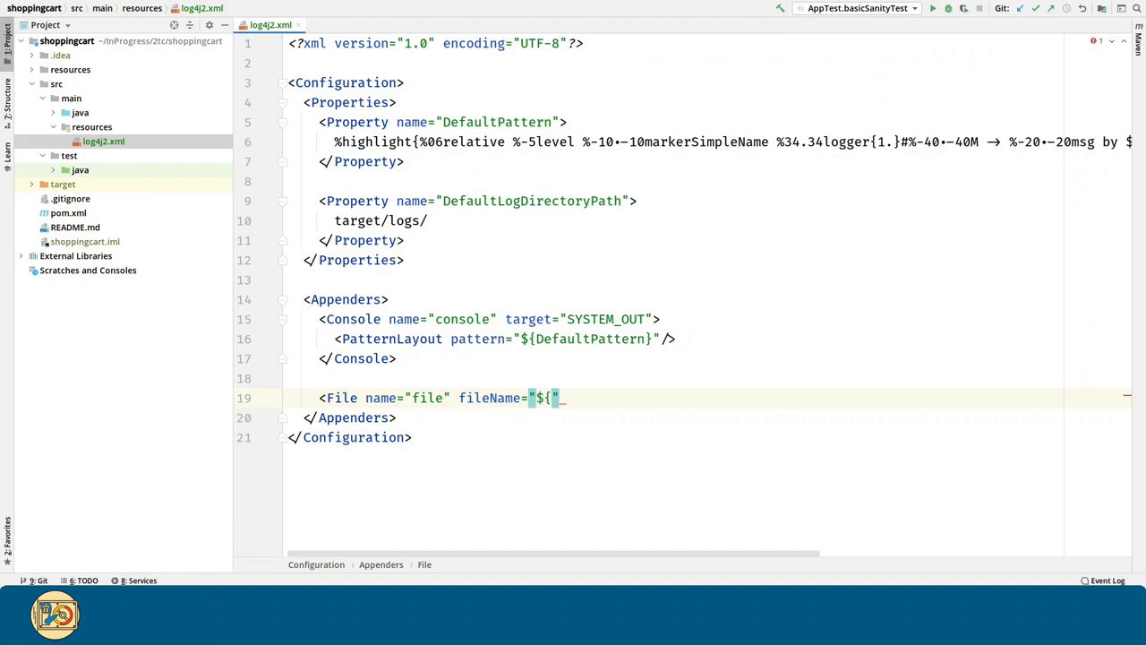
pyautogui.doubleClick(530, 200)
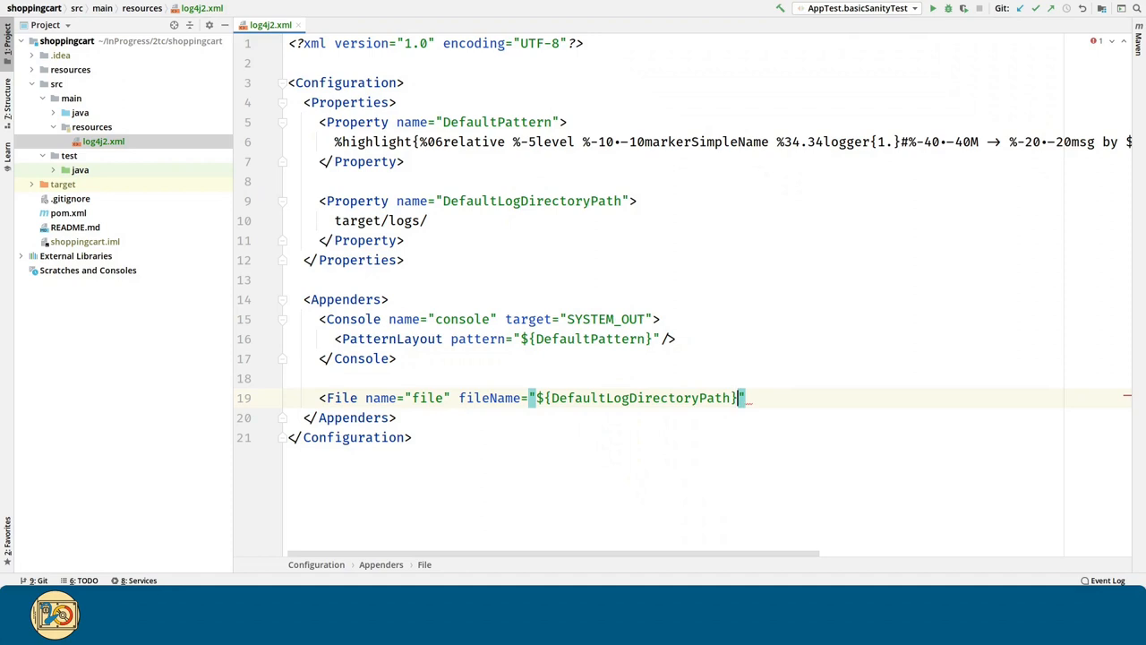
pyautogui.write('/shoppingcart.log')
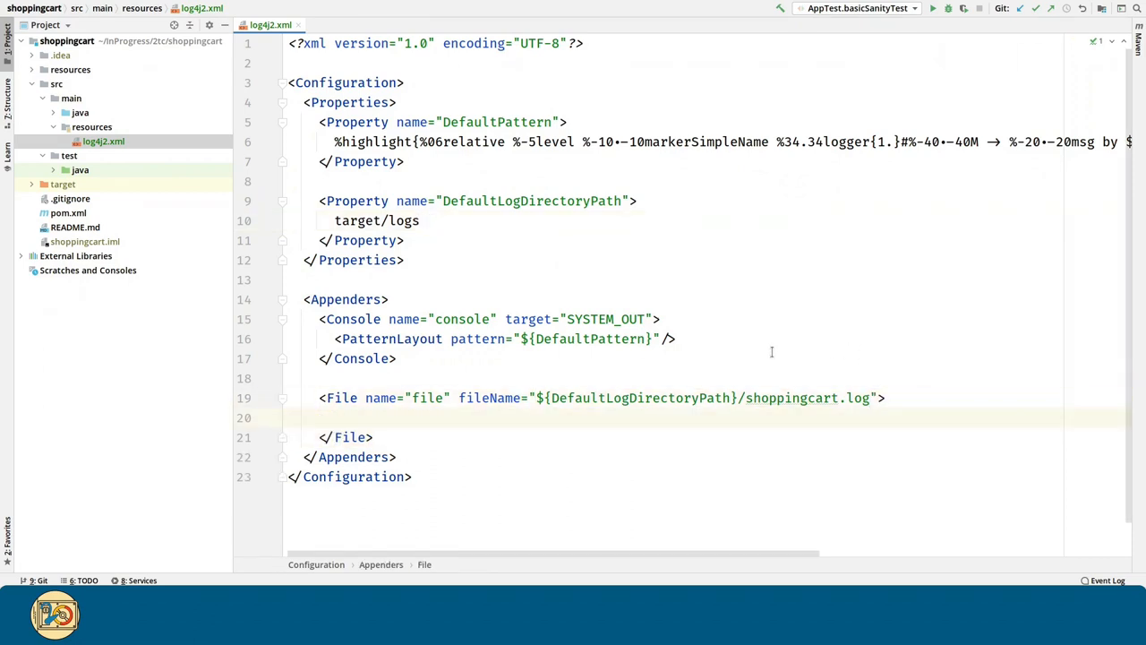
pyautogui.write('<PatternLayout pattern="${DefaultPattern}"/>')
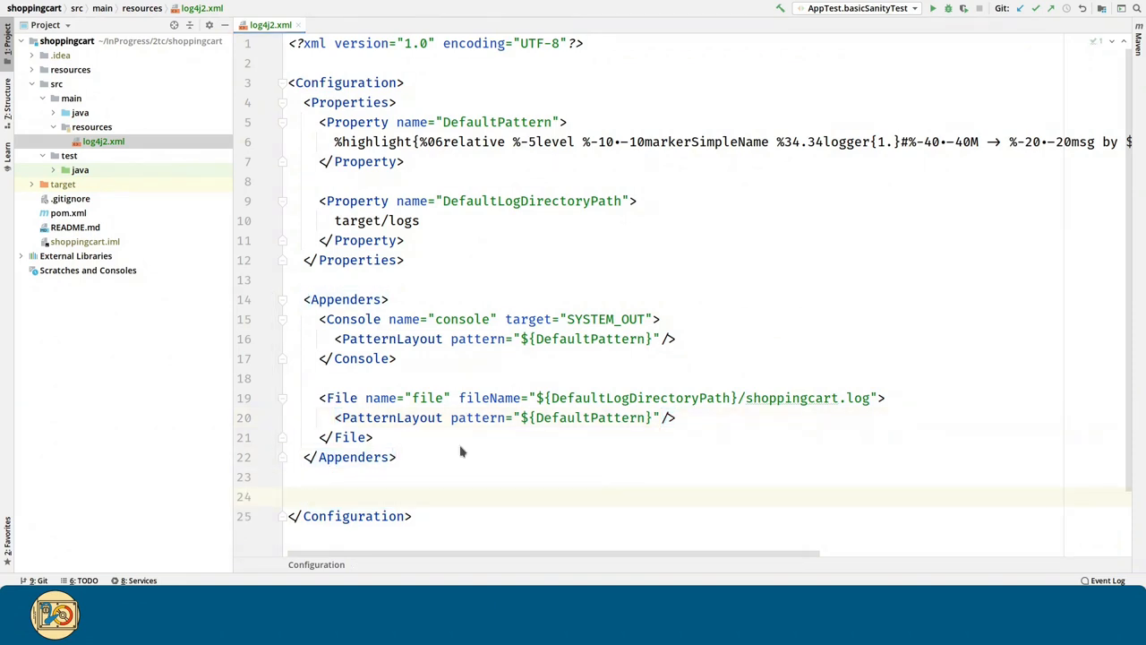
# - Add a <Loggers> section with <Root level="ALL"> referencing the file appender via <AppenderRef ref="file"/>
pyautogui.write('<')
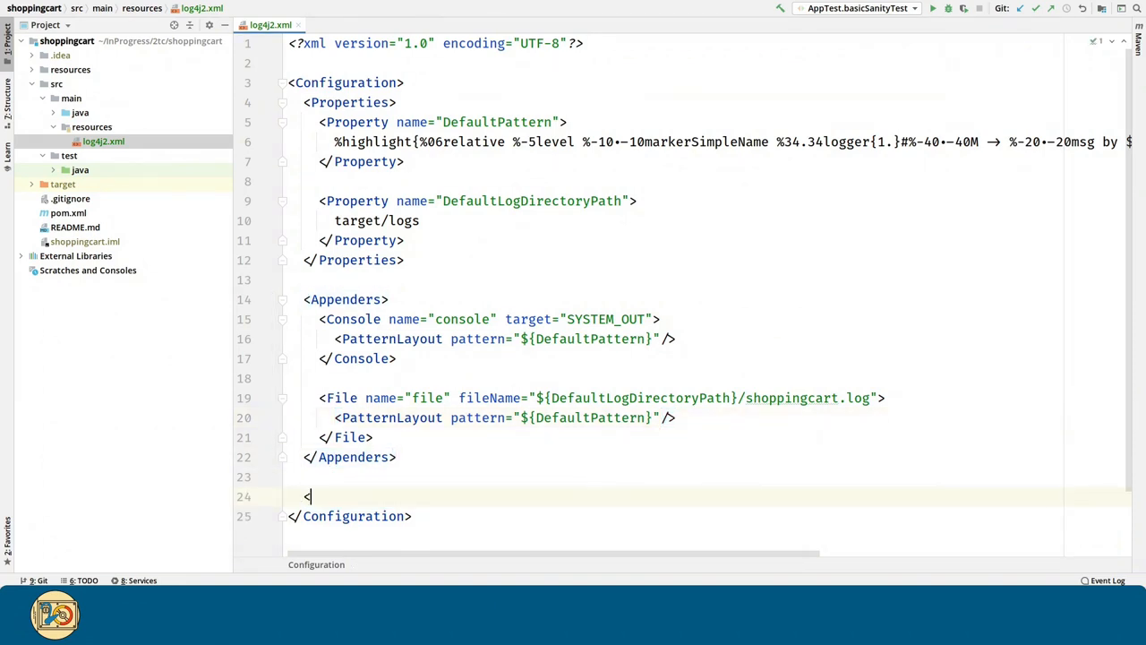
pyautogui.write('Loggers>')
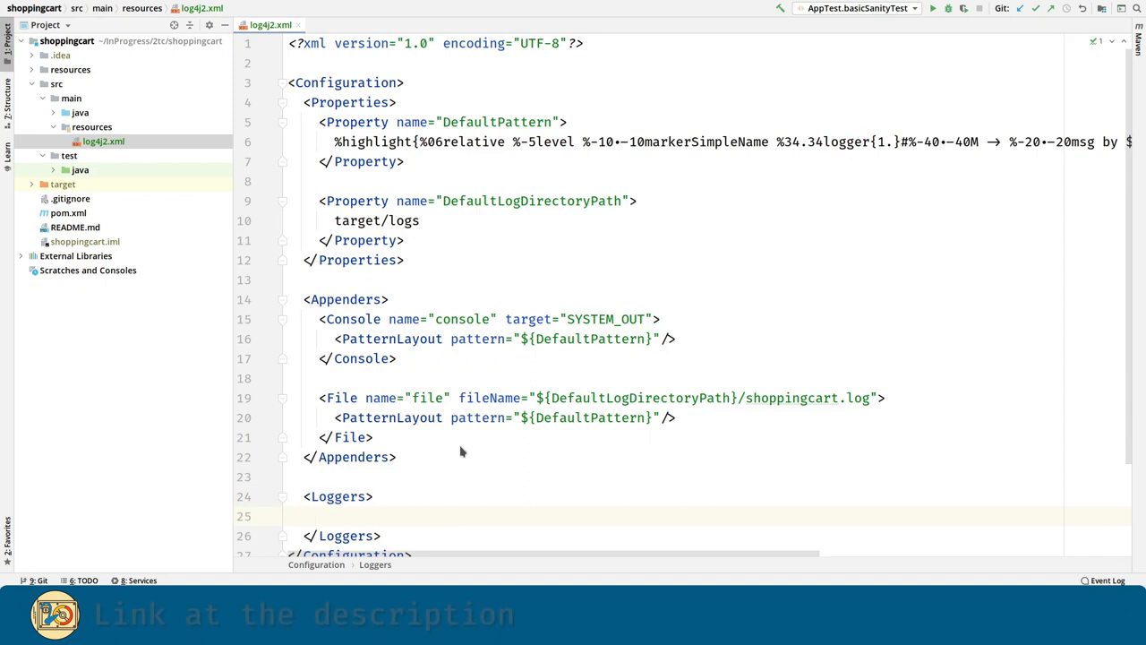
pyautogui.write('<Root')
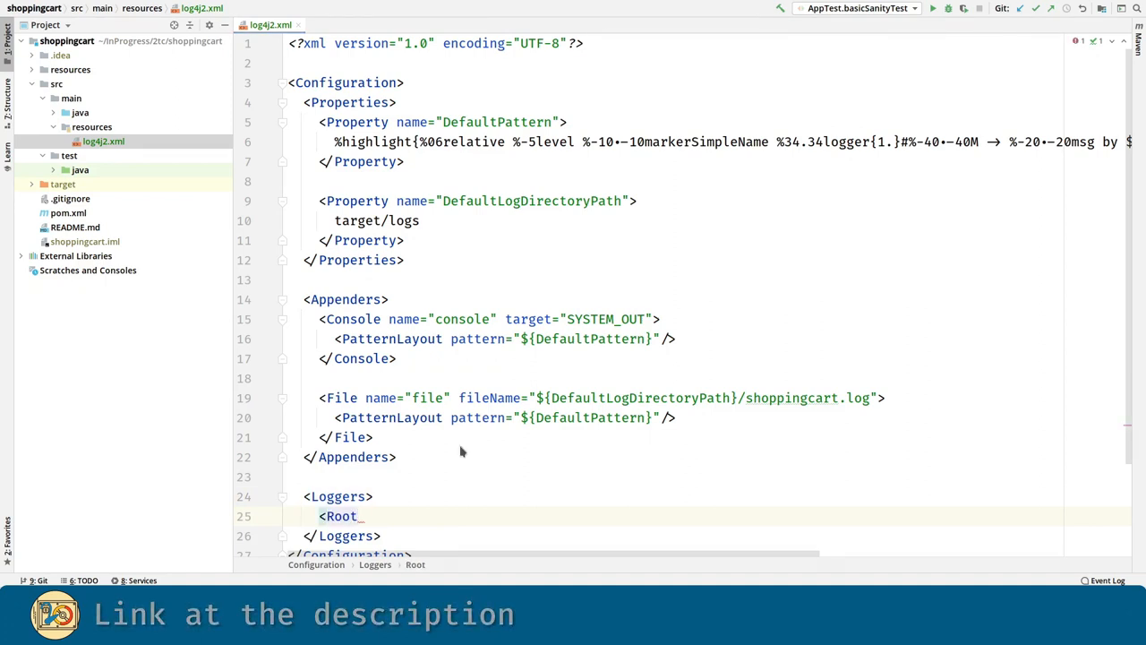
pyautogui.write('_level="ALL">')
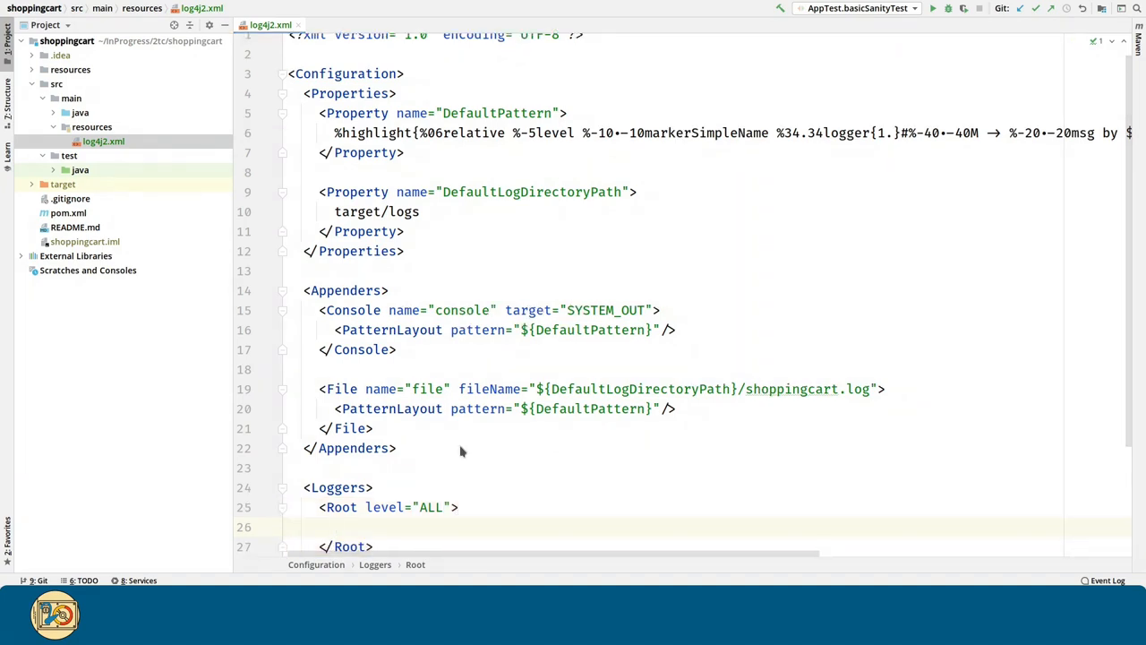
pyautogui.write('<')
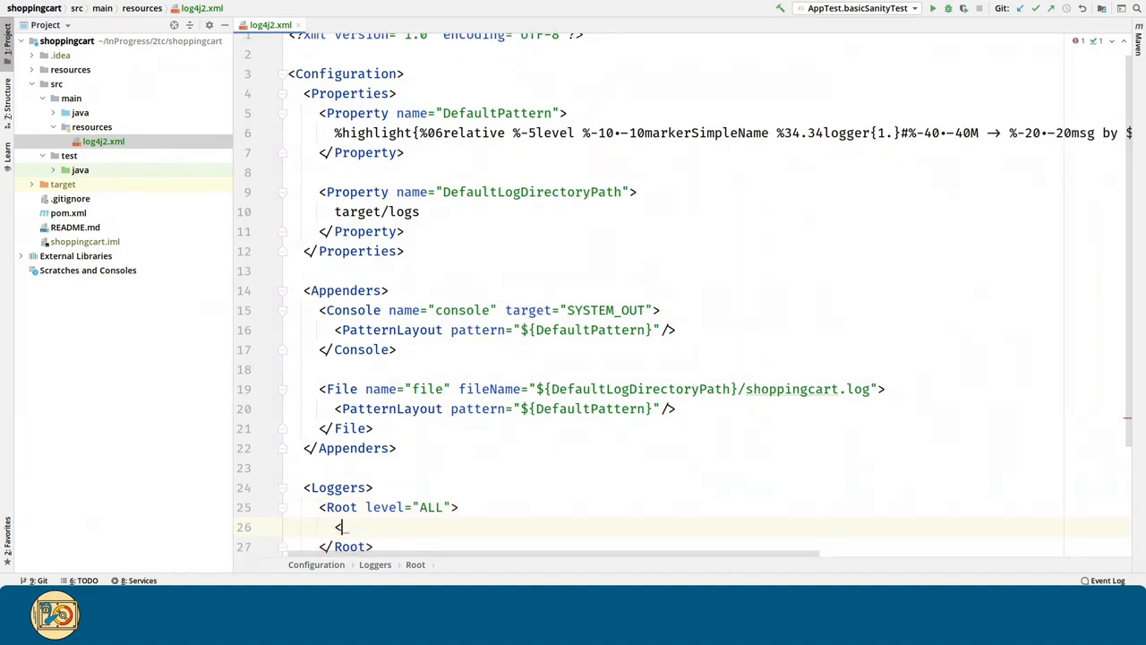
pyautogui.write('AppenderRef')
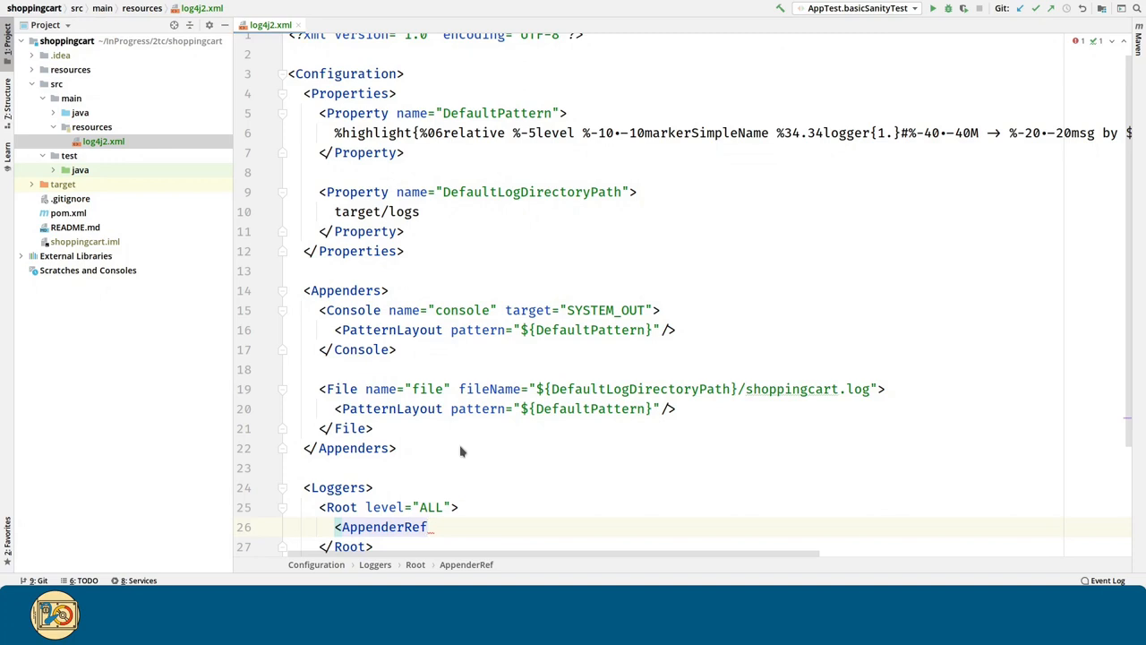
pyautogui.write('ref="file"/>')
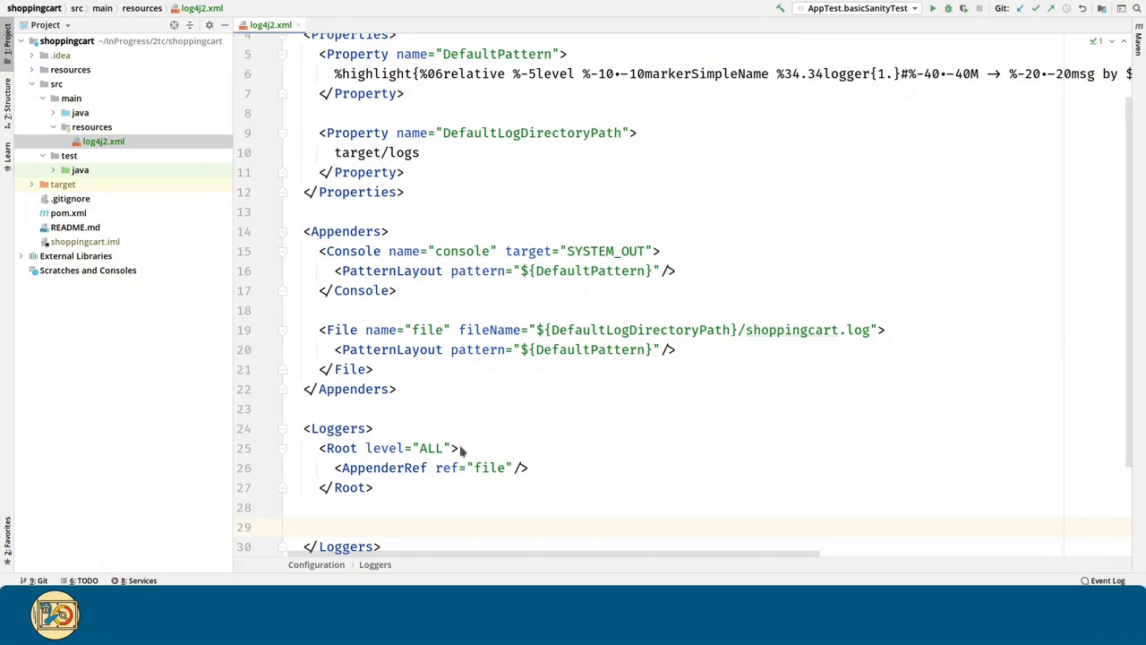
# - Add a <Logger name="com.gitlab.epadronu"> whose AppenderRef points to the console appender
pyautogui.write('<Logger')
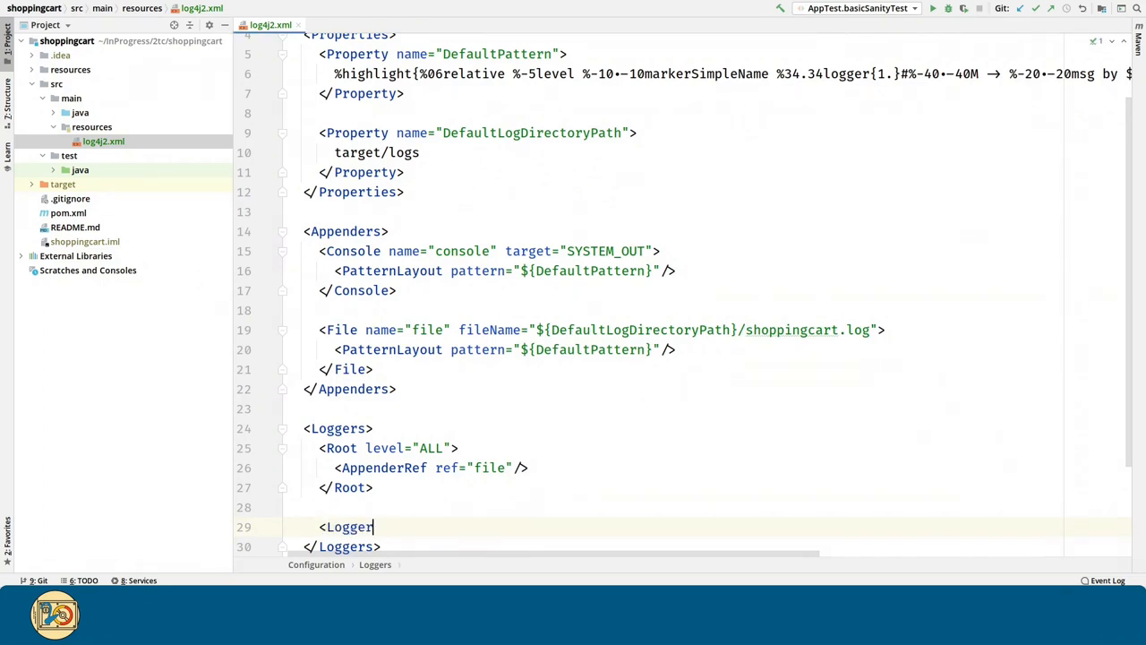
pyautogui.write('name')
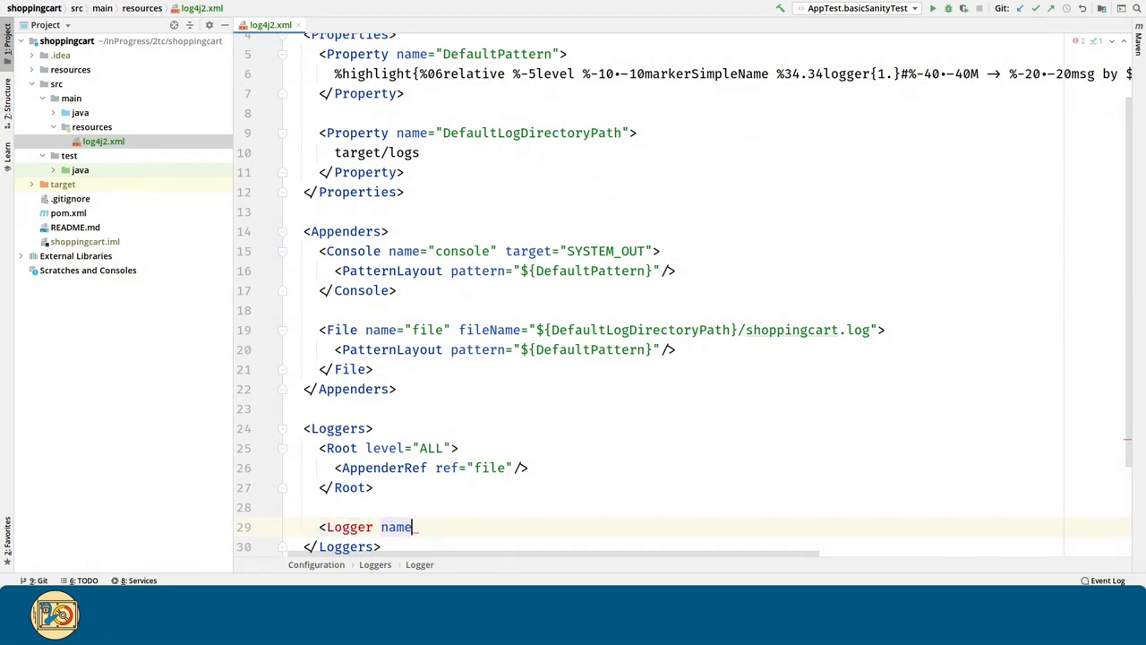
pyautogui.write('="')
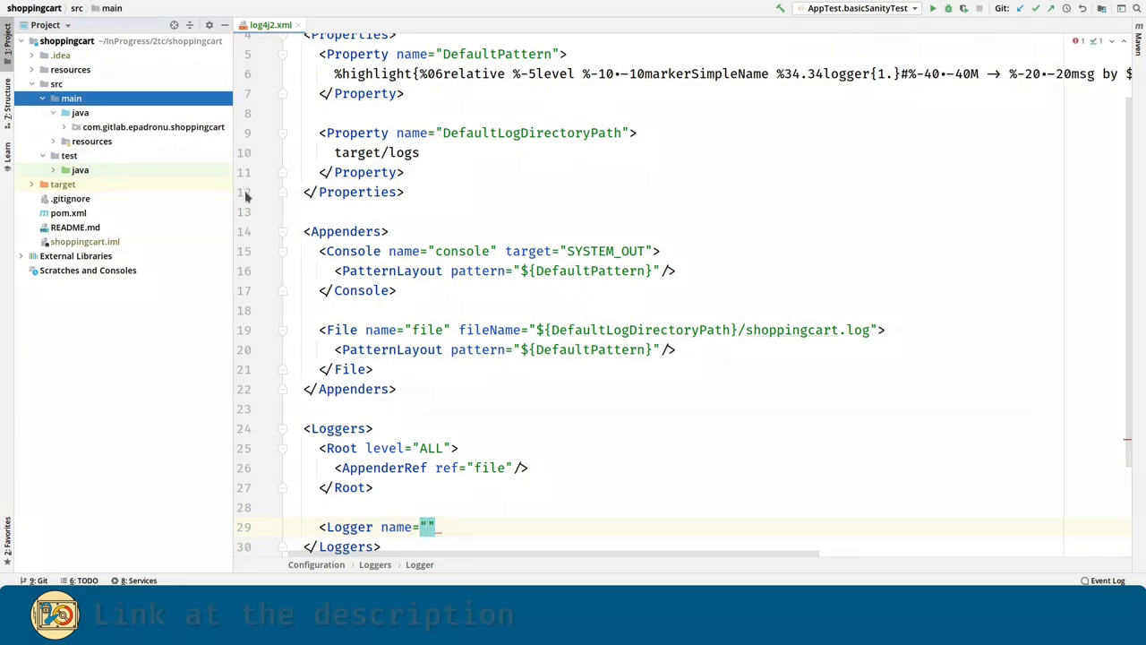
pyautogui.write('com.gitlab')
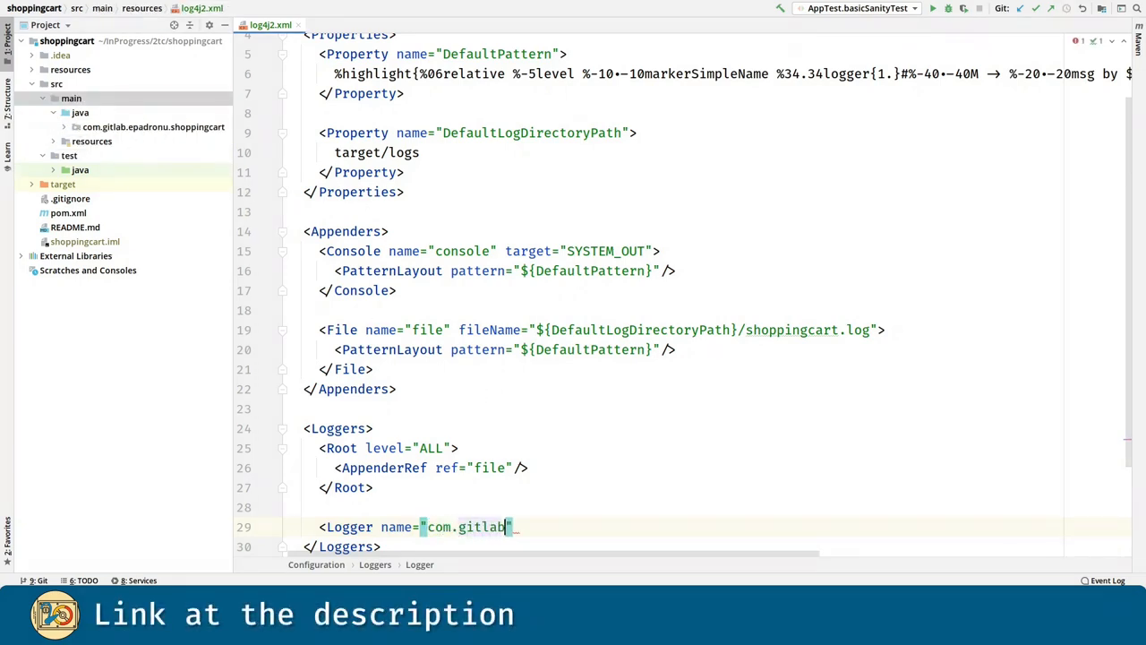
pyautogui.write('.epadronu')
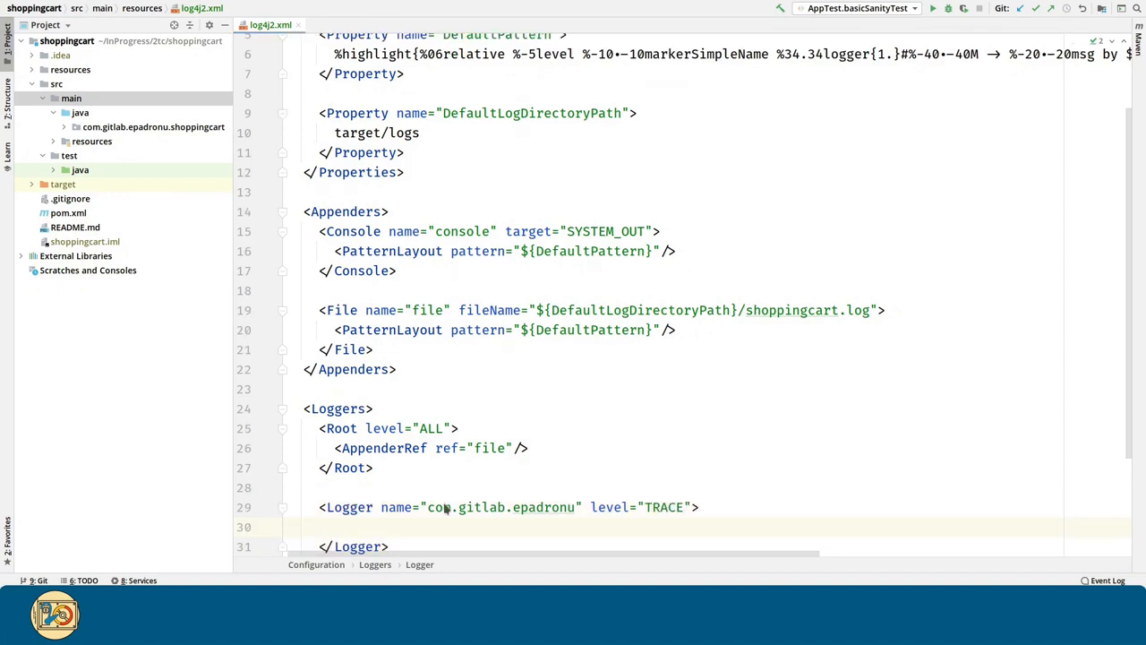
pyautogui.write('<AppenderRef ref="con')
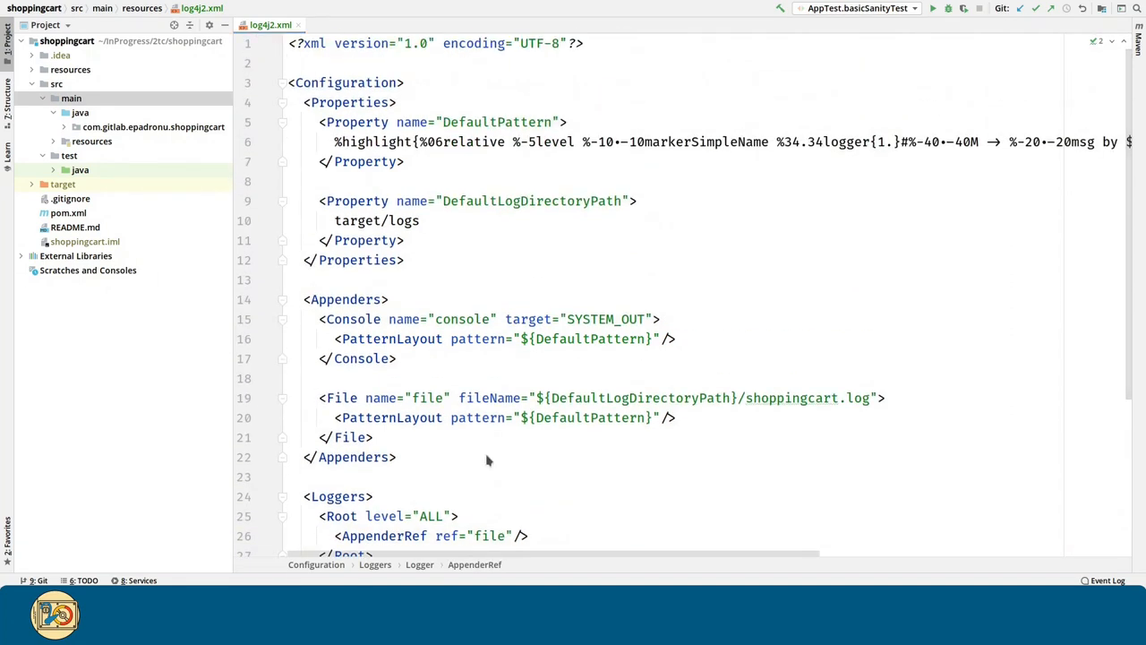
# - Expand shoppingcart > impl in the Project tree and open ShoppingCartImpl below its class declaration
pyautogui.click(152, 125)
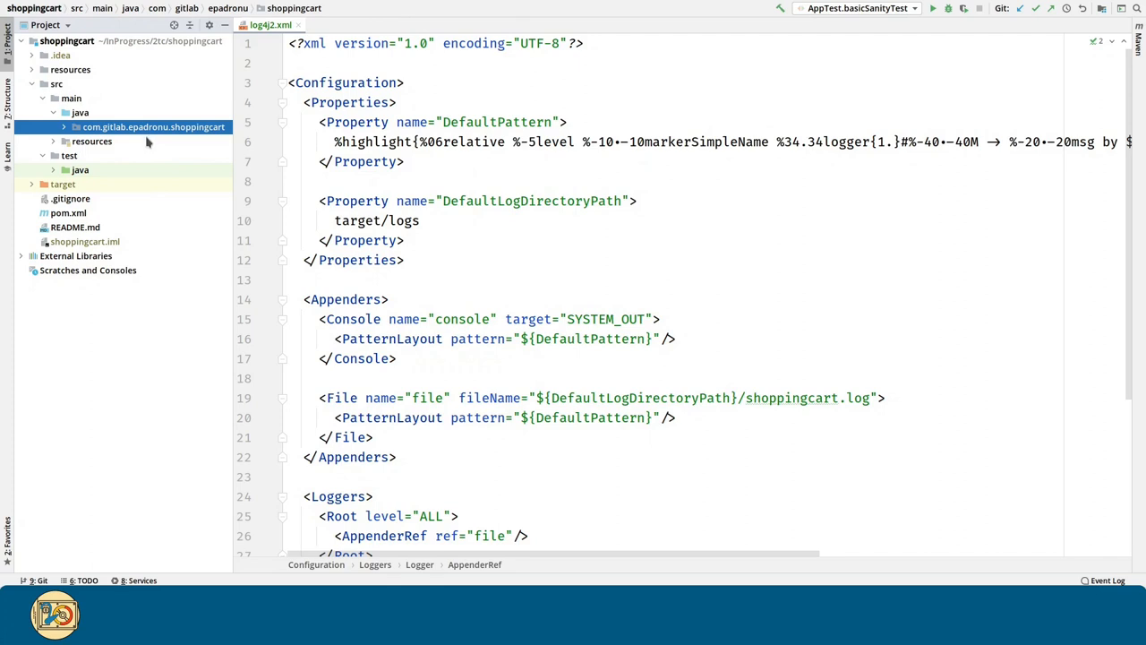
pyautogui.click(65, 127)
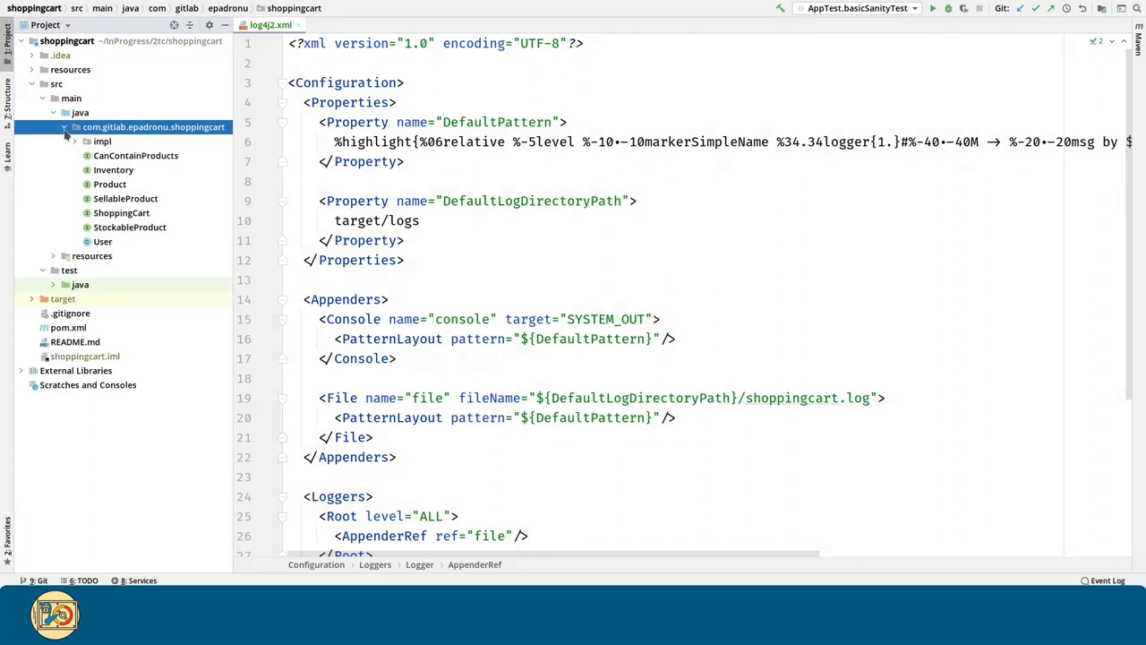
pyautogui.click(88, 140)
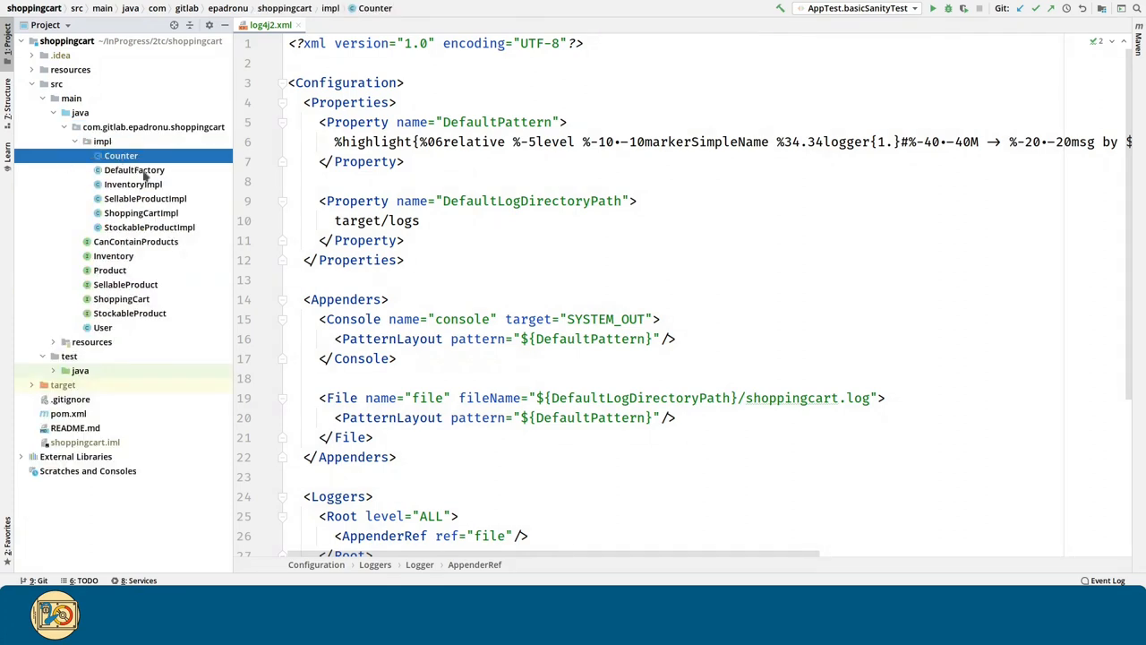
pyautogui.click(140, 212)
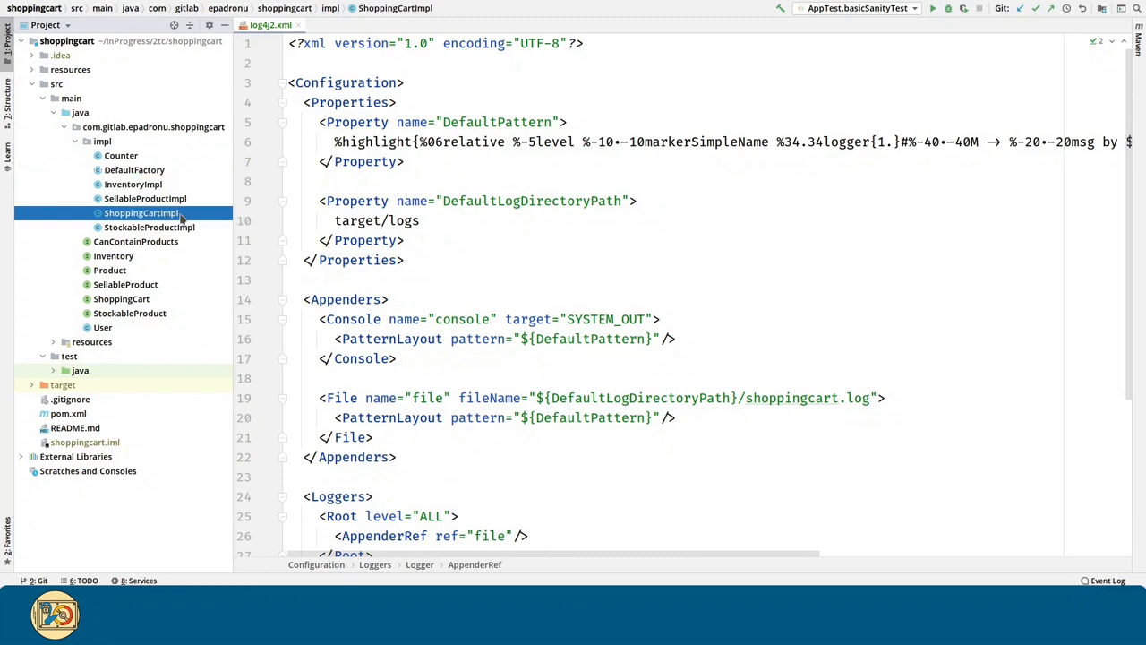
pyautogui.doubleClick(140, 211)
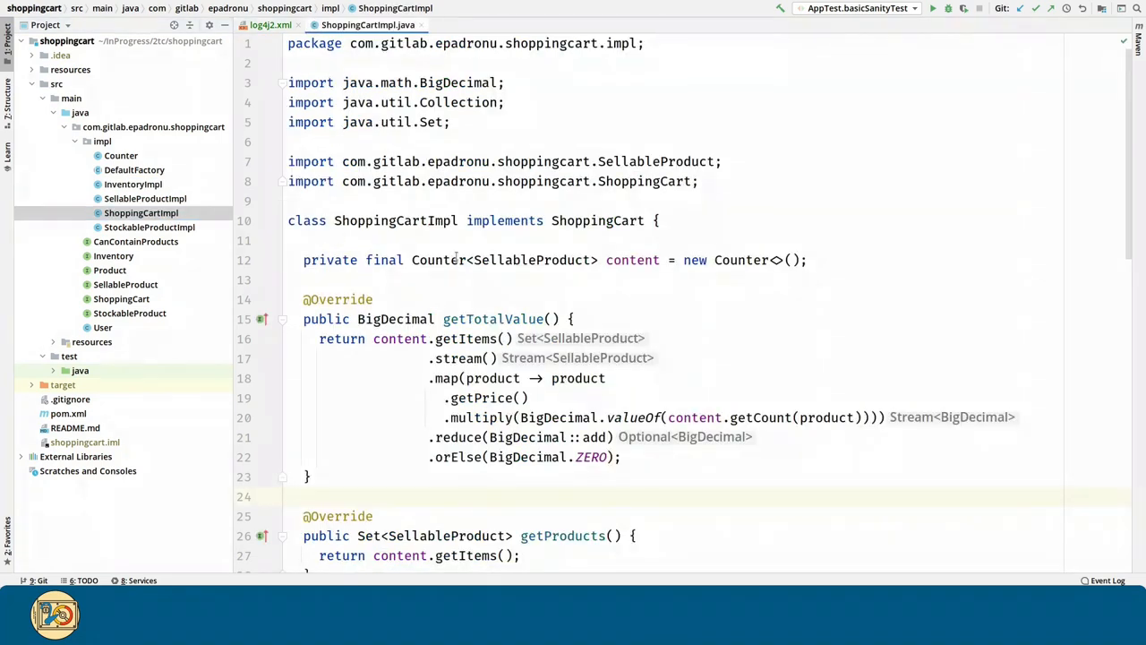
pyautogui.click(573, 319)
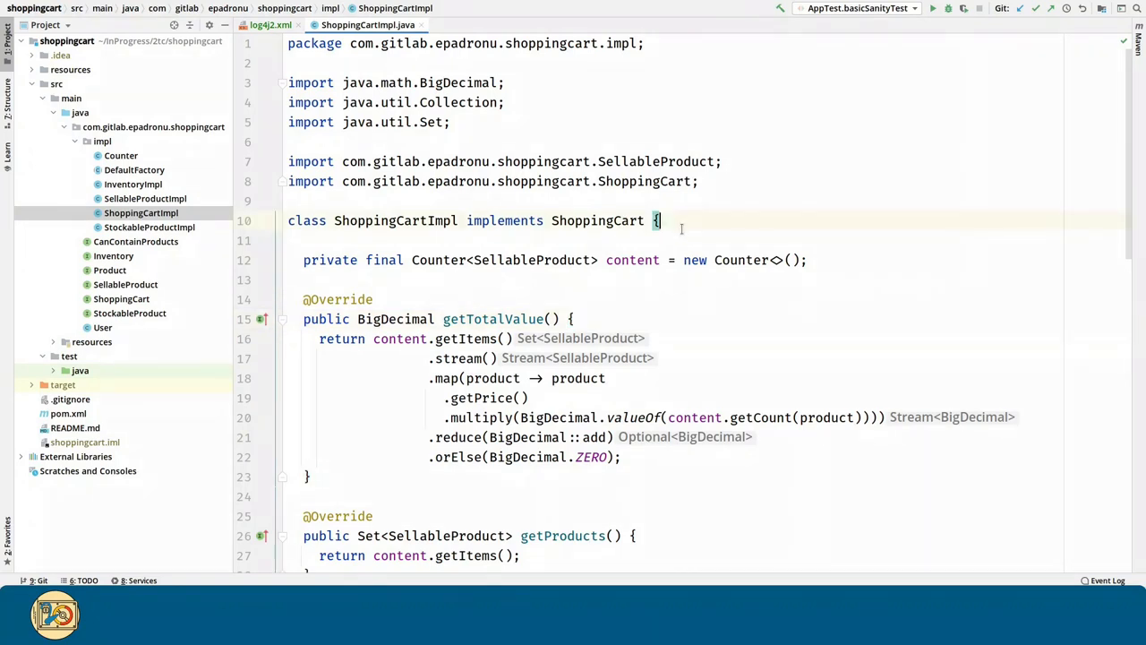
# - Declare 'private static final Logger logger = LogManager.getLogger();' with auto-imported Log4j classes
pyautogui.write('private stati')
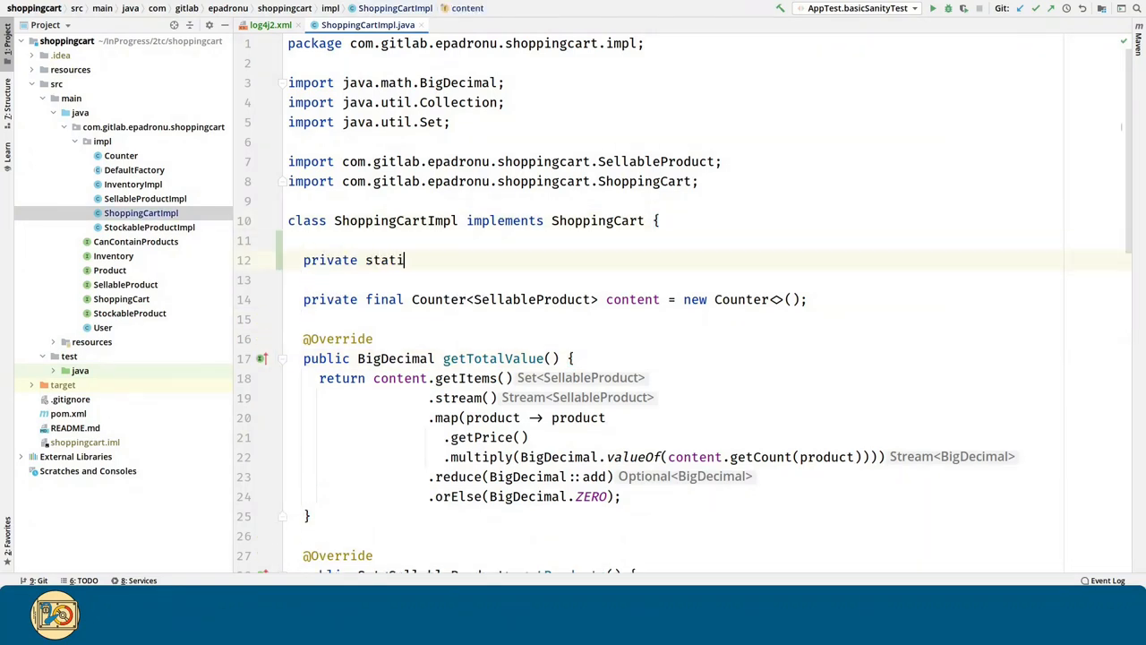
pyautogui.write('c final Logger')
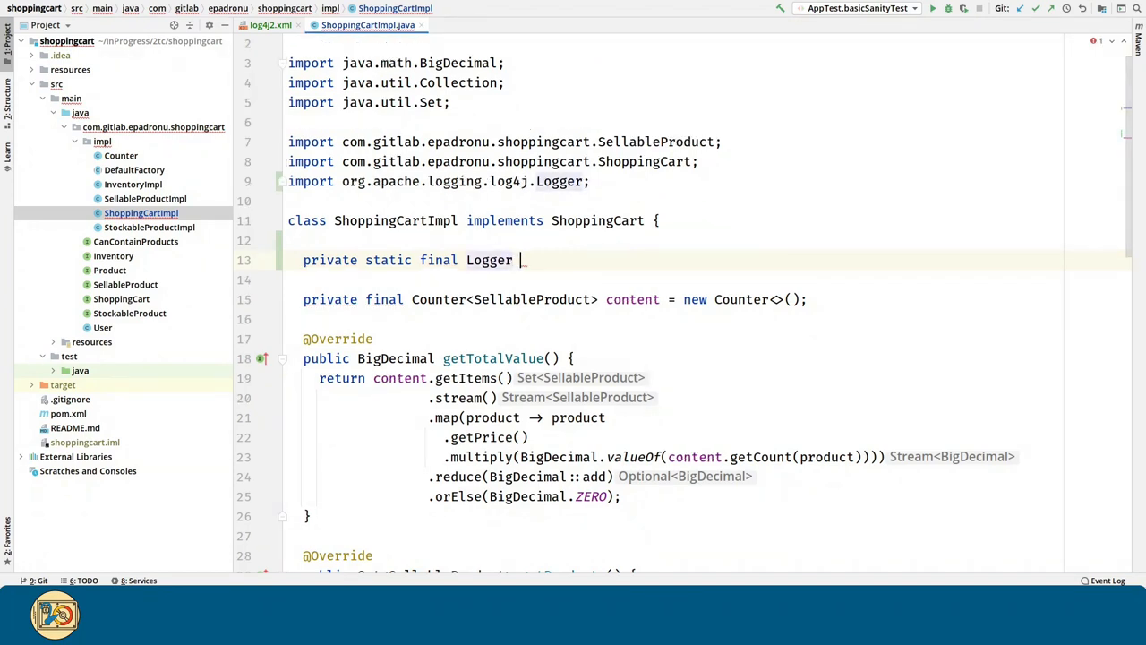
pyautogui.write('logger = _LogManager.getLogger(')
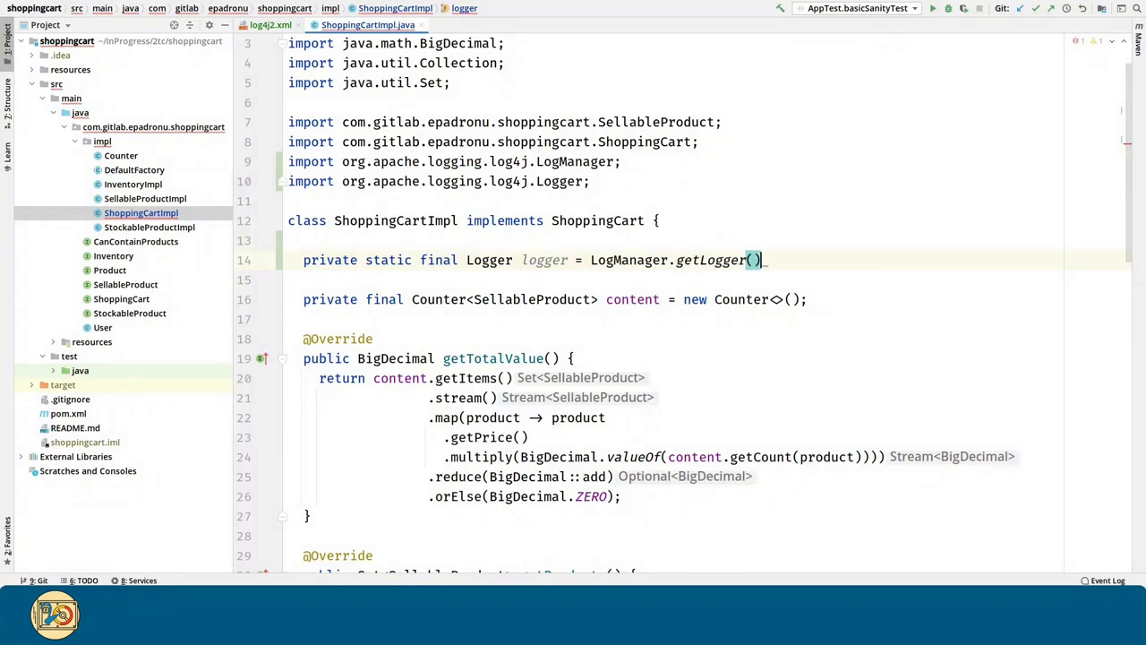
pyautogui.write(';')
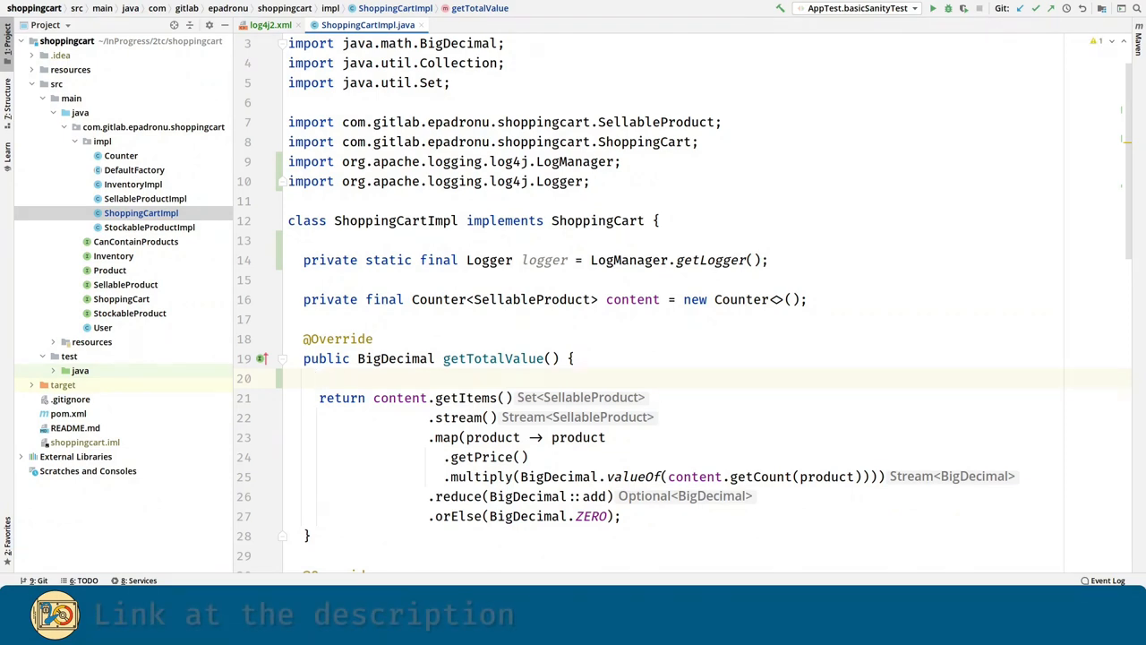
# - In getTotalValue, capture 'entryMessage = logger.traceEntry()' and store the stream result in totalValue
pyautogui.write('logger.t')
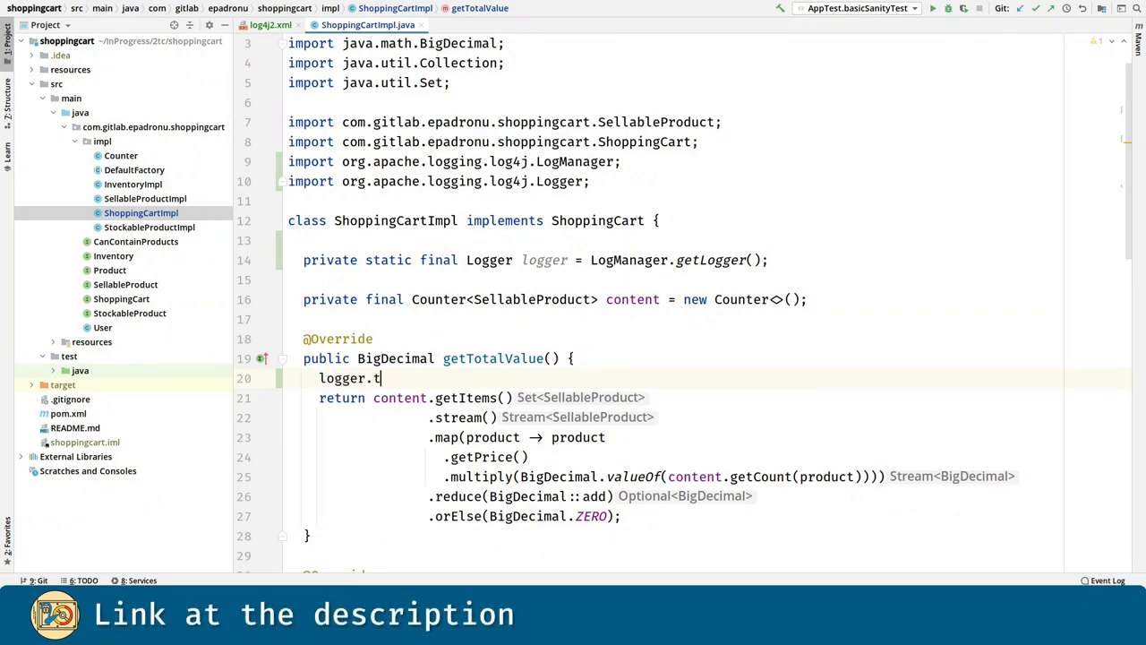
pyautogui.write('raceEntry();')
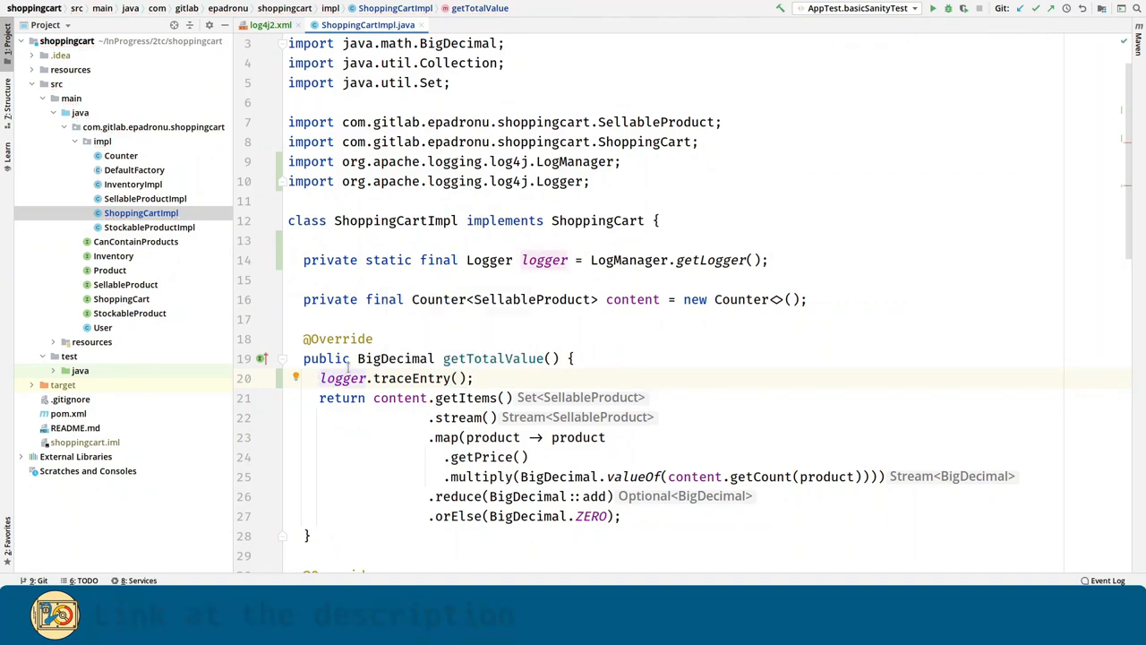
pyautogui.write('entryMessage =')
pyautogui.write('otal')
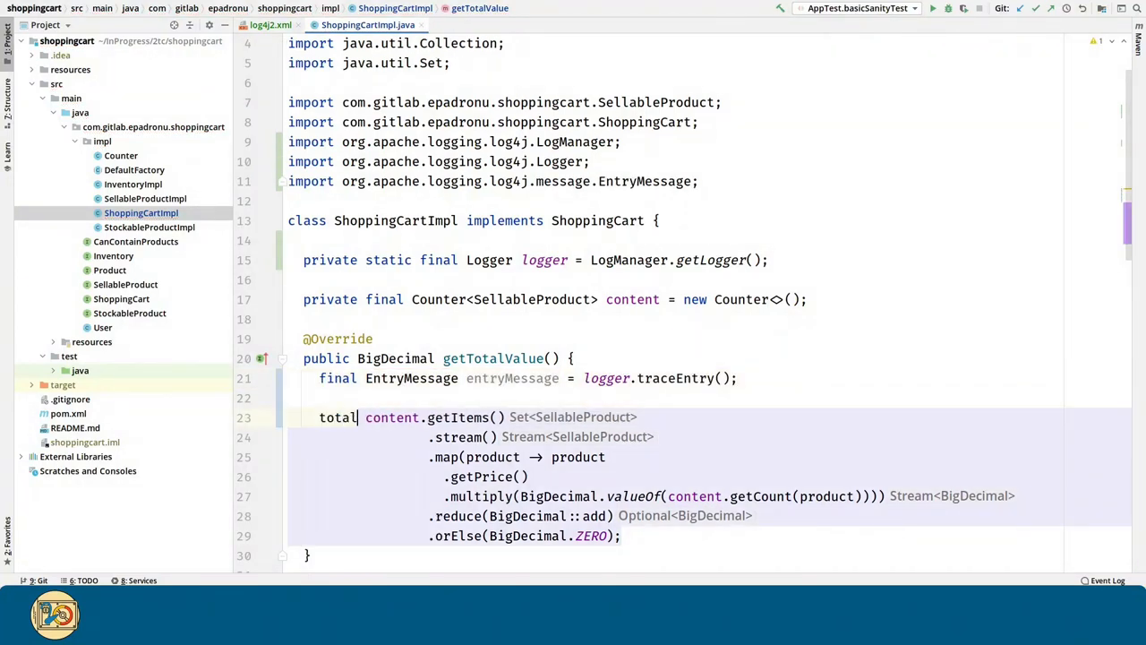
pyautogui.write('Value =')
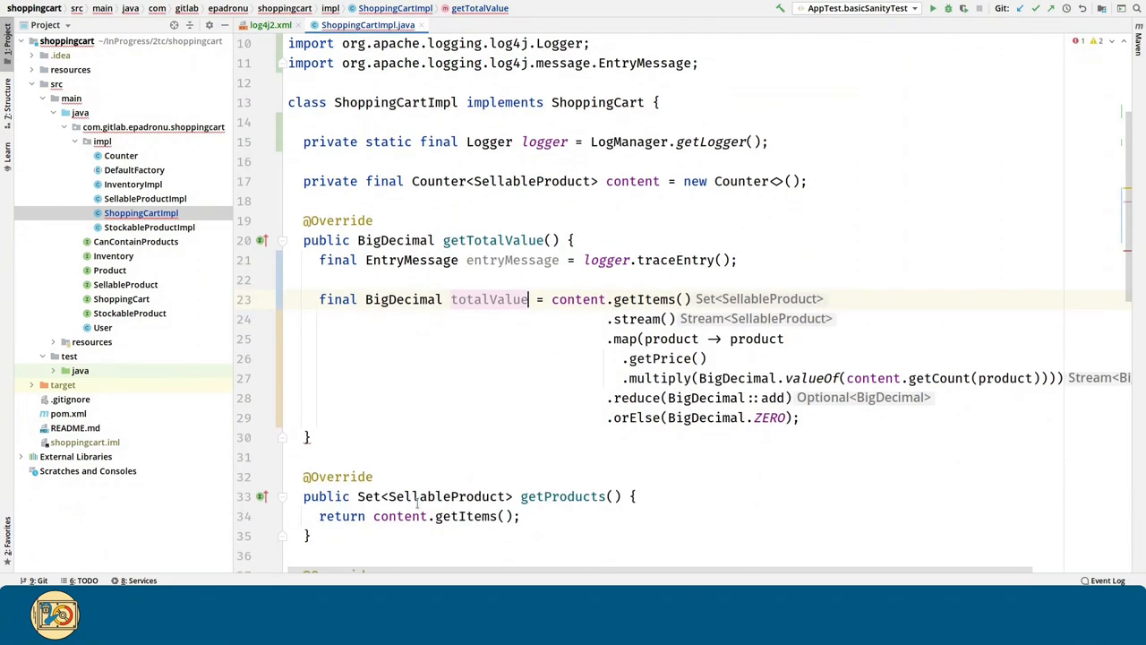
pyautogui.press('enter')
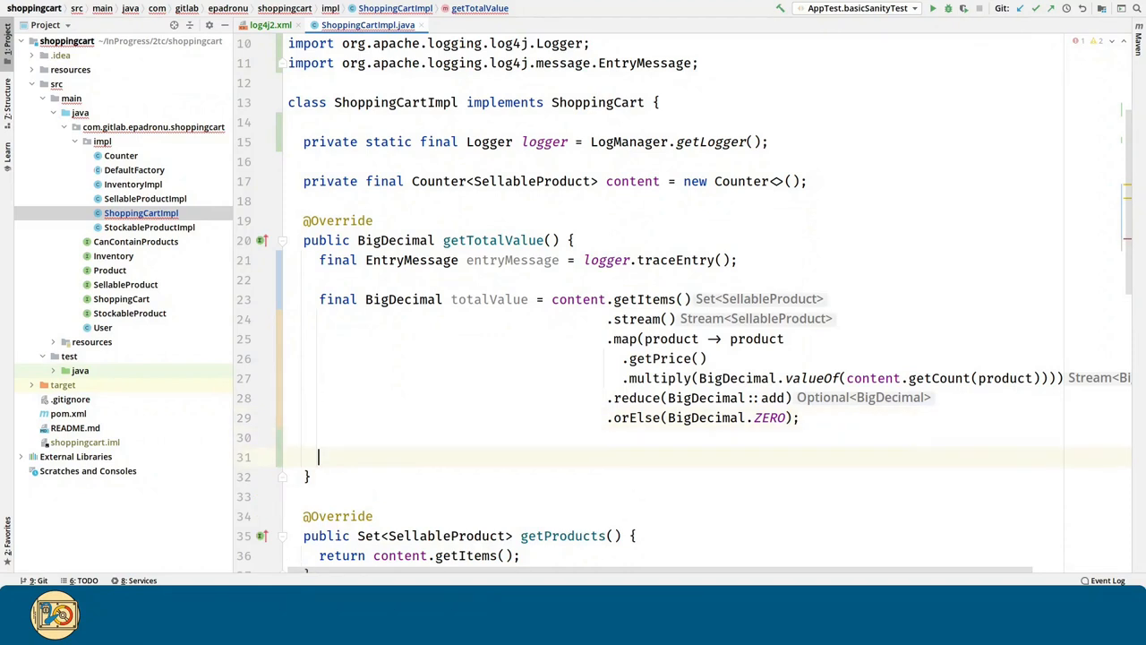
# - Return totalValue through 'logger.traceExit(entryMessage, totalValue)'
pyautogui.write('return logger.')
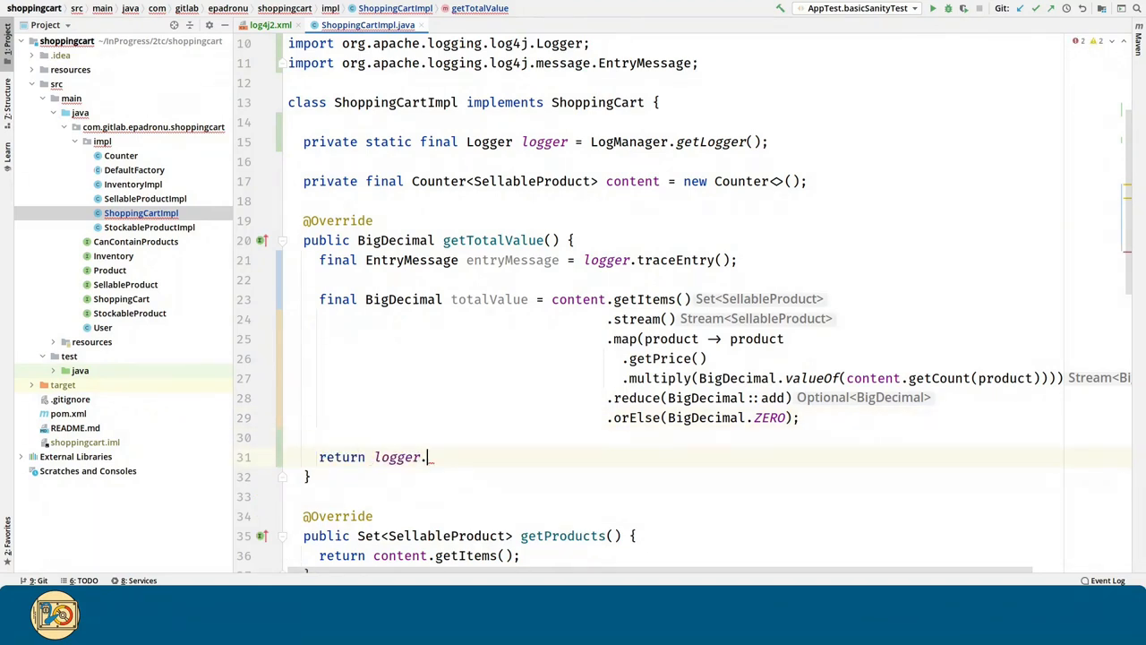
pyautogui.write('traex')
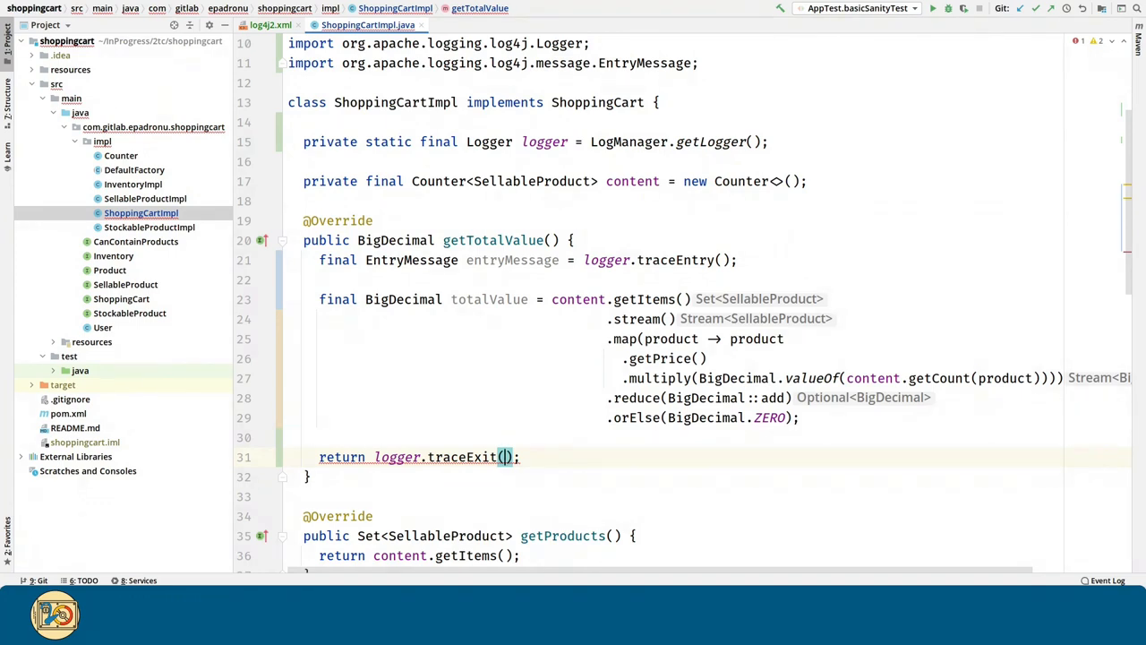
pyautogui.write('entryMessage, totalValue')
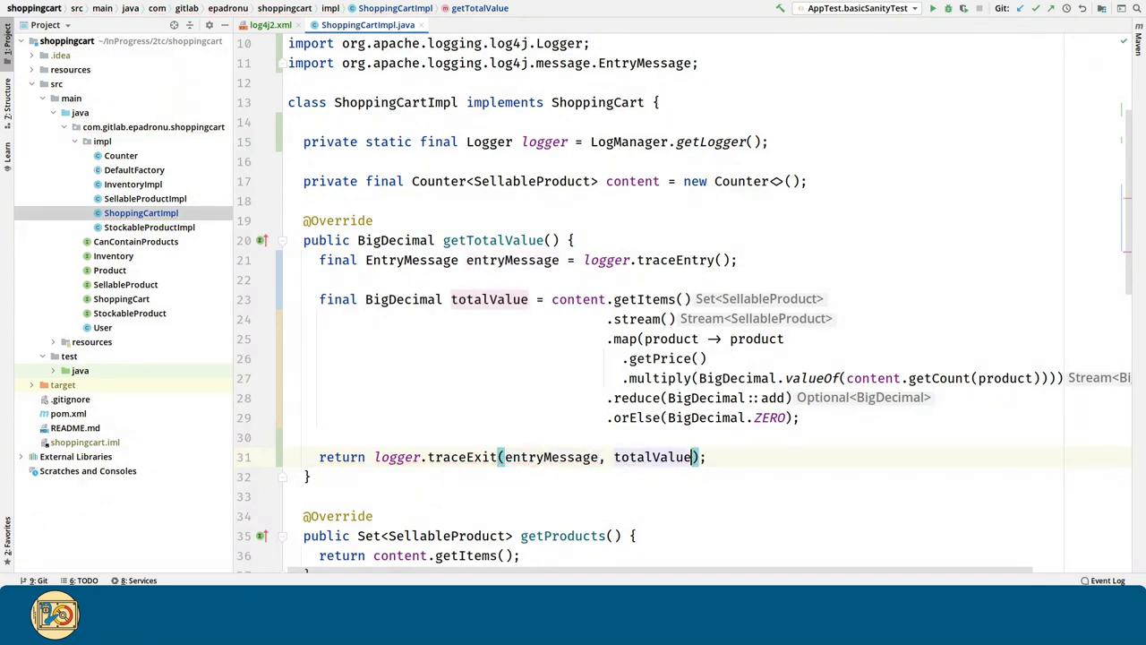
pyautogui.click(737, 260)
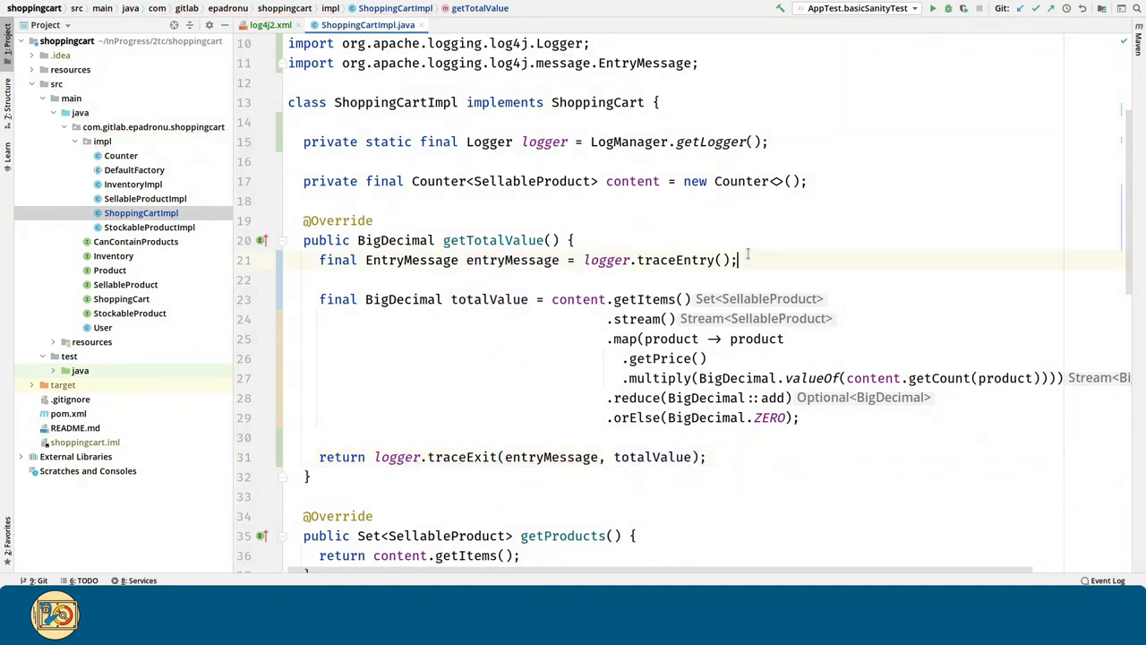
pyautogui.scroll(-3)
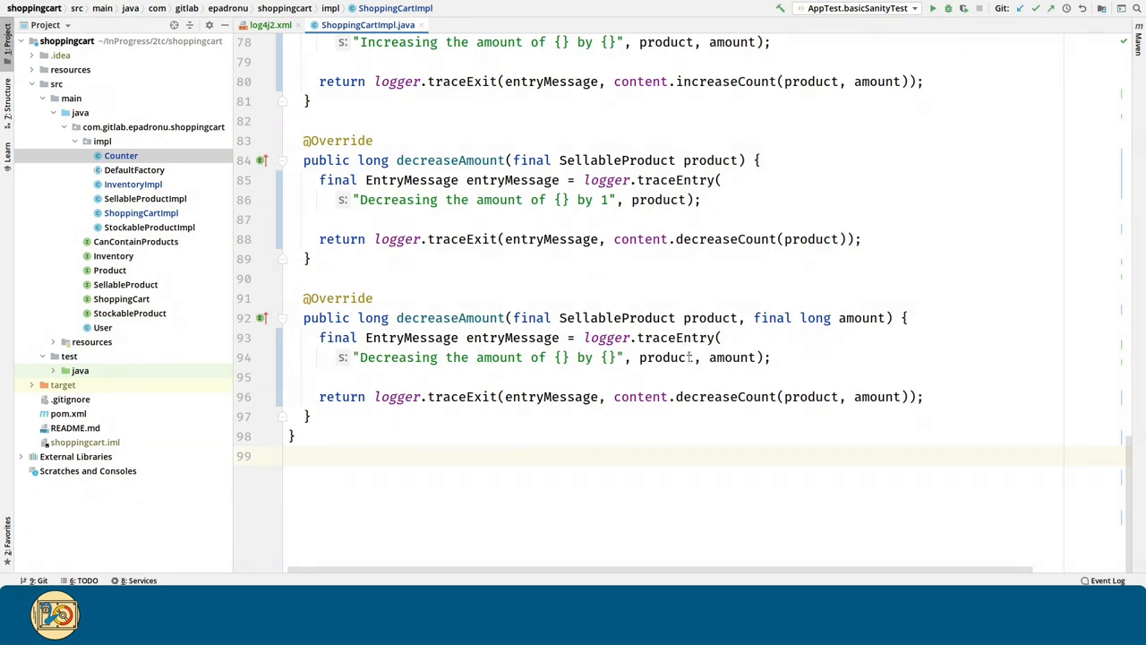
# - Review the traceEntry message strings in ShoppingCartImpl's methods, including getTotalValue's "Processing the total value"
pyautogui.doubleClick(487, 358)
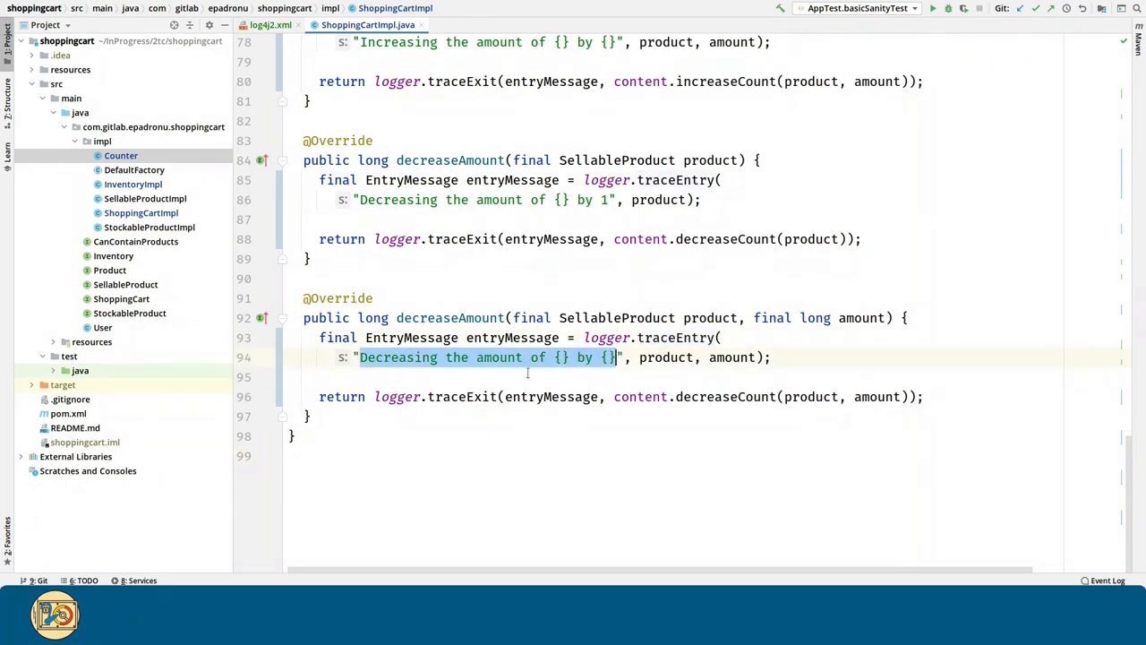
pyautogui.click(641, 358)
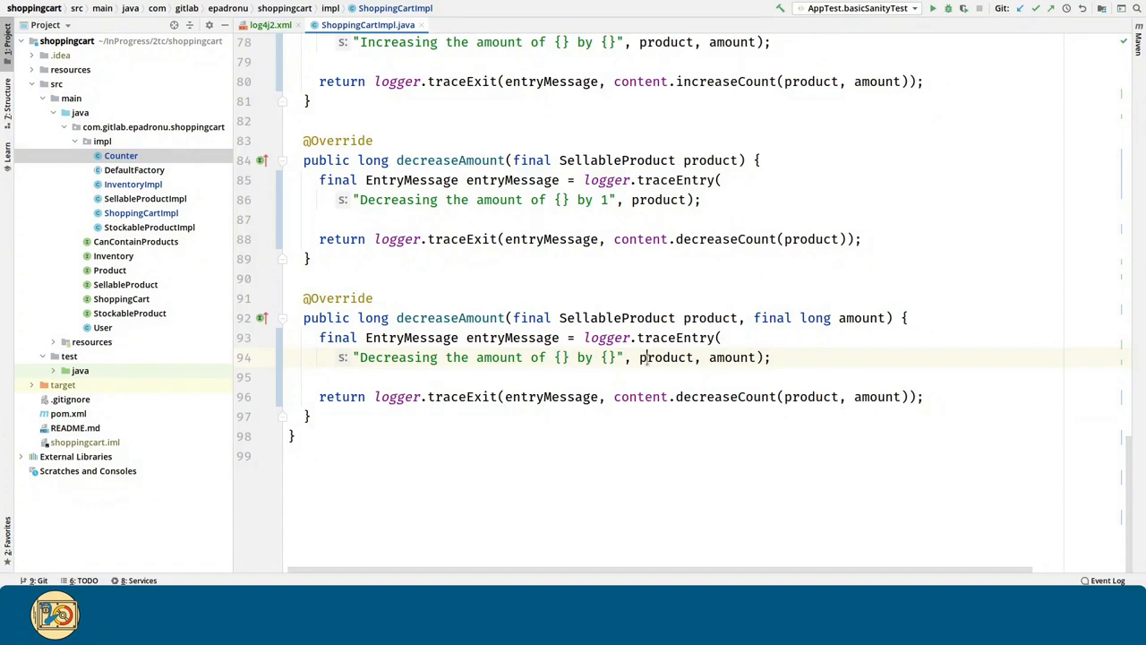
pyautogui.doubleClick(730, 358)
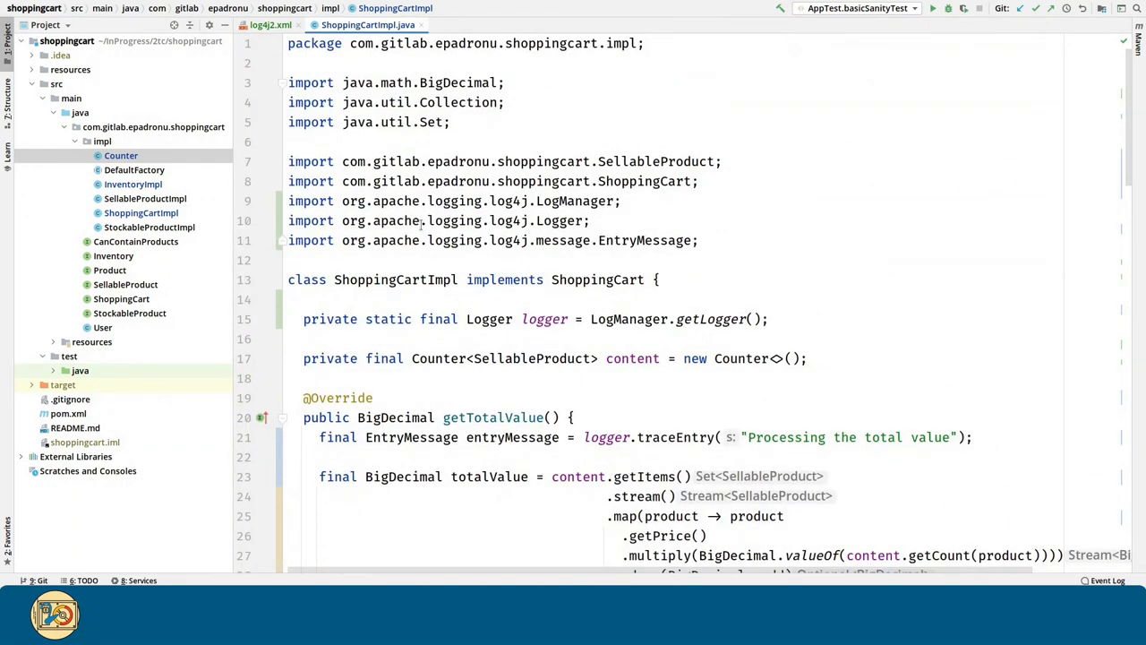
pyautogui.doubleClick(492, 417)
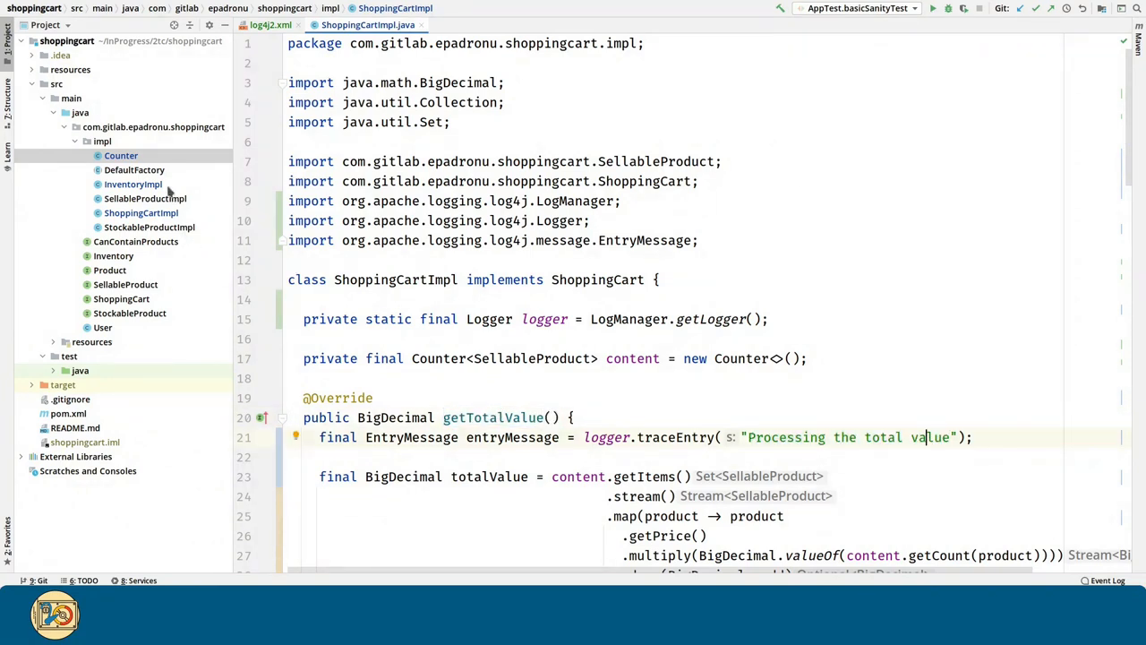
pyautogui.click(133, 183)
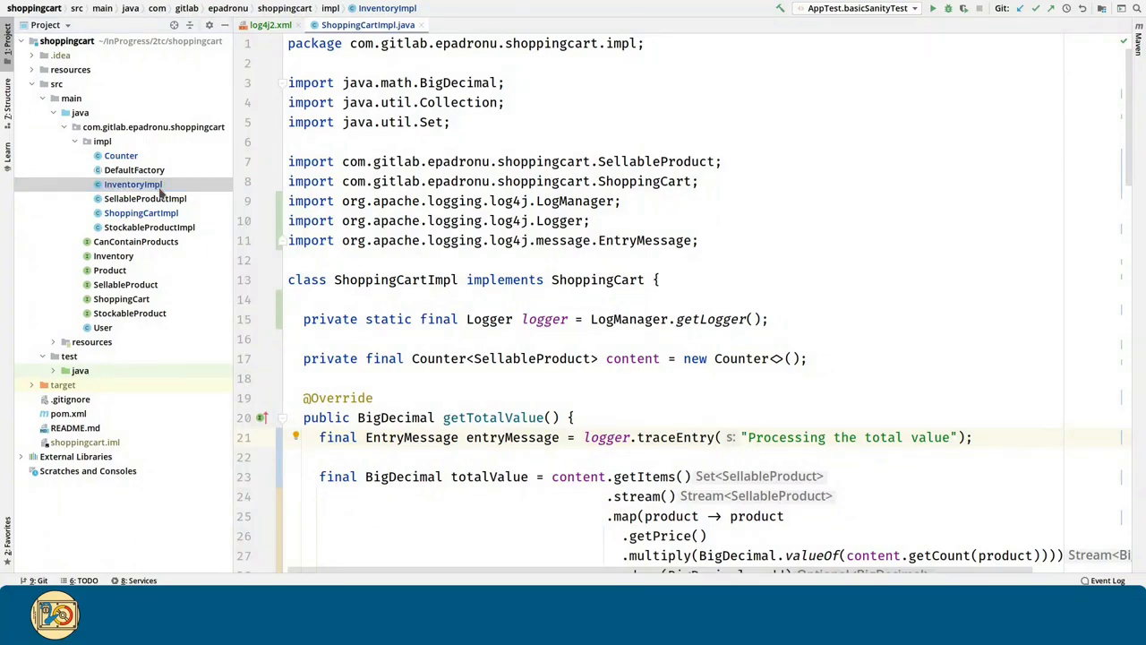
# - Review the trace-instrumented InventoryImpl and Counter classes and expand the test package showing AppTest and BaseTest
pyautogui.click(133, 183)
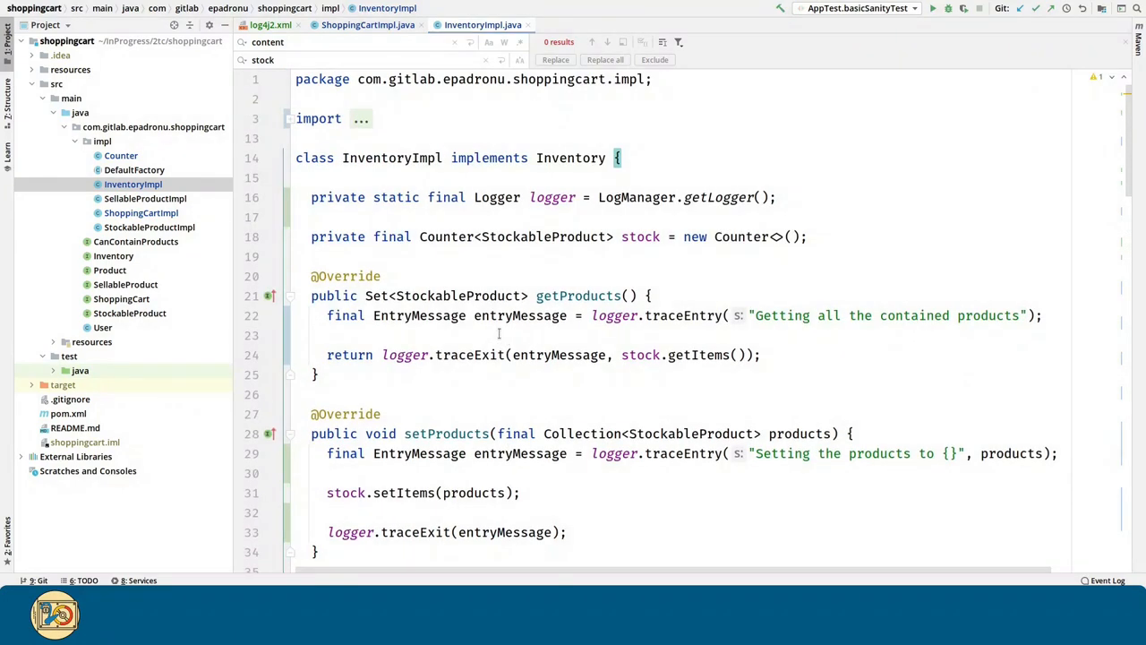
pyautogui.click(121, 154)
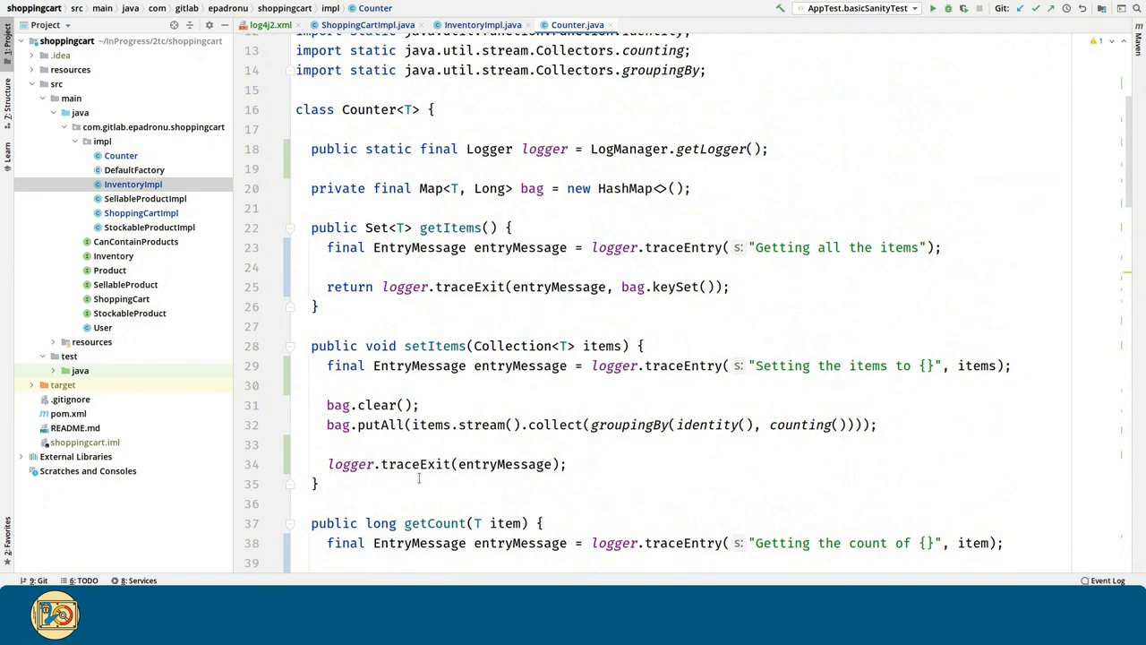
pyautogui.scroll(-3)
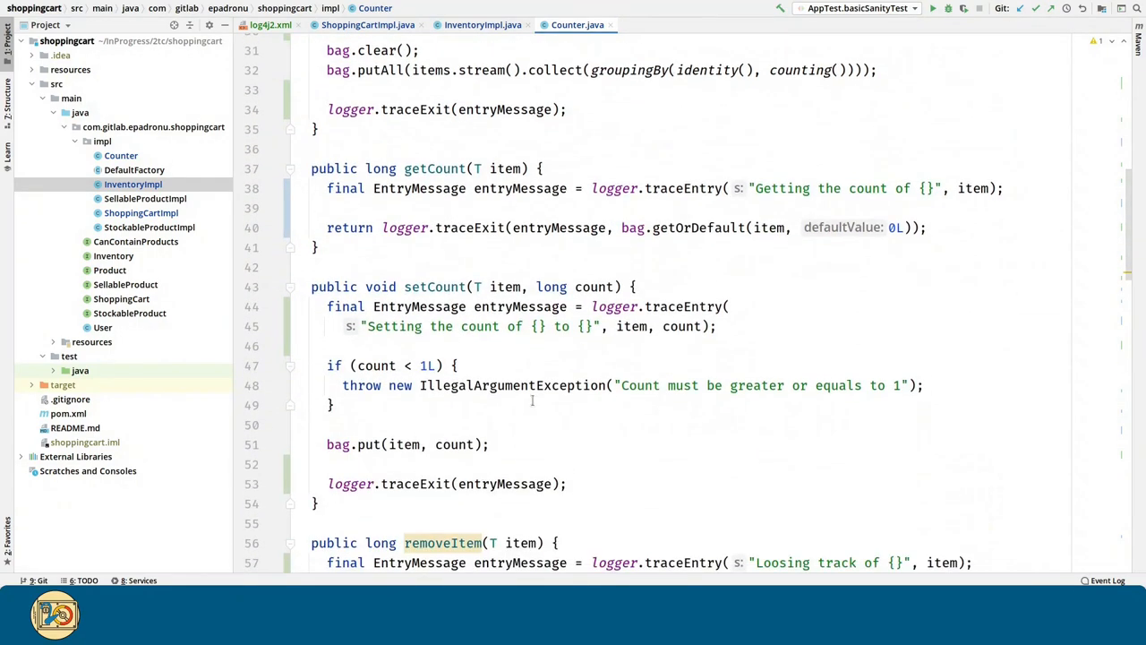
pyautogui.click(454, 365)
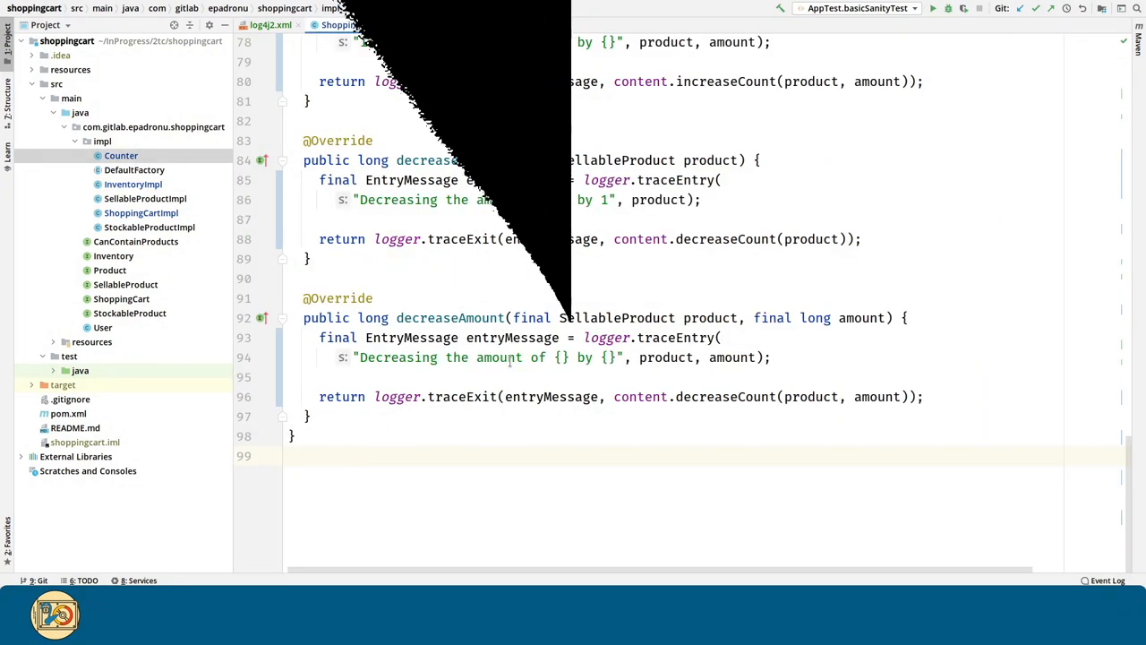
pyautogui.click(133, 183)
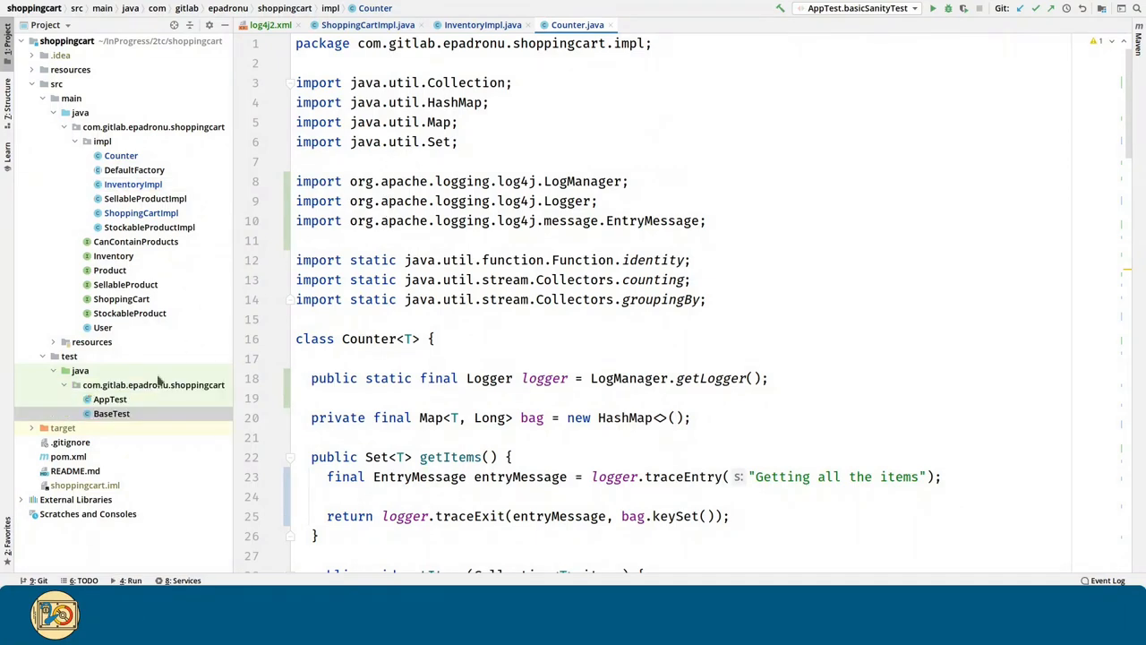
# - Run basicSanityTest from AppTest and jump to InventoryImpl.setAmount from the trace output
pyautogui.click(109, 398)
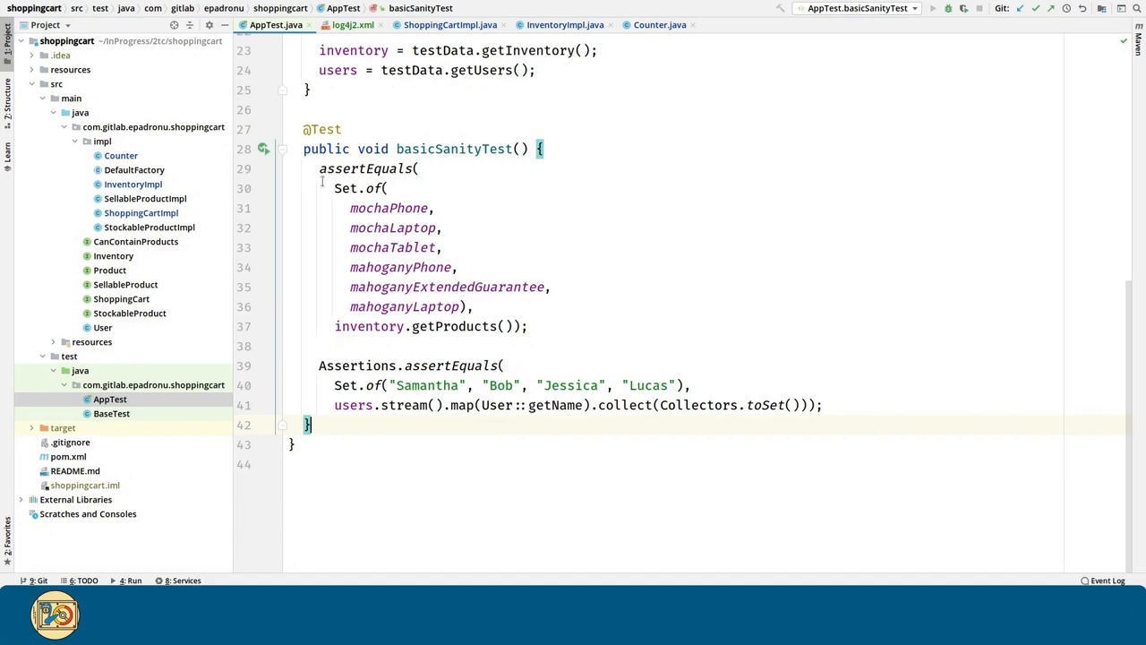
pyautogui.click(129, 580)
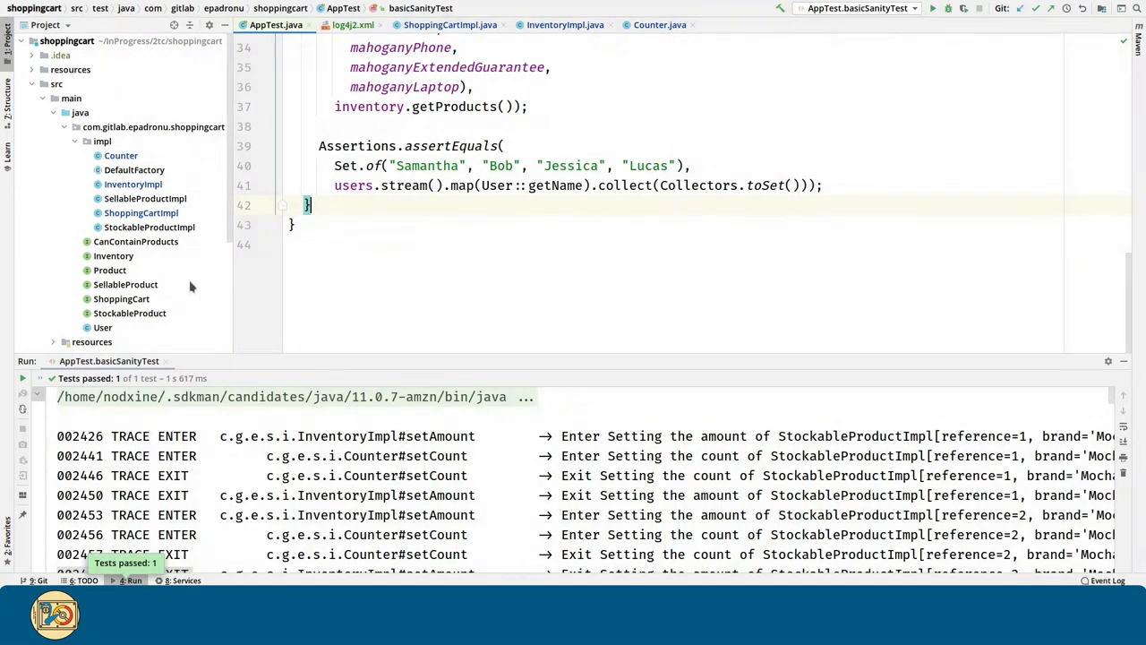
pyautogui.moveTo(213, 286)
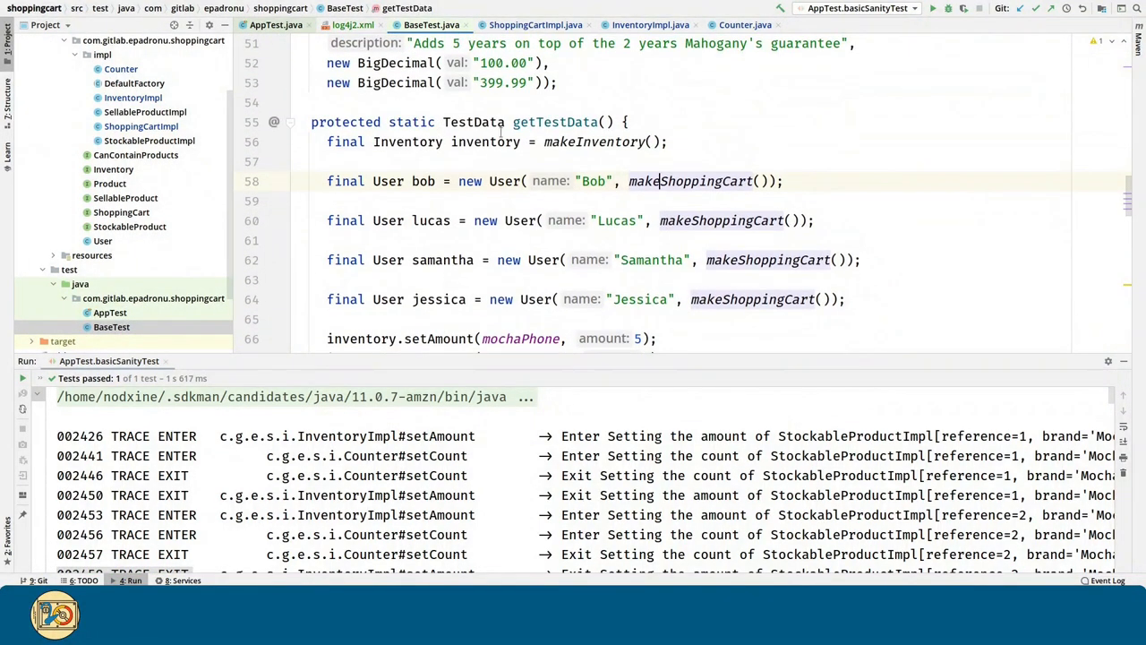
pyautogui.scroll(-3)
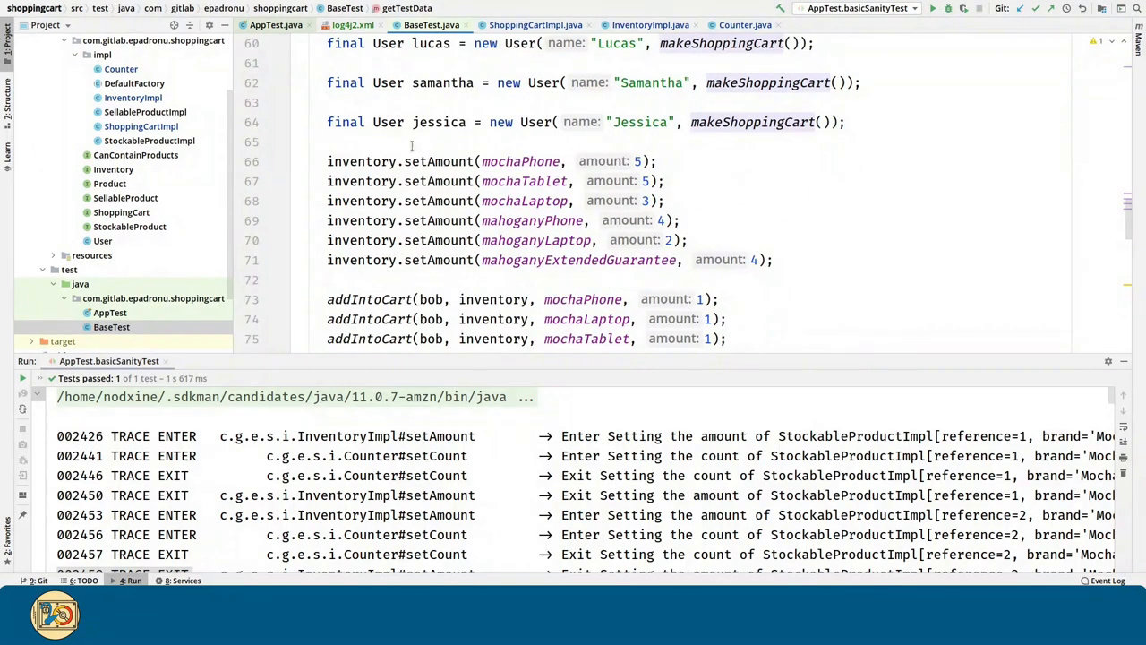
pyautogui.doubleClick(439, 161)
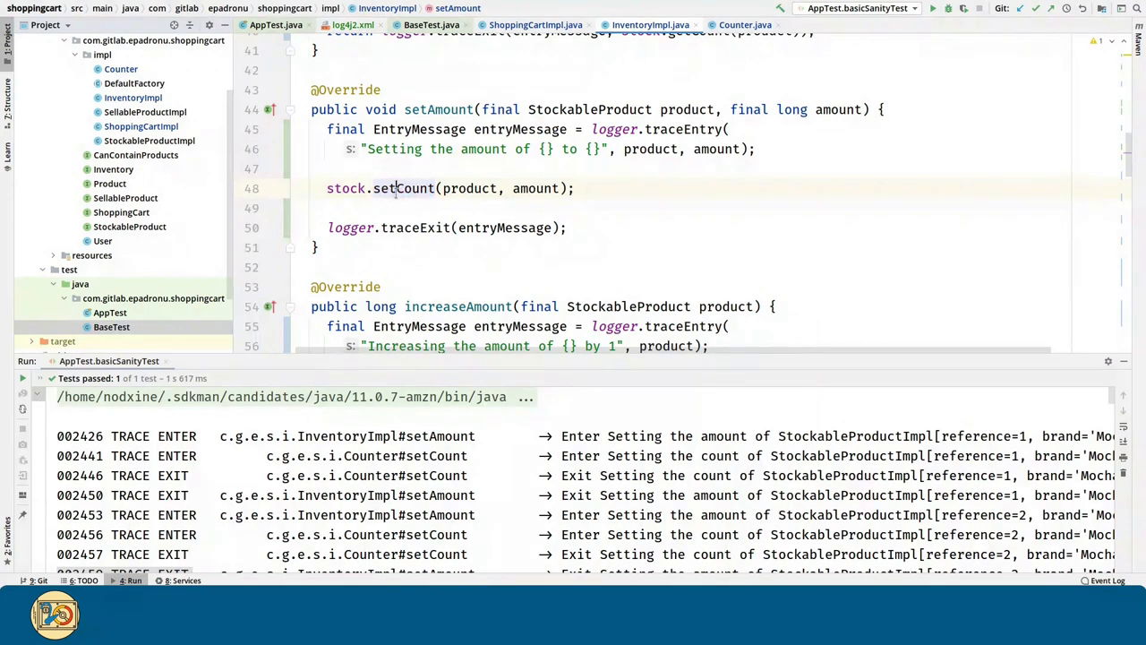
# - Compare the Run console's TRACE Enter lines and the mahoganyPhone argument with the source
pyautogui.doubleClick(403, 188)
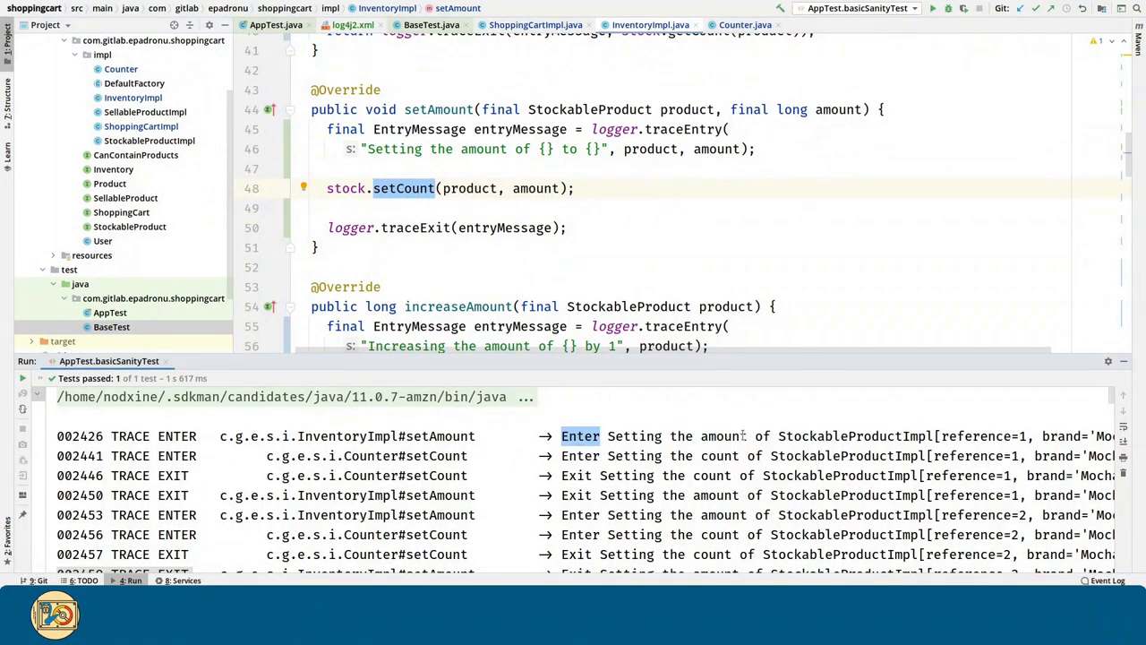
pyautogui.moveTo(161, 581)
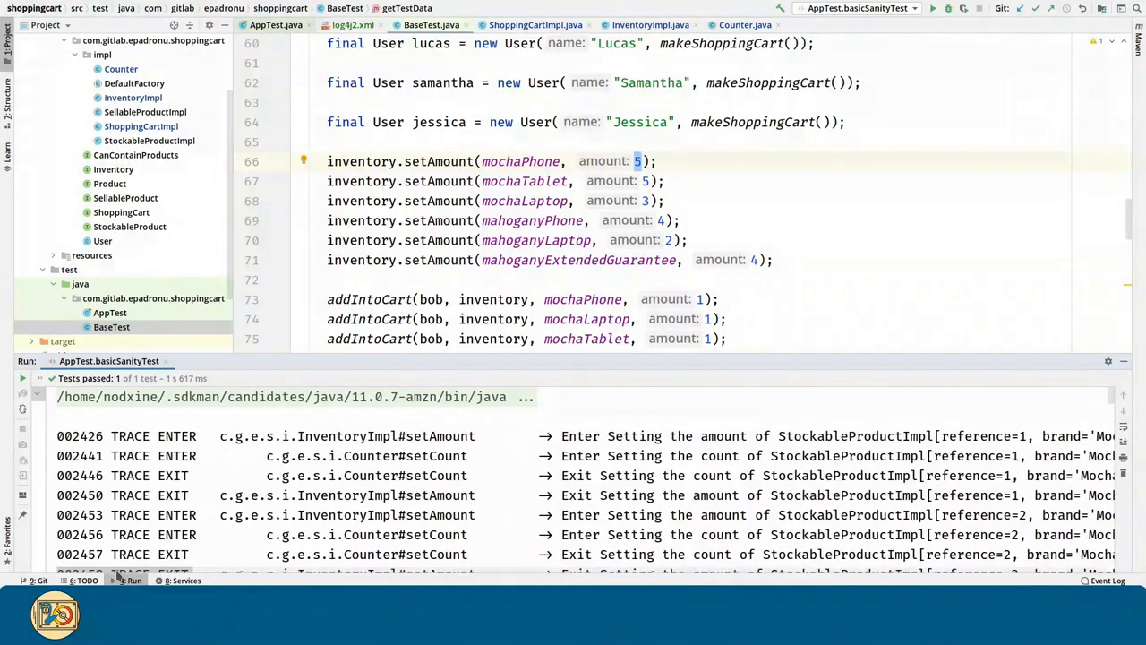
pyautogui.doubleClick(437, 457)
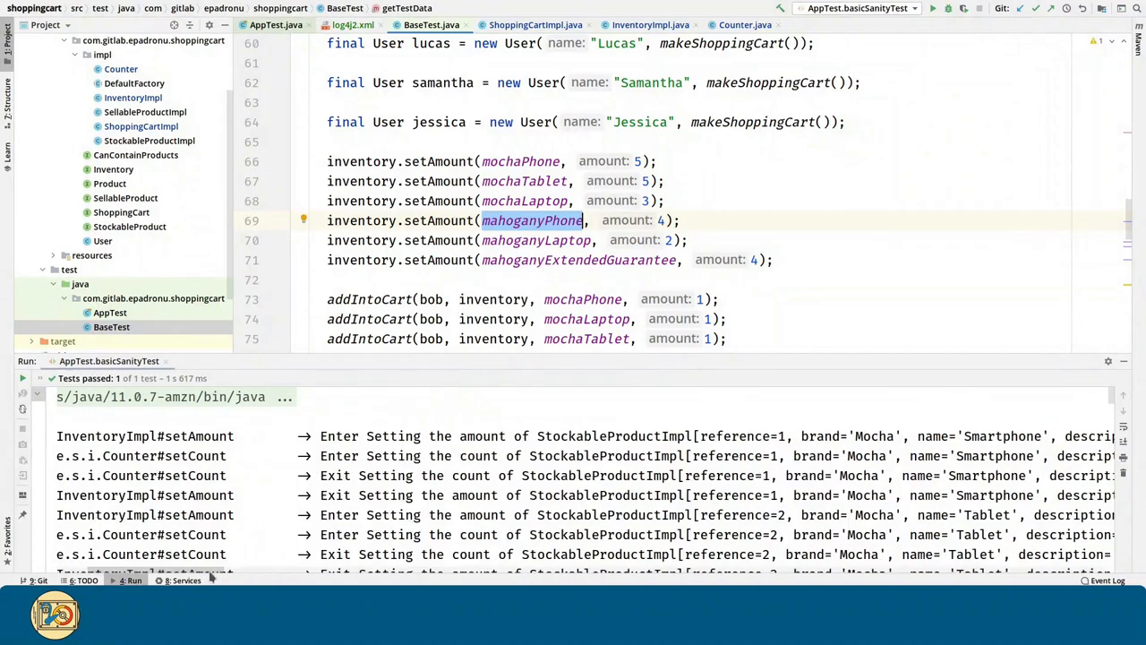
pyautogui.scroll(-3)
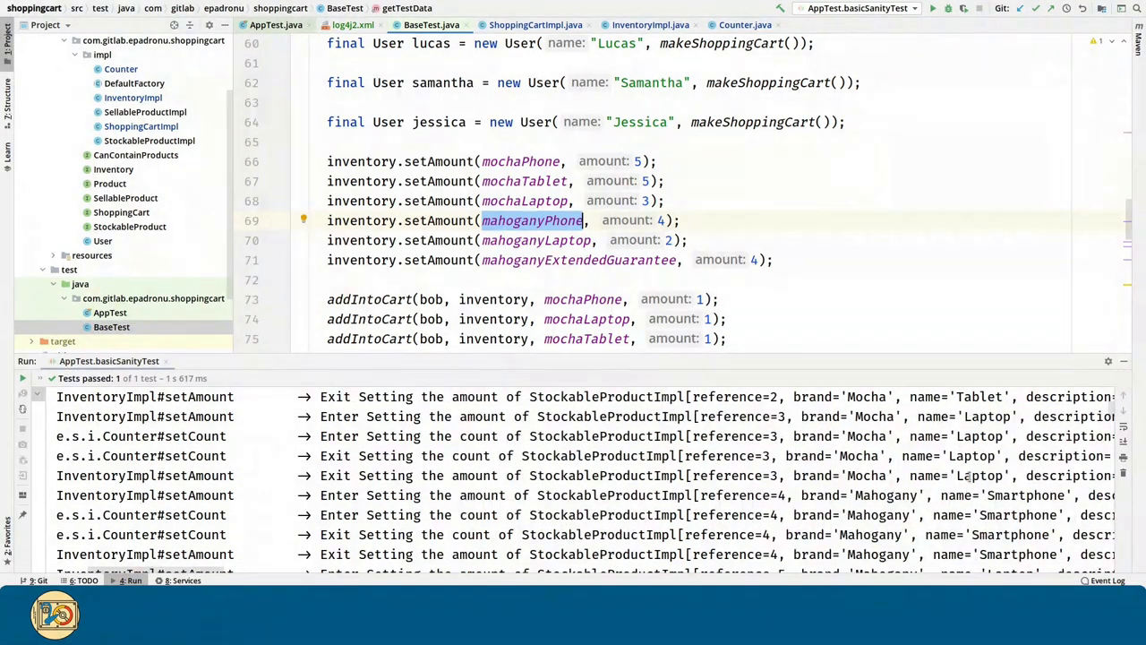
pyautogui.scroll(-3)
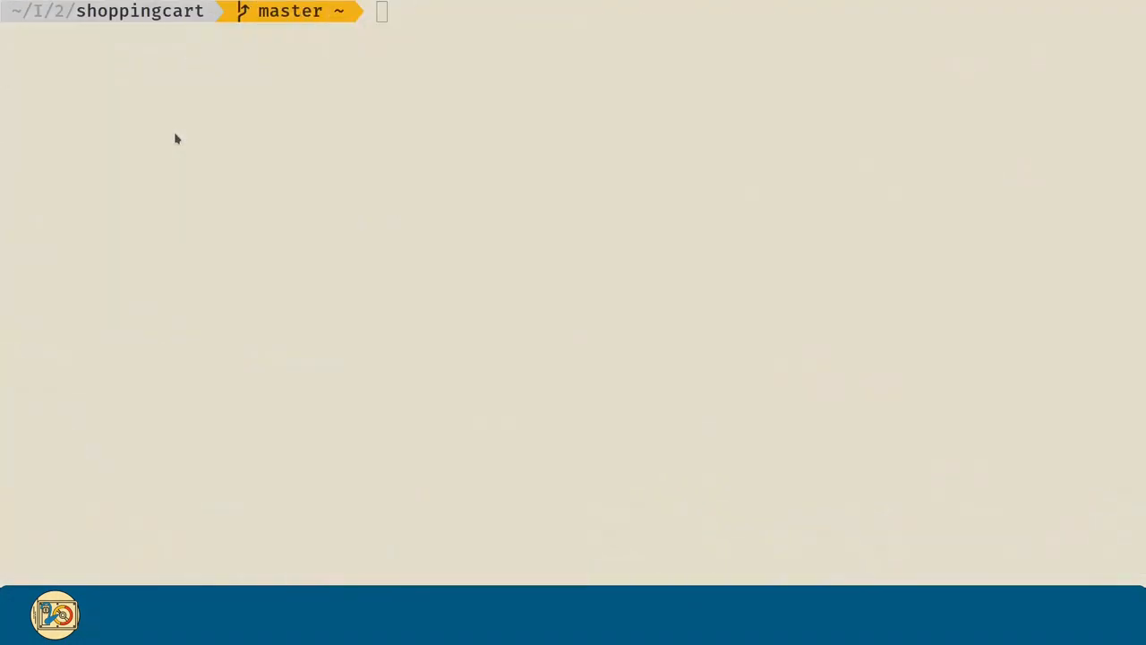
# - Run mvn clean test and page through target/logs/shoppingcart.log's TRACE entries, then quit the pager
pyautogui.write('mvn clean test')
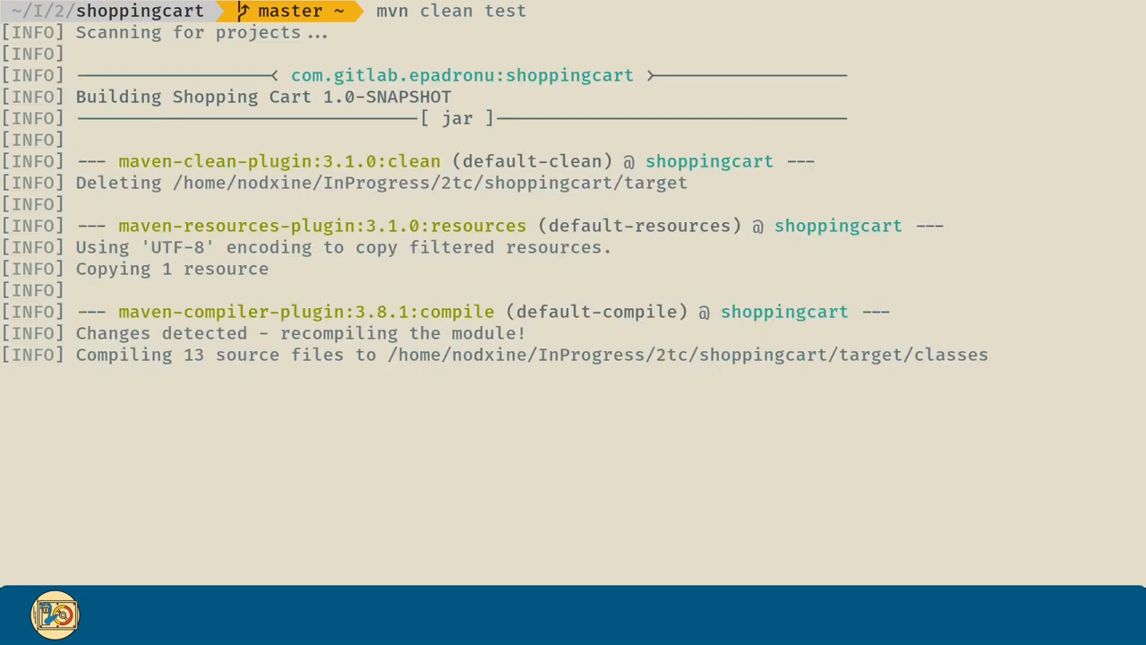
pyautogui.scroll(-3)
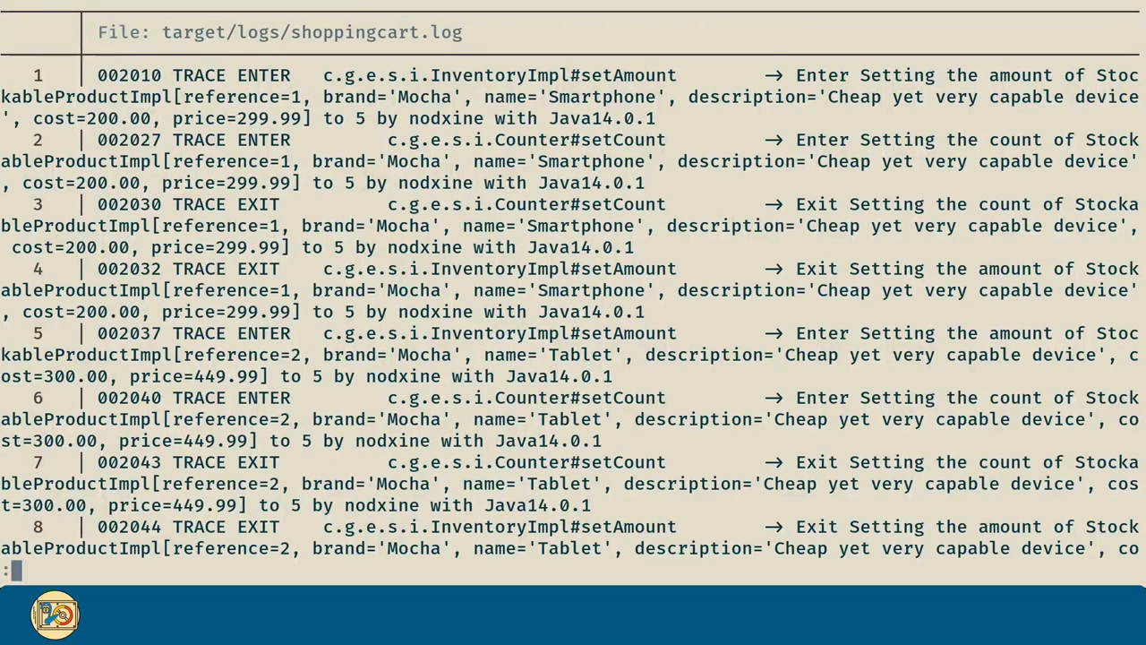
pyautogui.press('q')
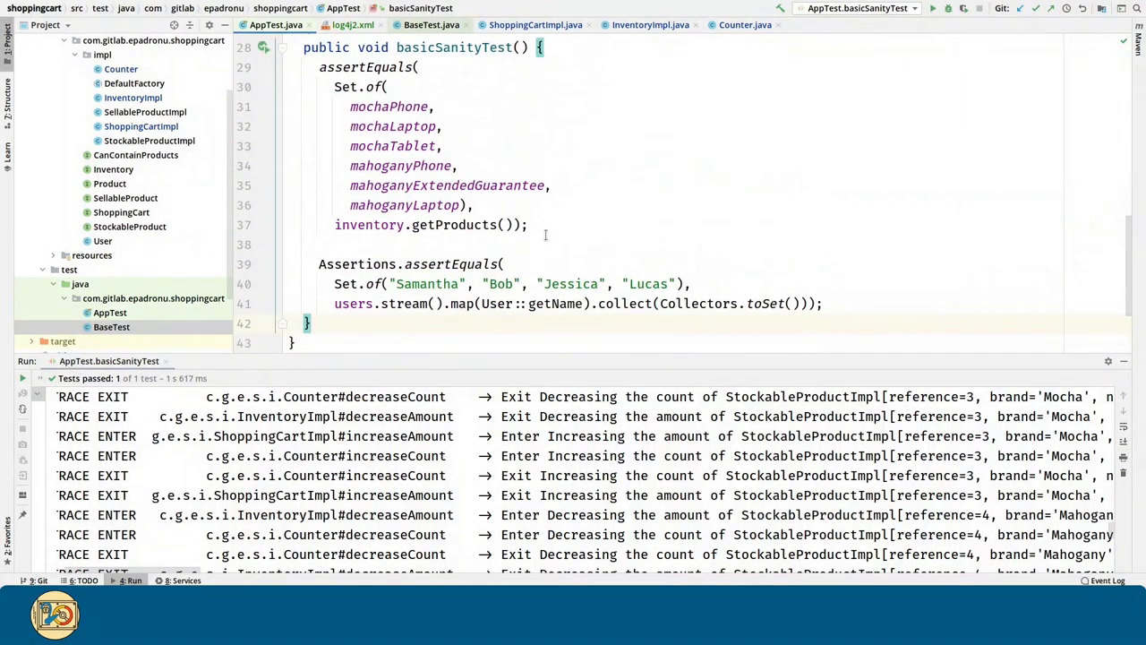
# - Append inventory.setAmount(mochaPhone, -1); to basicSanityTest so the rerun fails
pyautogui.click(820, 303)
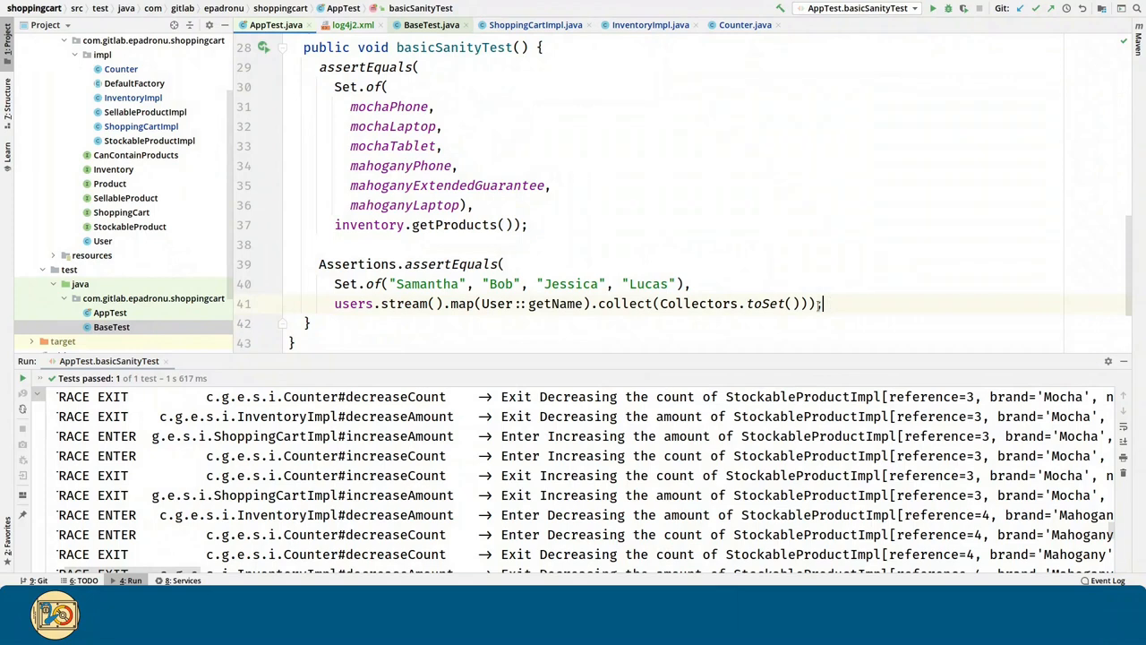
pyautogui.write('inventory.setAmount();')
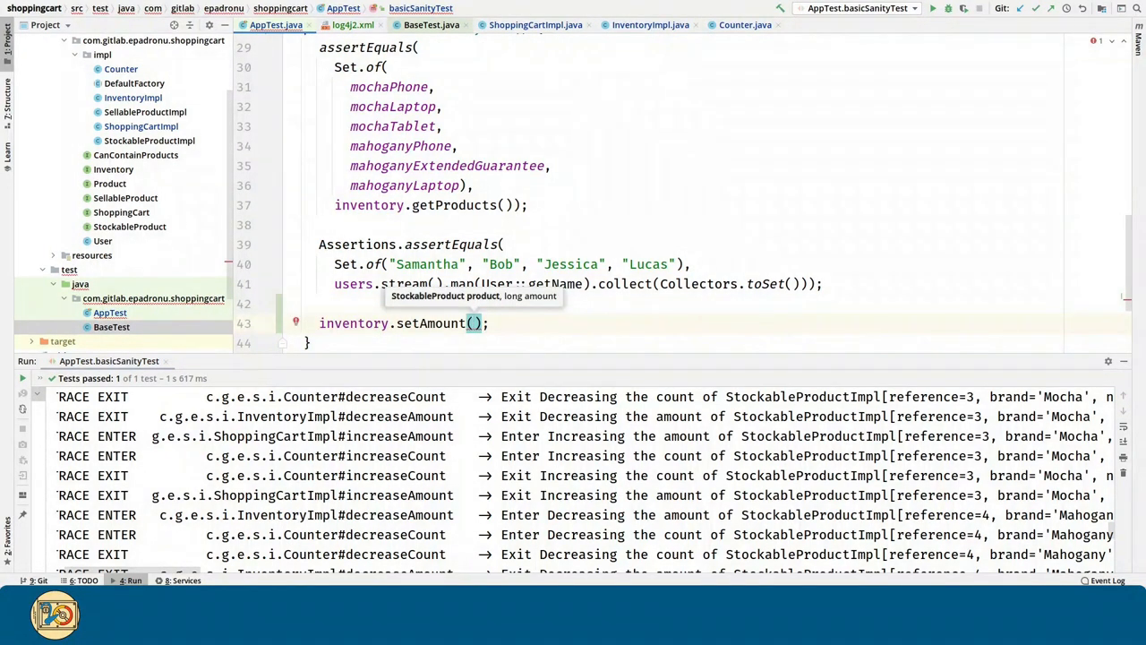
pyautogui.write('mochaPhone, -1')
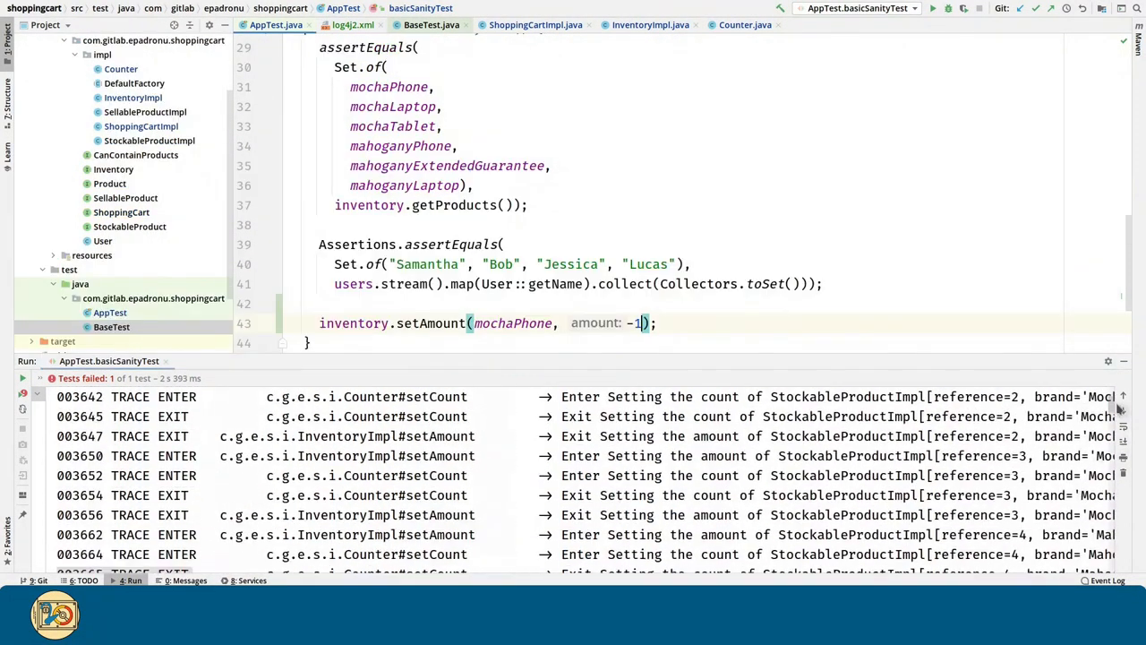
# - Examine the DefaultPattern's level, logger and message parts in log4j2.xml
pyautogui.click(351, 25)
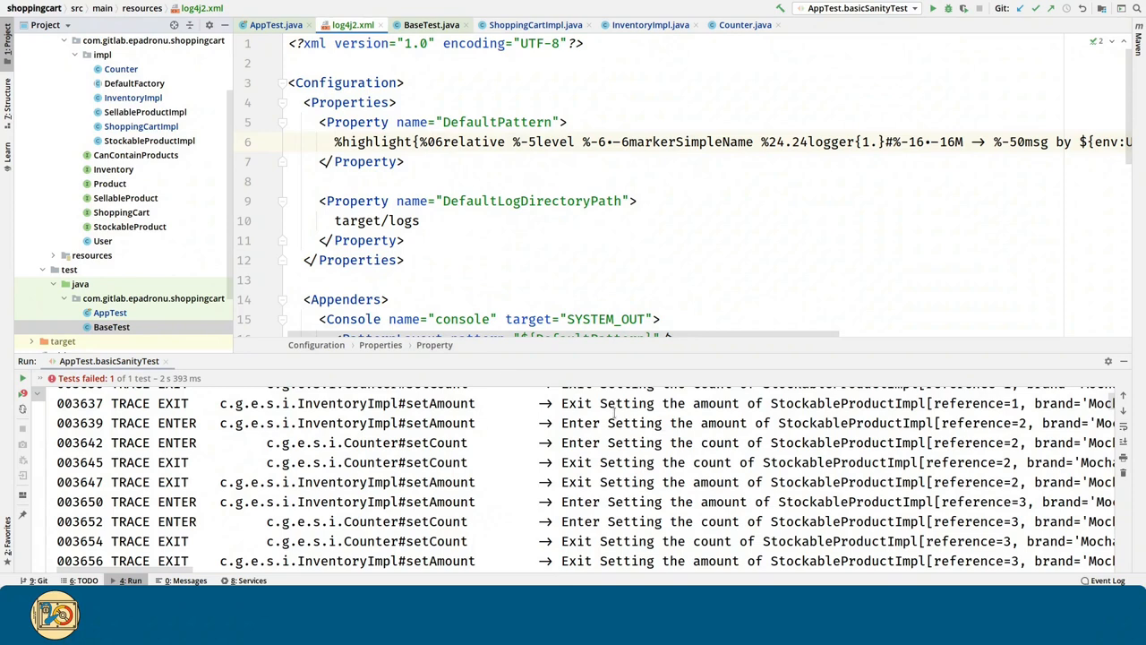
pyautogui.doubleClick(376, 142)
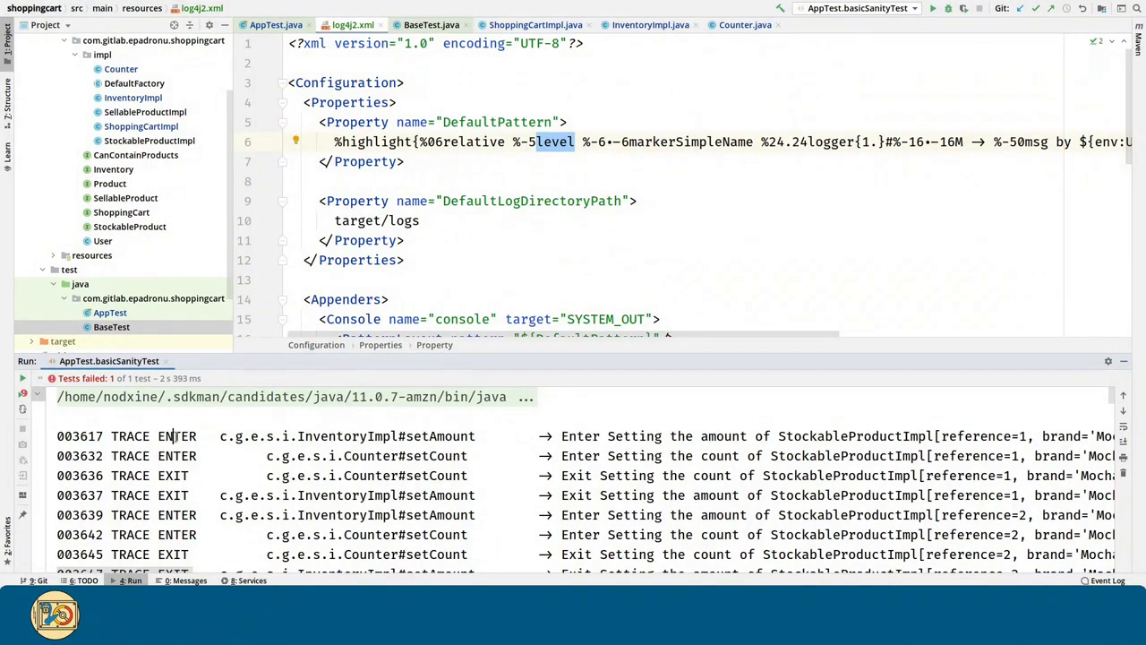
pyautogui.doubleClick(687, 142)
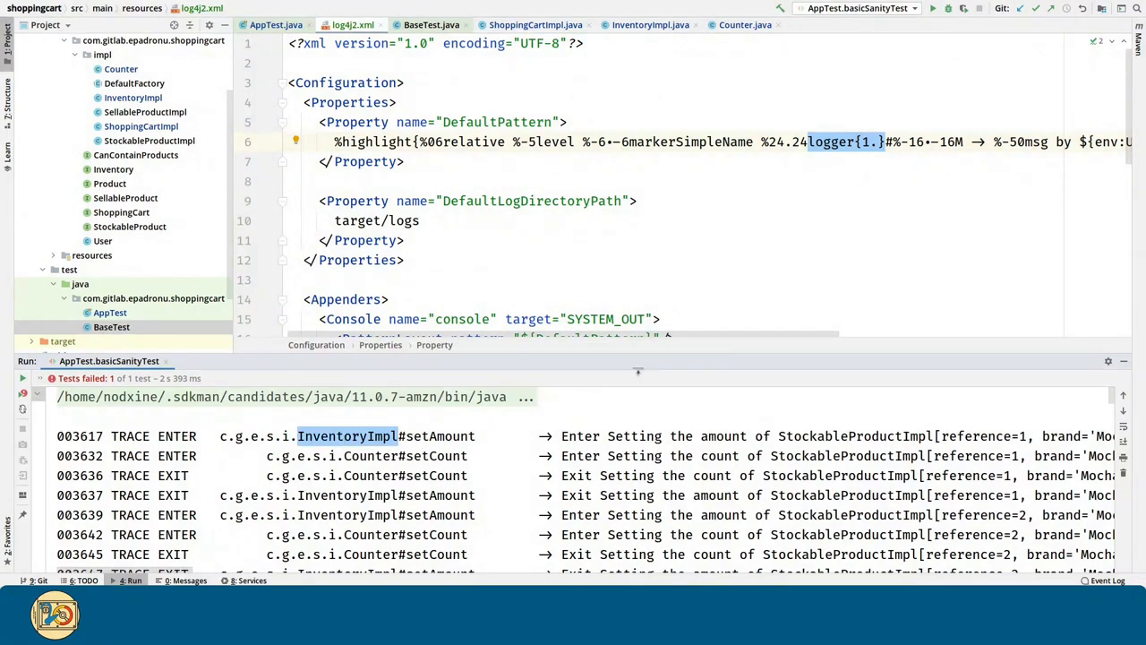
pyautogui.hscroll(3)
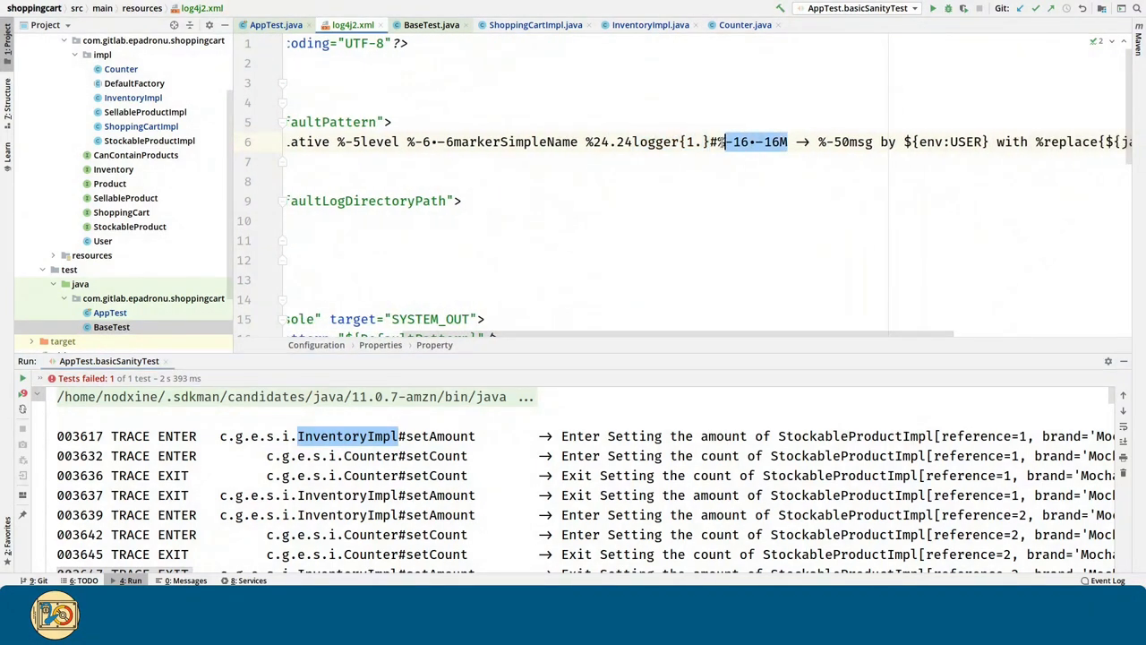
pyautogui.scroll(-3)
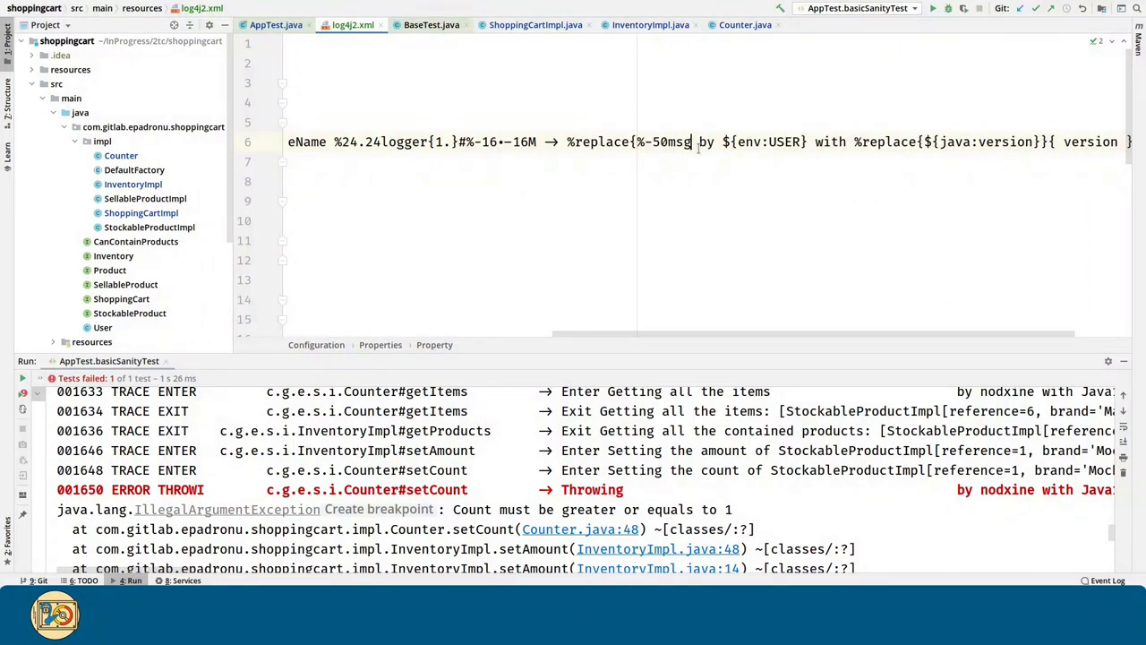
# - Add {^Throwing\s*}{Throwing } to the %replace and a %notEmpty conversion to the pattern
pyautogui.write('{^TH')
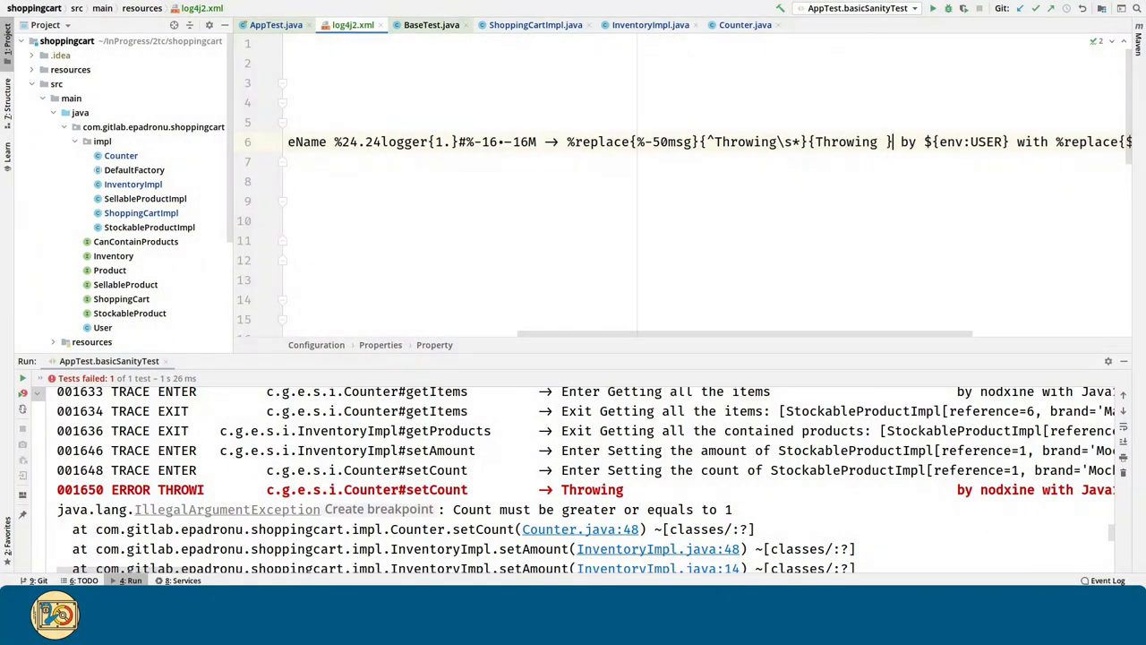
pyautogui.write('%notEmpty')
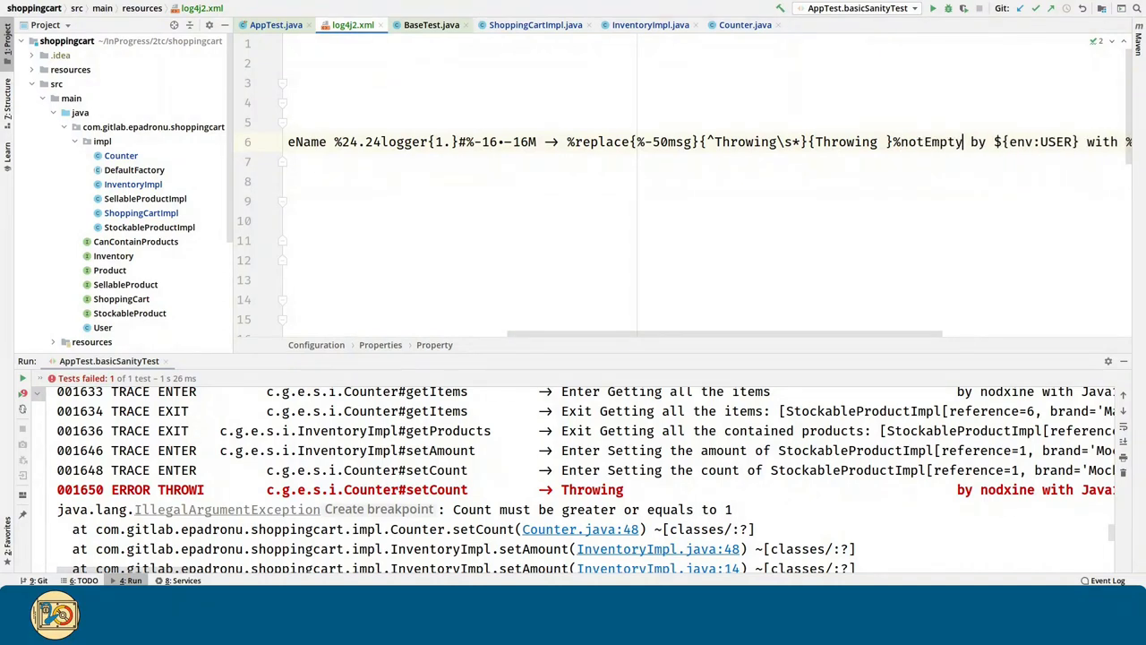